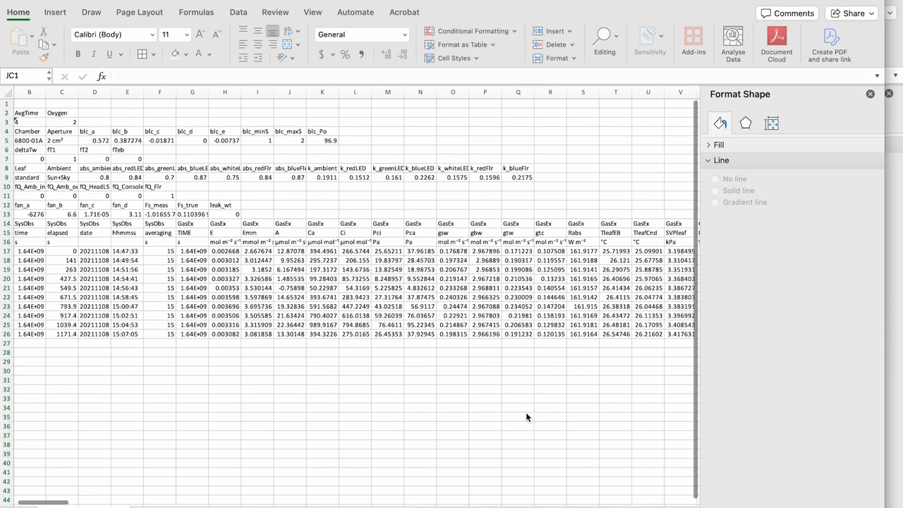
Fill the CO2_r_sp, A and Ci columns (JC, J, L) with yellow highlight
scroll("right", 3)
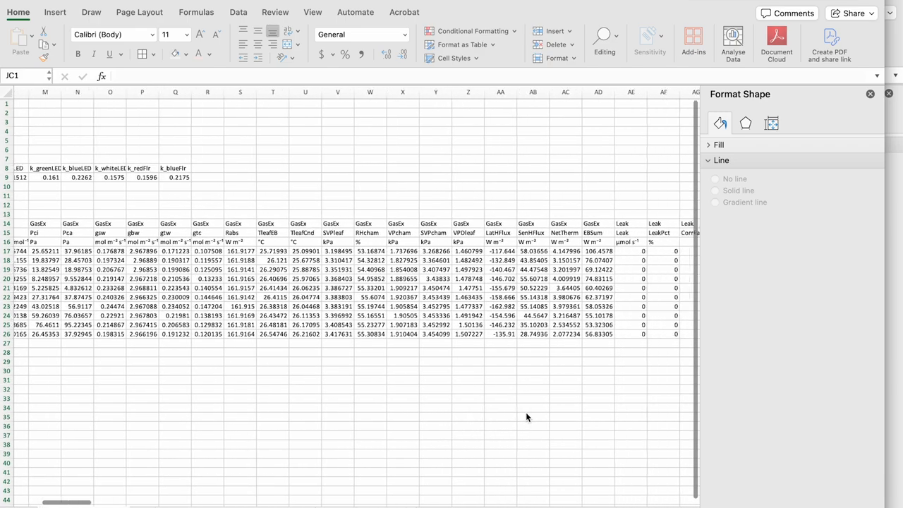
scroll("right", 3)
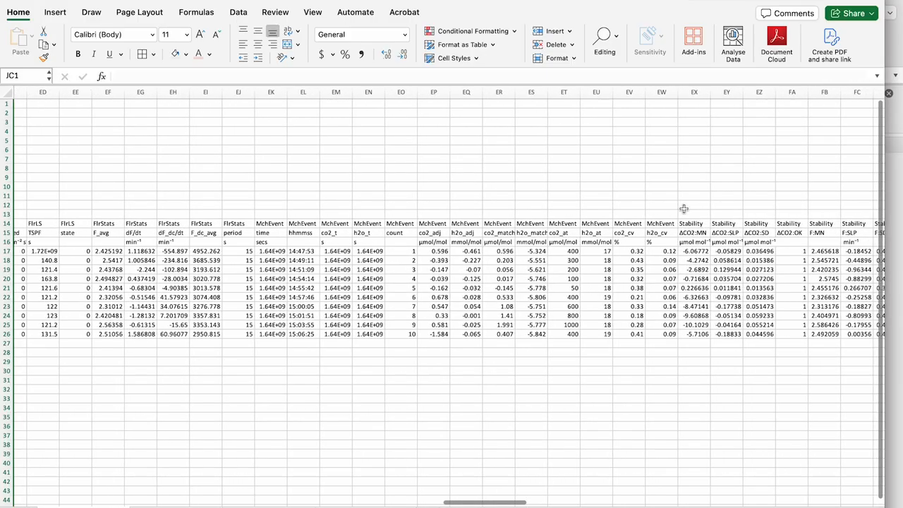
scroll("right", 3)
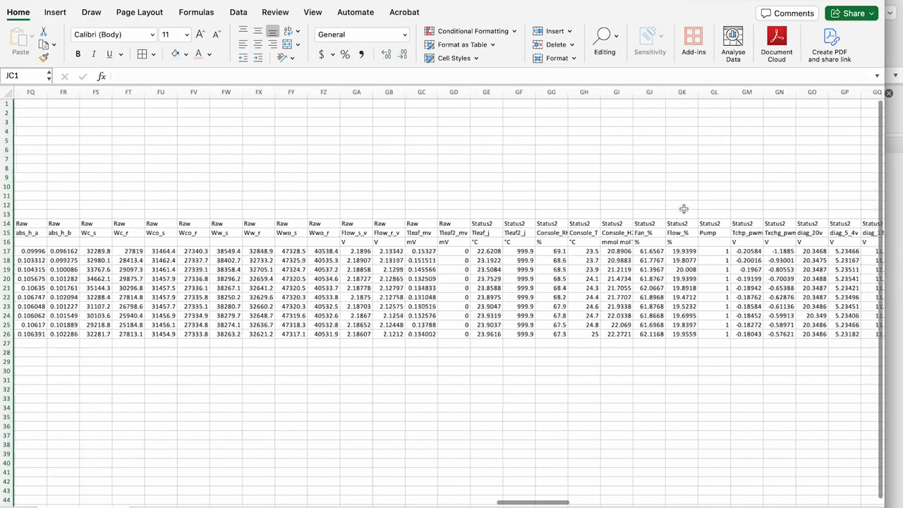
scroll("right", 3)
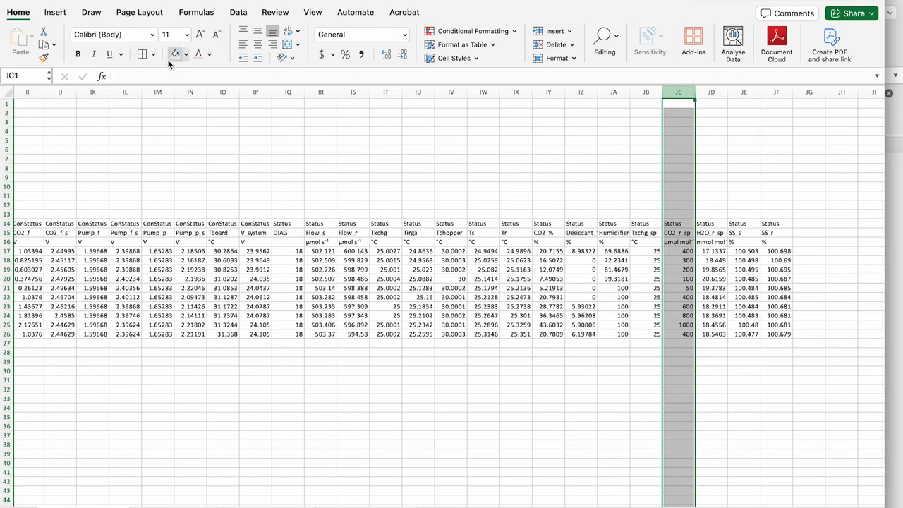
left_click(186, 53)
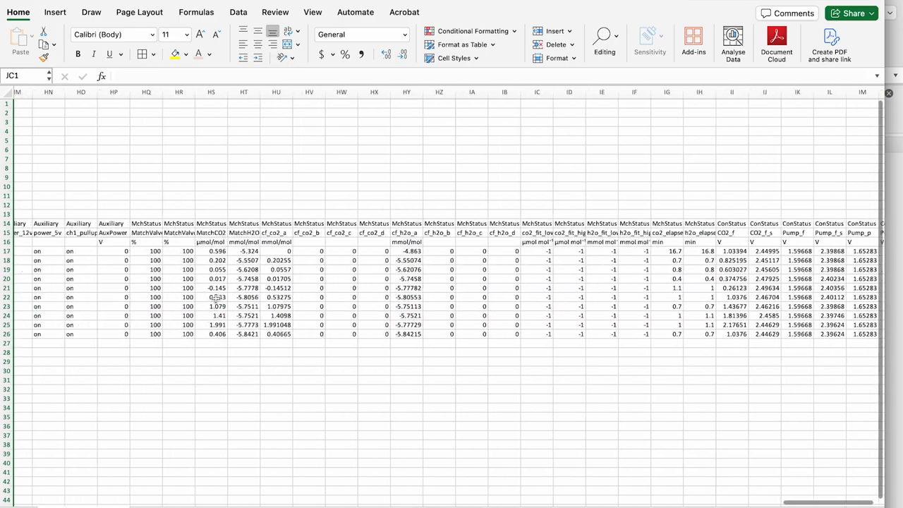
scroll("left", 3)
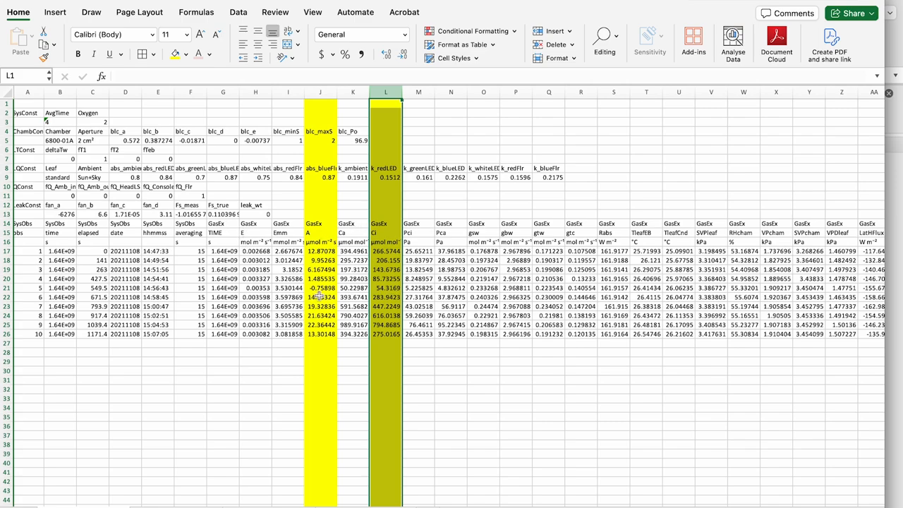
mouse_move(16, 397)
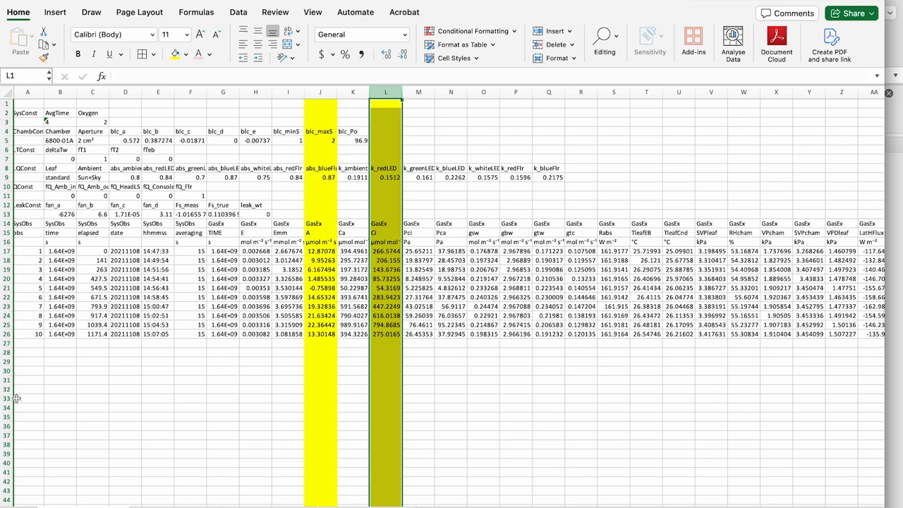
mouse_move(457, 455)
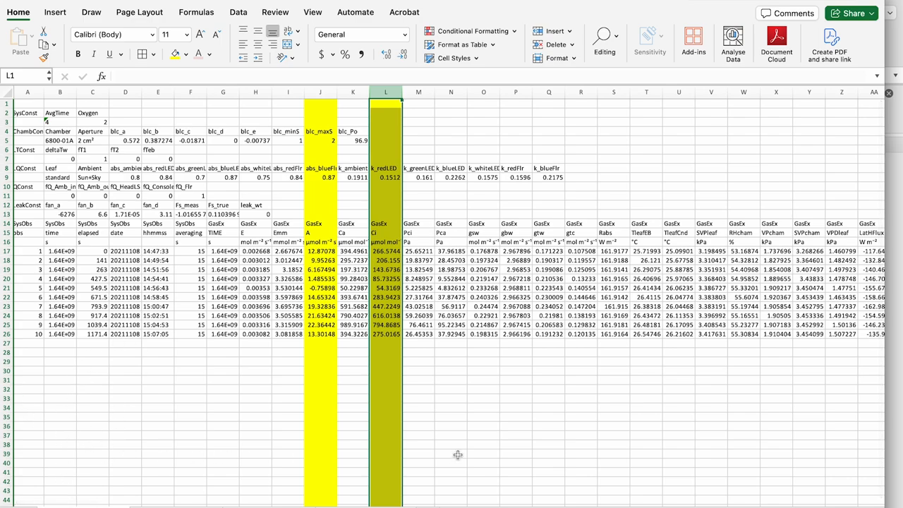
mouse_move(505, 431)
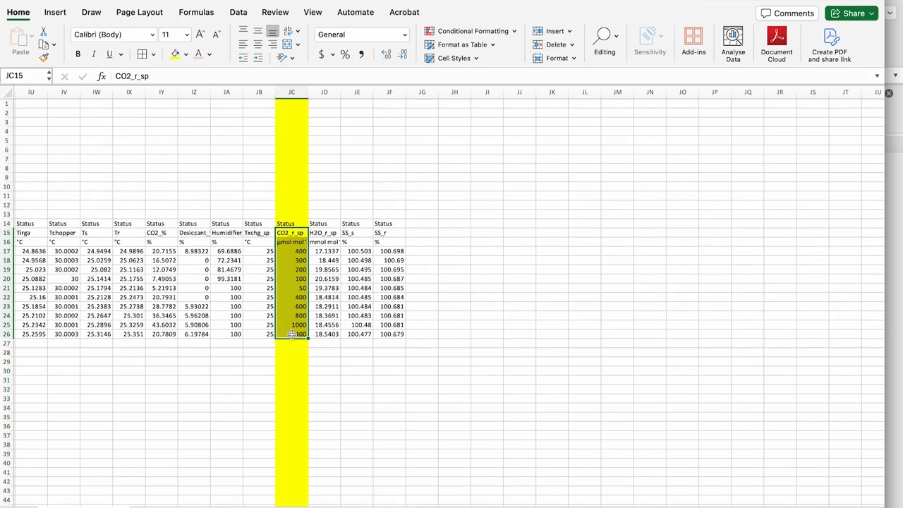
Copy the CO2_r_sp, A and Ci columns into cells A29, B29 and C29 below the data
scroll("right", 3)
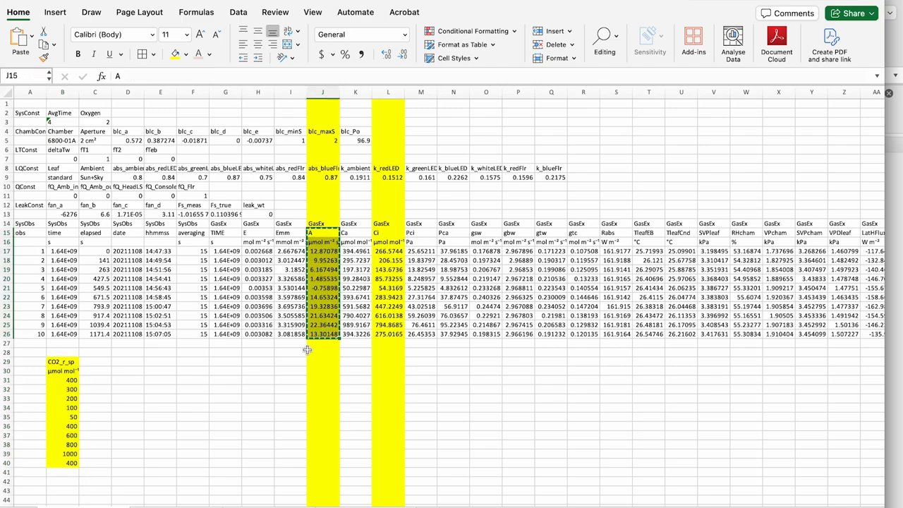
left_click(96, 361)
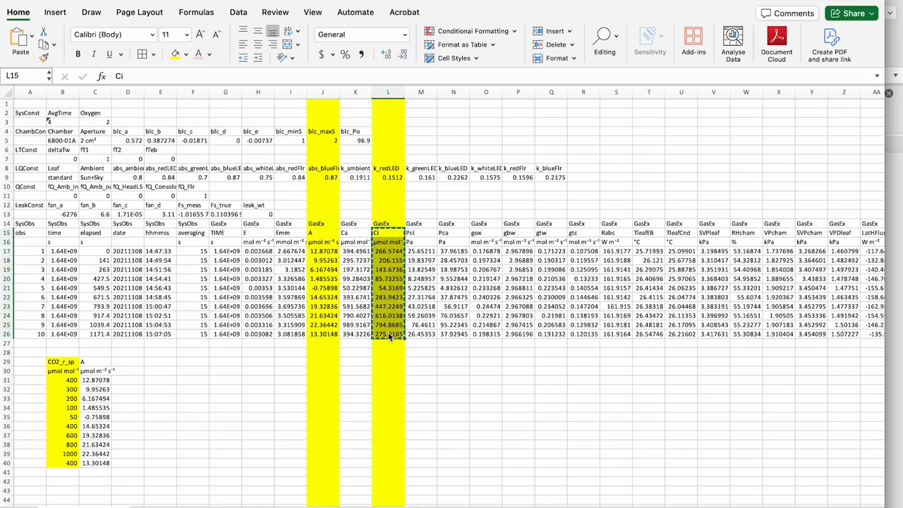
left_click(127, 361)
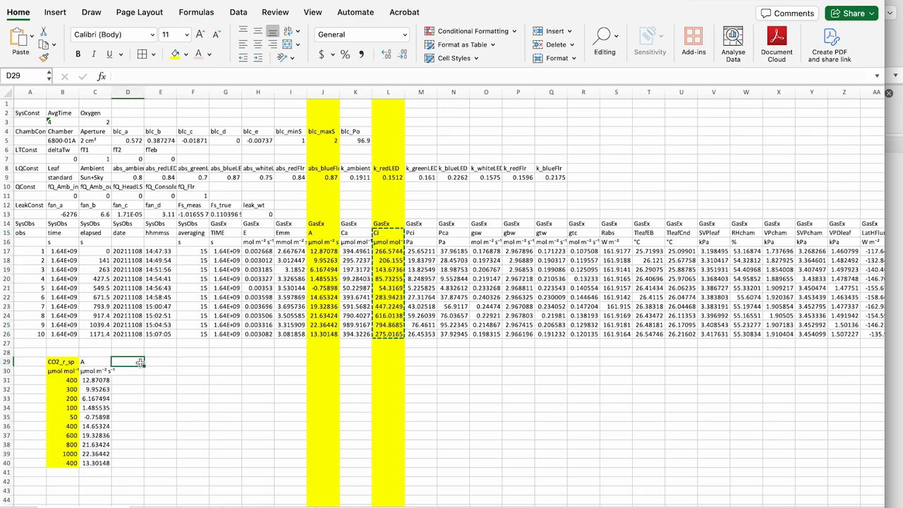
key("ctrl+v")
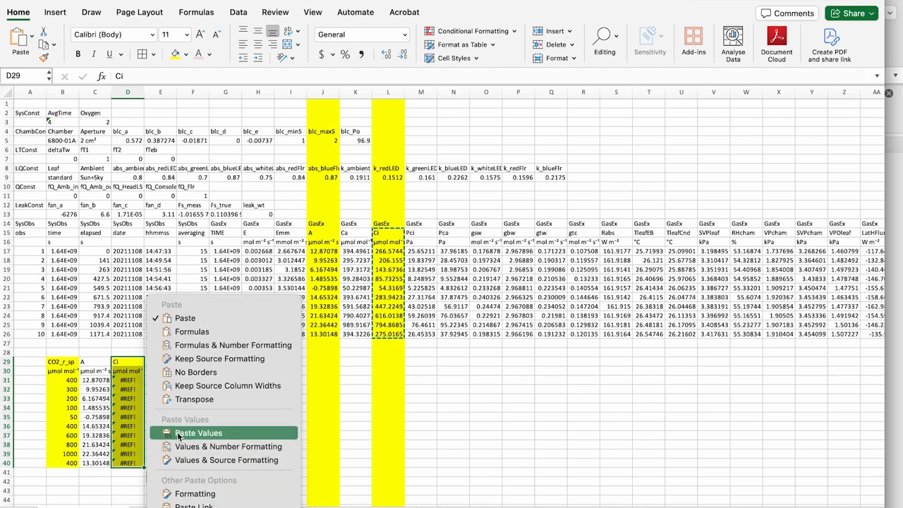
Paste the Ci column as plain values so column C shows numbers, not reference errors
left_click(197, 432)
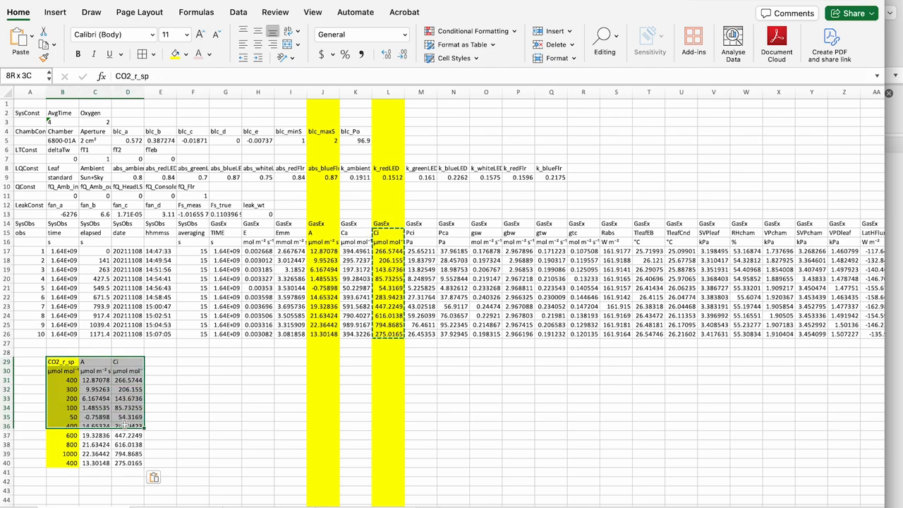
left_click(62, 380)
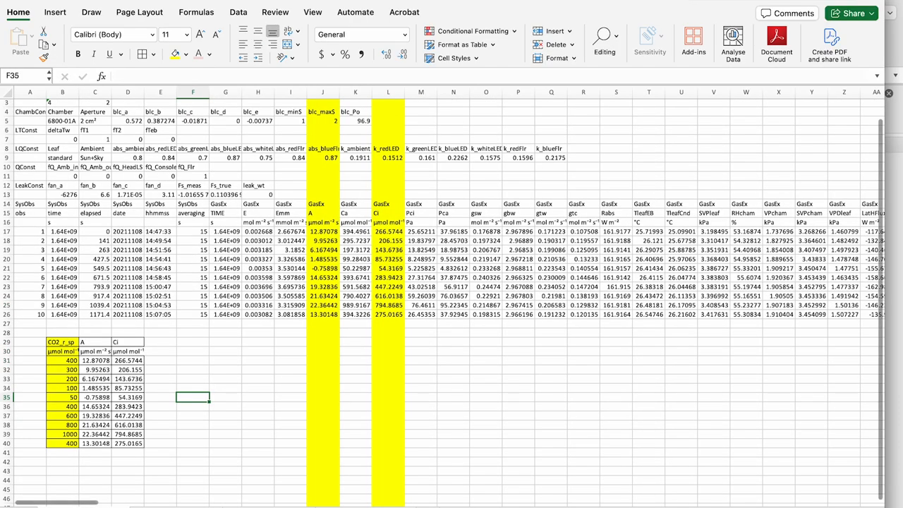
mouse_move(161, 343)
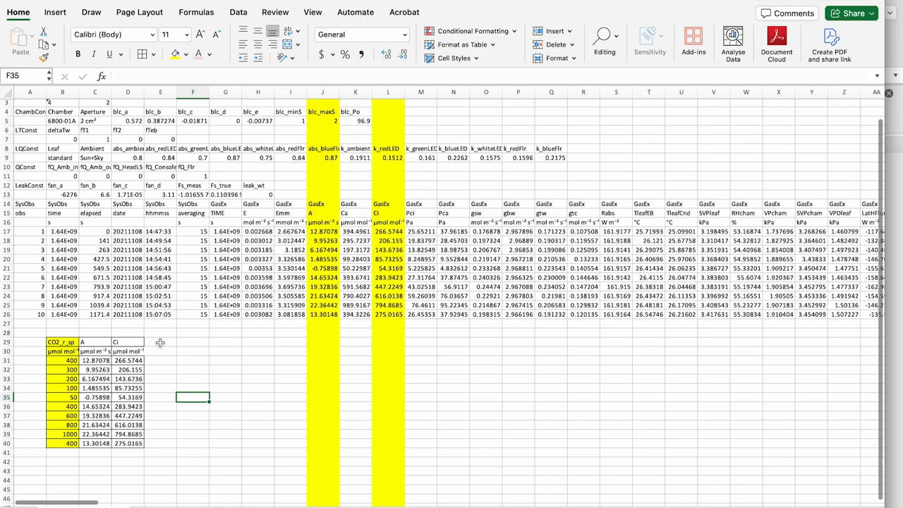
mouse_move(256, 158)
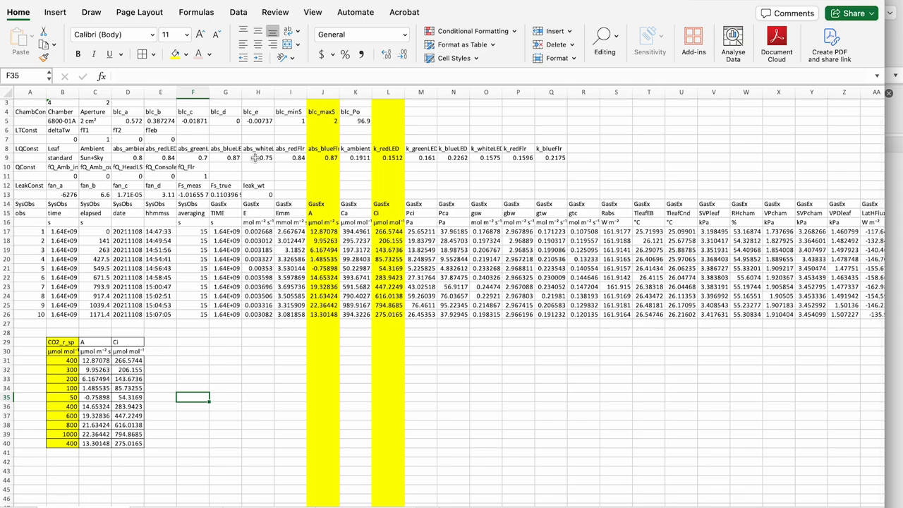
mouse_move(228, 406)
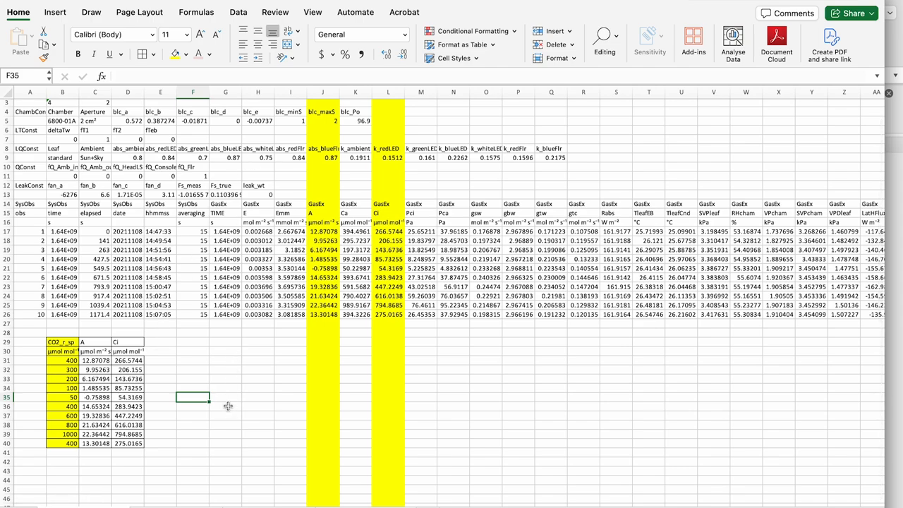
mouse_move(234, 471)
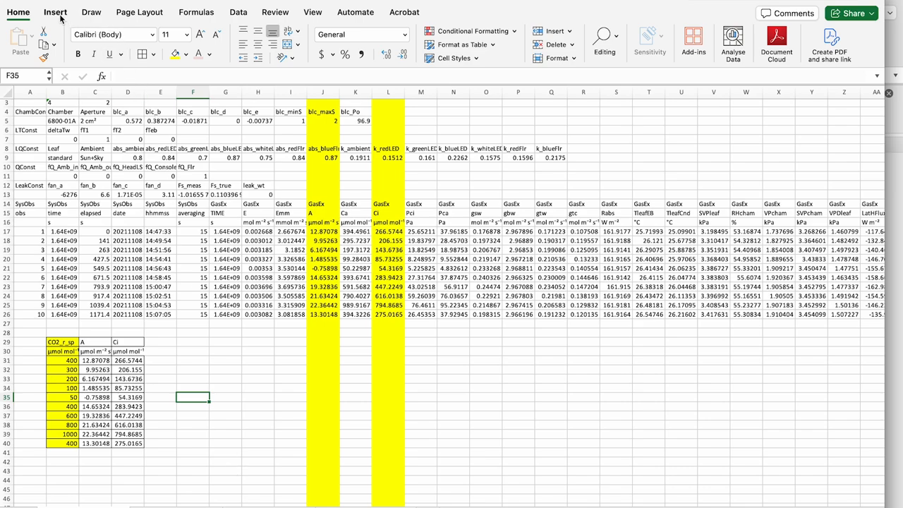
Insert an empty markers-only scatter chart and bring up Select Data Source
left_click(55, 11)
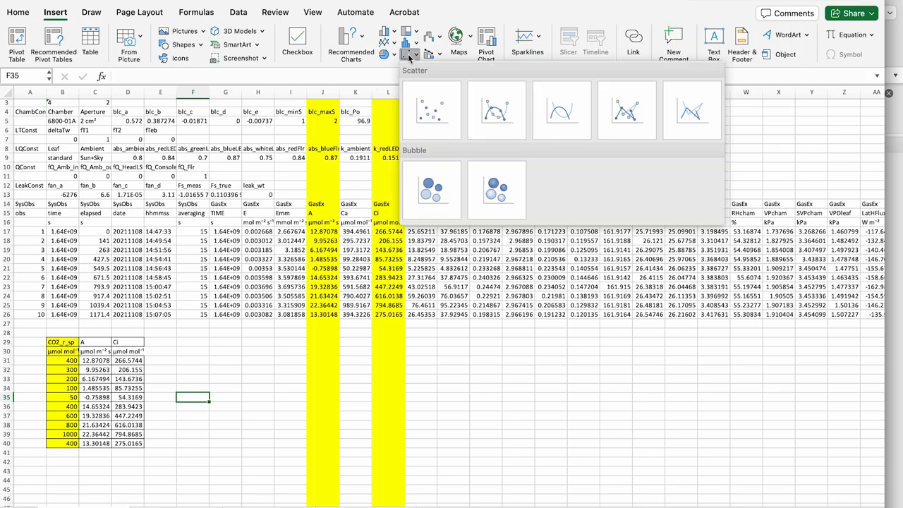
left_click(431, 110)
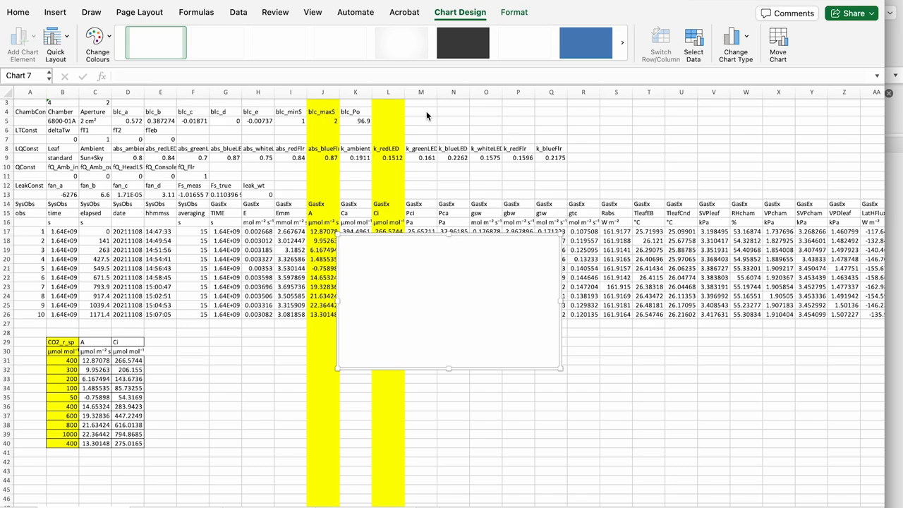
mouse_move(593, 22)
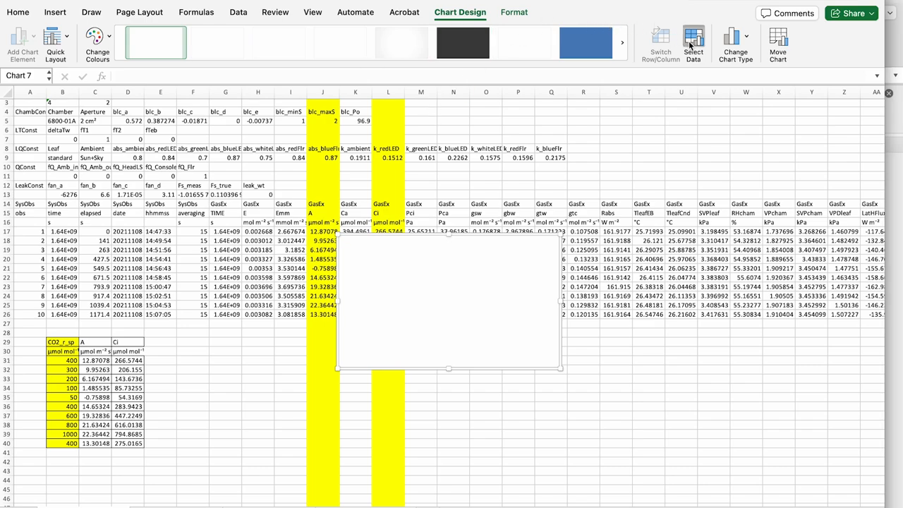
left_click(693, 41)
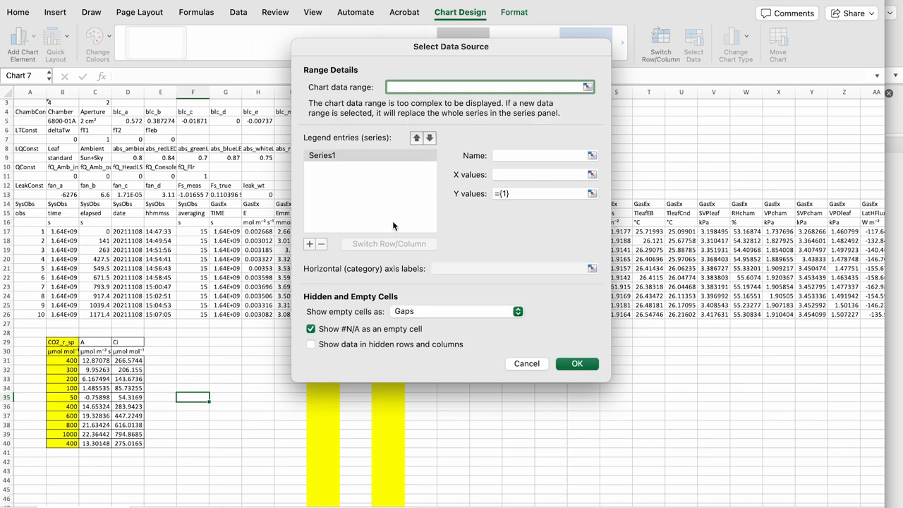
Add a series named Benth Rep 1 plotting the small table's Ci values against A
left_click(543, 155)
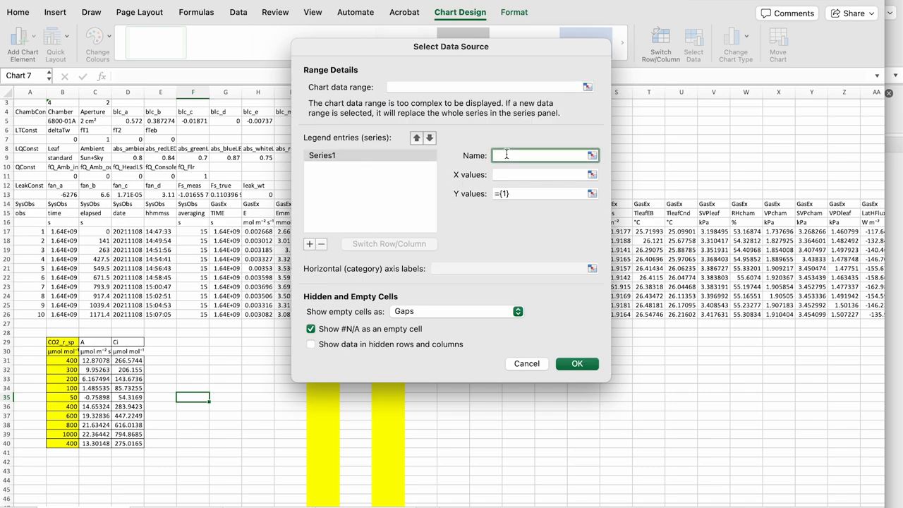
type("Benth")
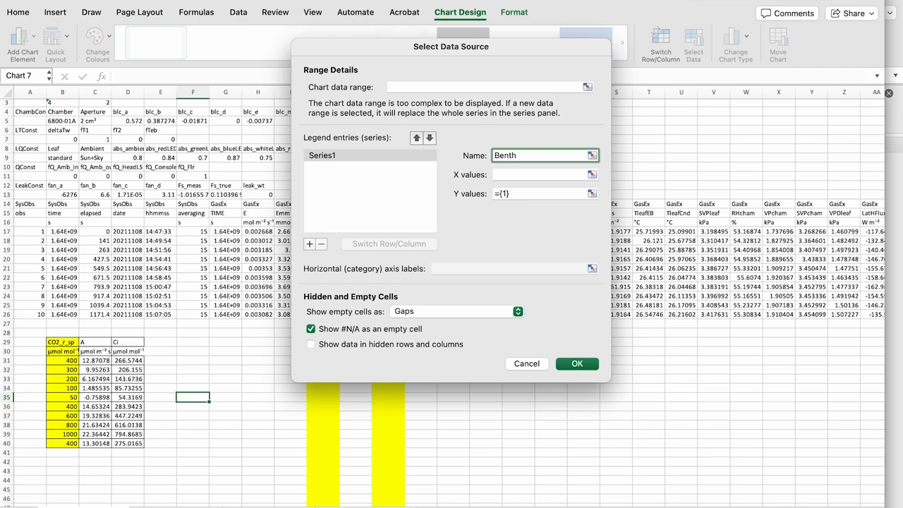
type("Rep 1")
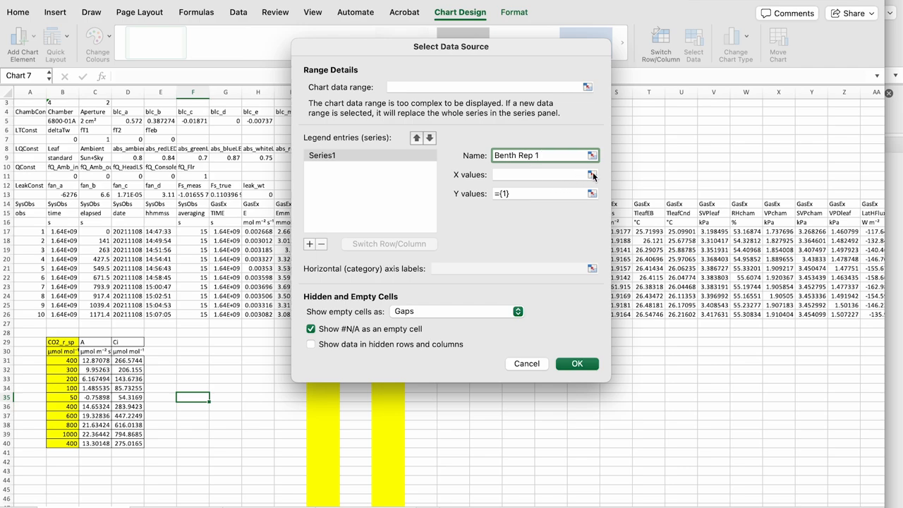
left_click(592, 175)
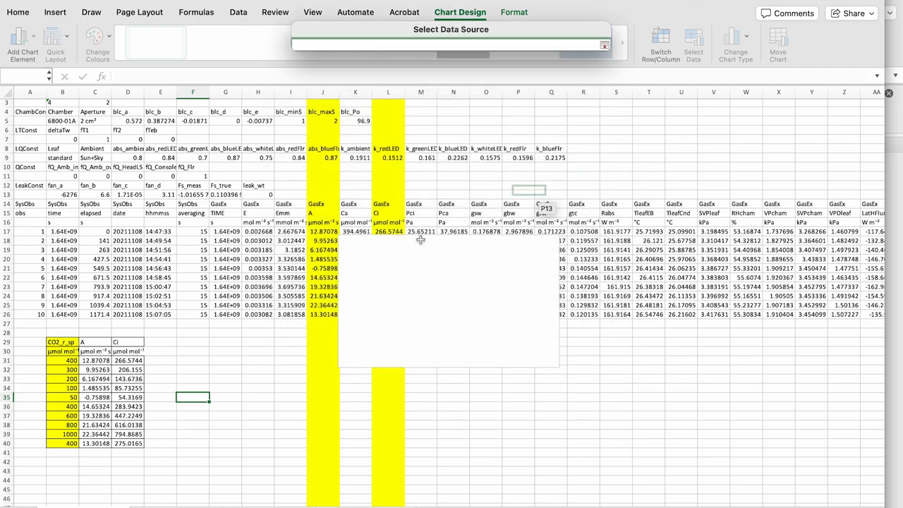
left_click(129, 361)
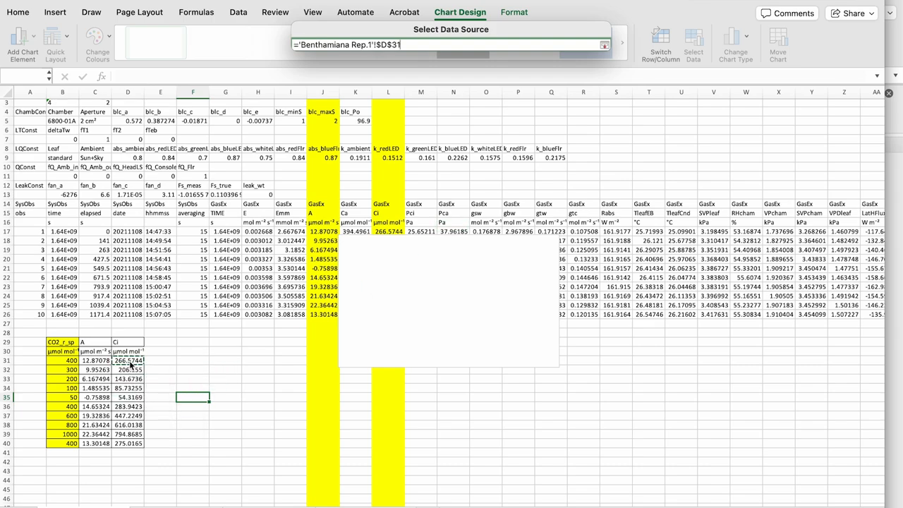
left_click_drag(127, 360, 127, 443)
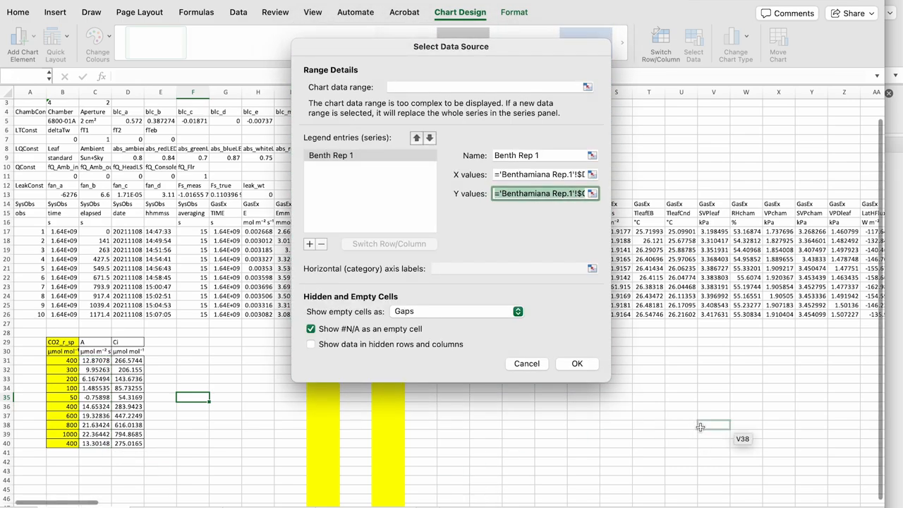
left_click(575, 364)
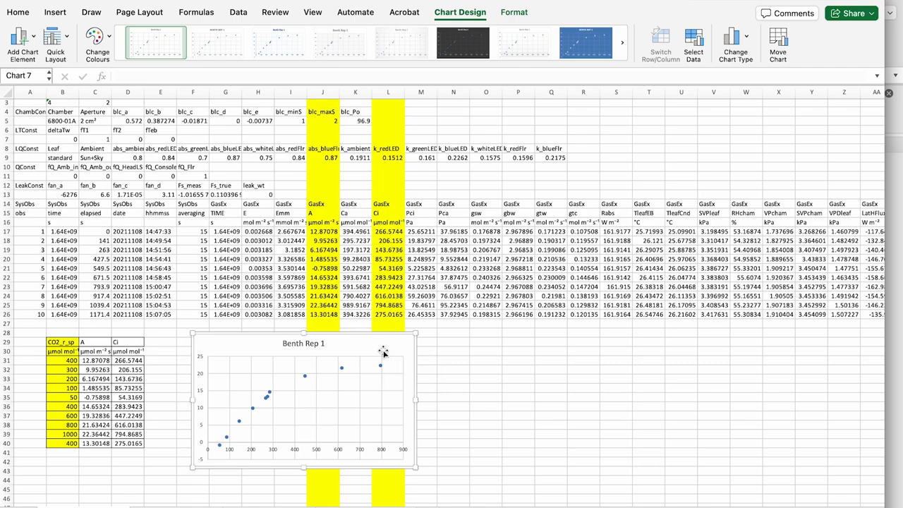
mouse_move(373, 386)
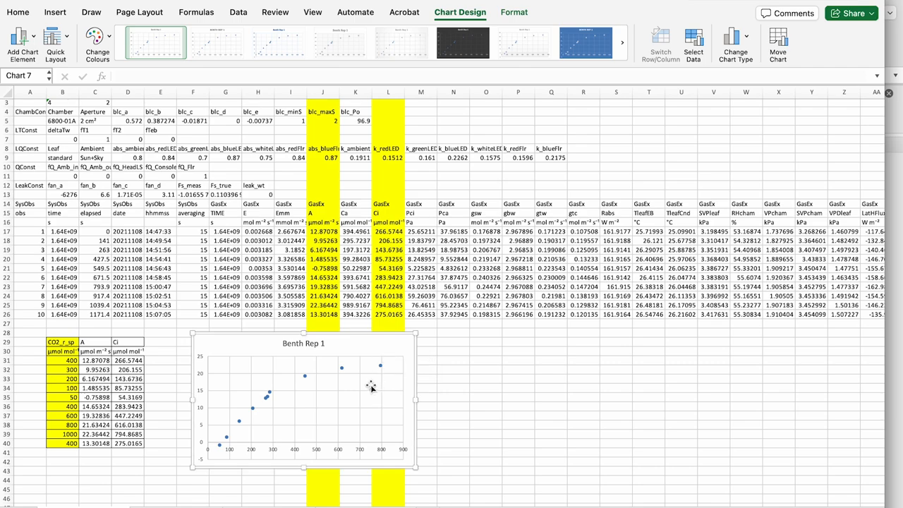
mouse_move(382, 368)
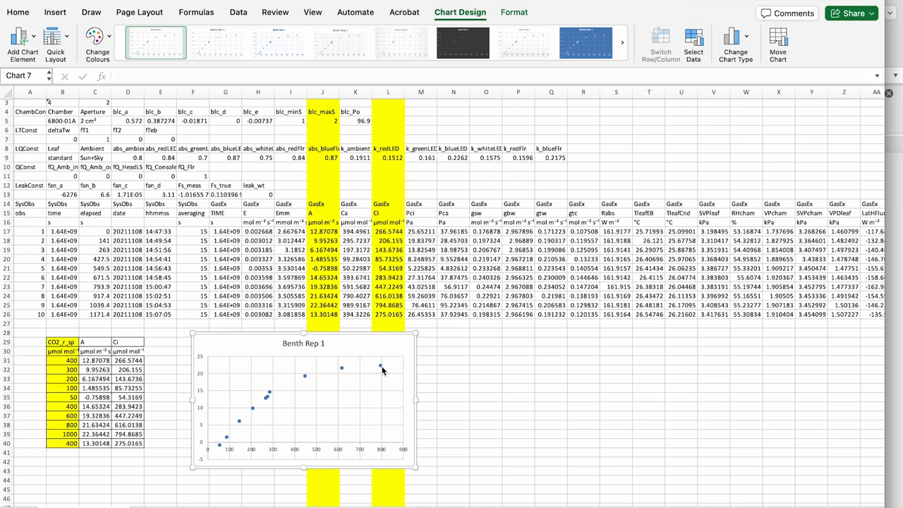
mouse_move(381, 366)
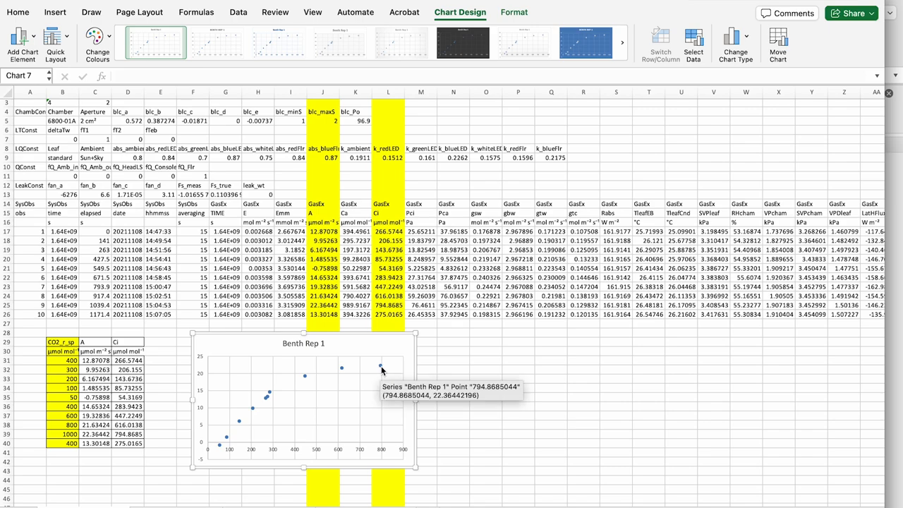
Select the Benth Rep 1 series and add a linear trendline through its points
left_click(381, 367)
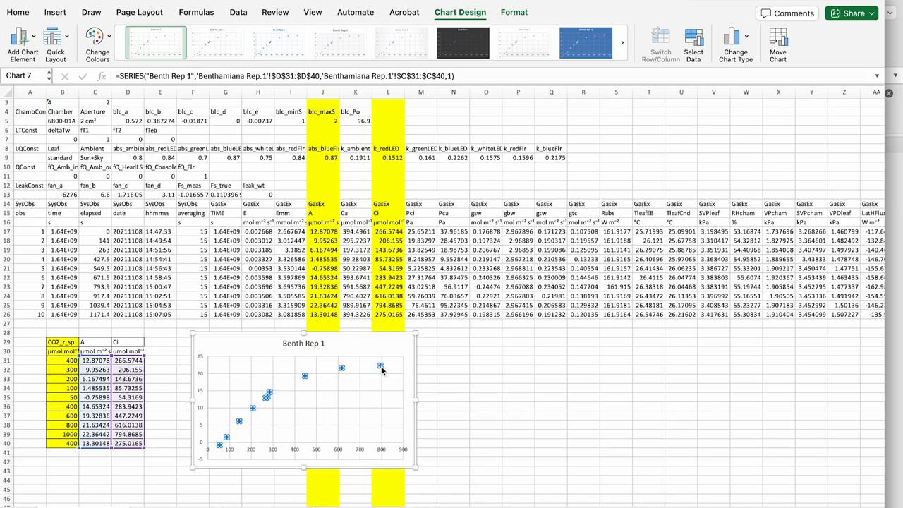
mouse_move(381, 365)
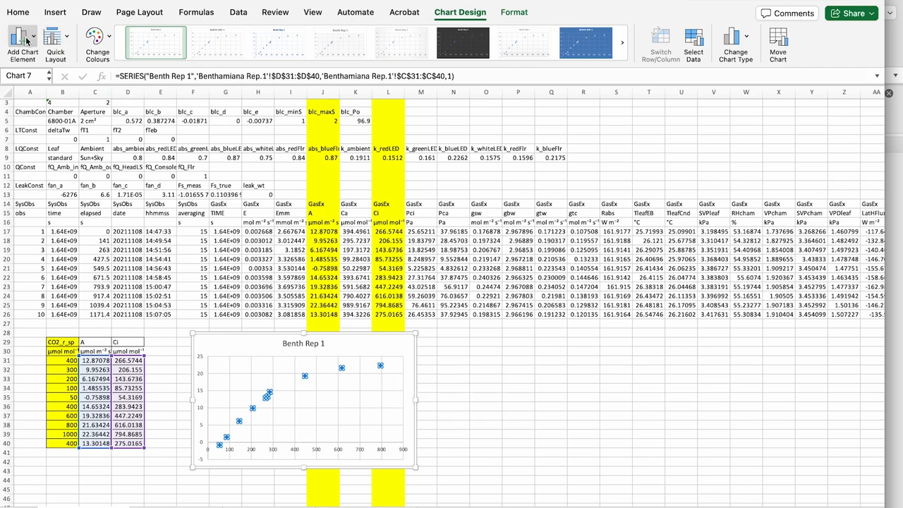
left_click(23, 42)
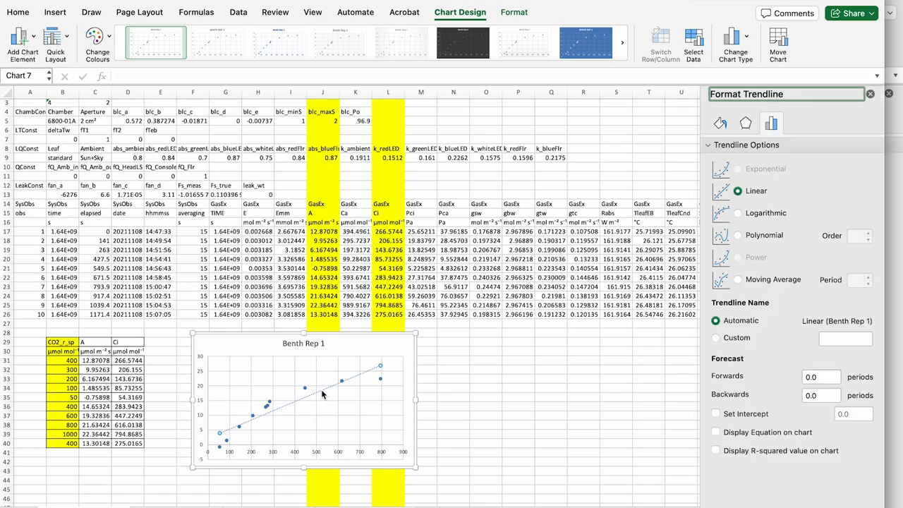
Change the trendline to logarithmic, then move to the sheet holding the A and Ci table
left_click(737, 213)
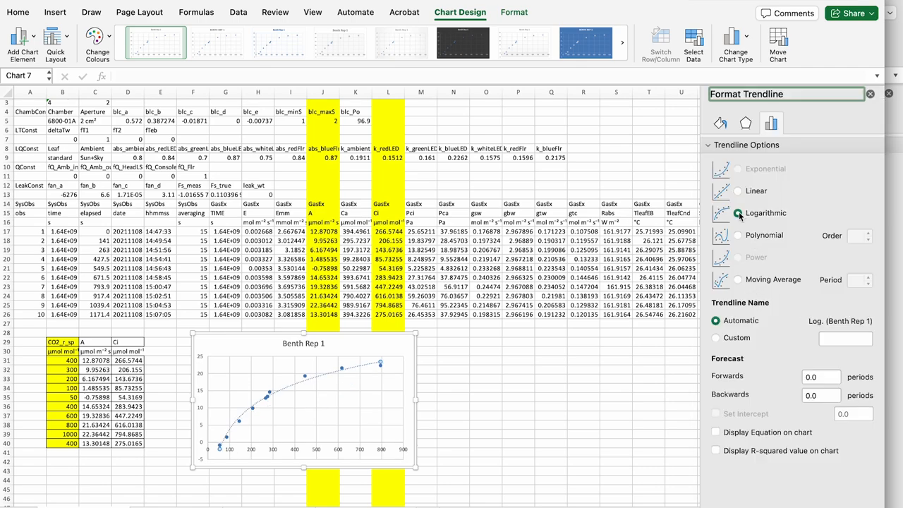
left_click(737, 213)
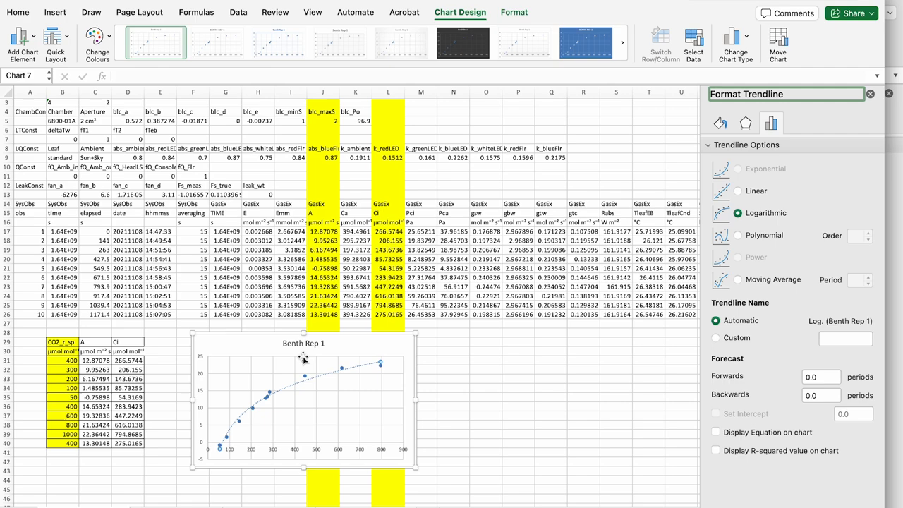
mouse_move(484, 503)
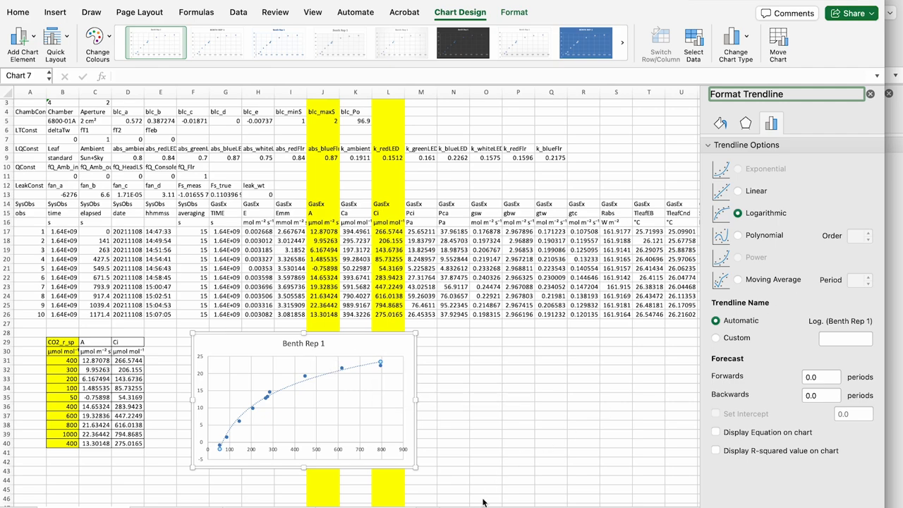
mouse_move(267, 415)
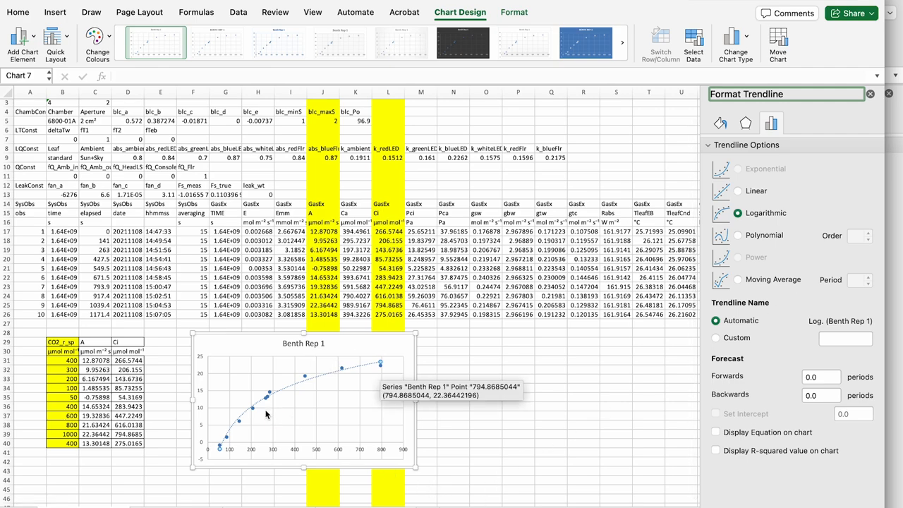
mouse_move(384, 355)
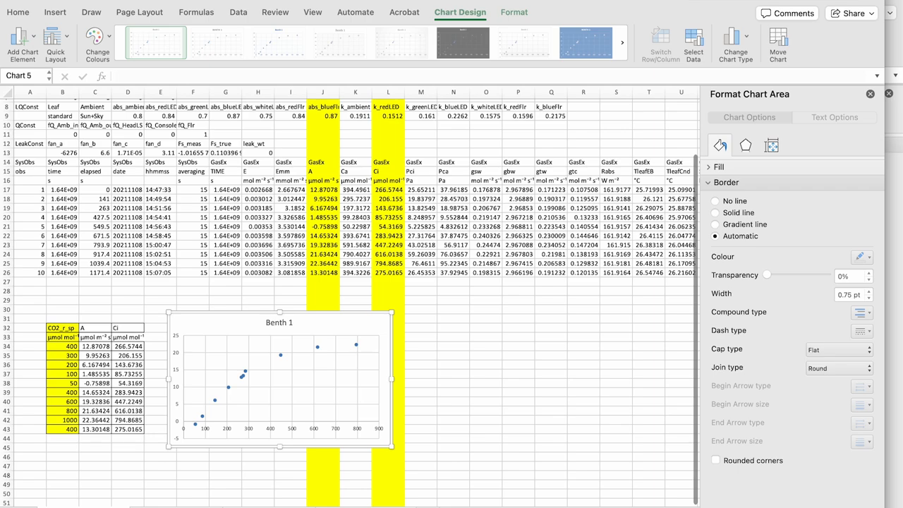
mouse_move(62, 333)
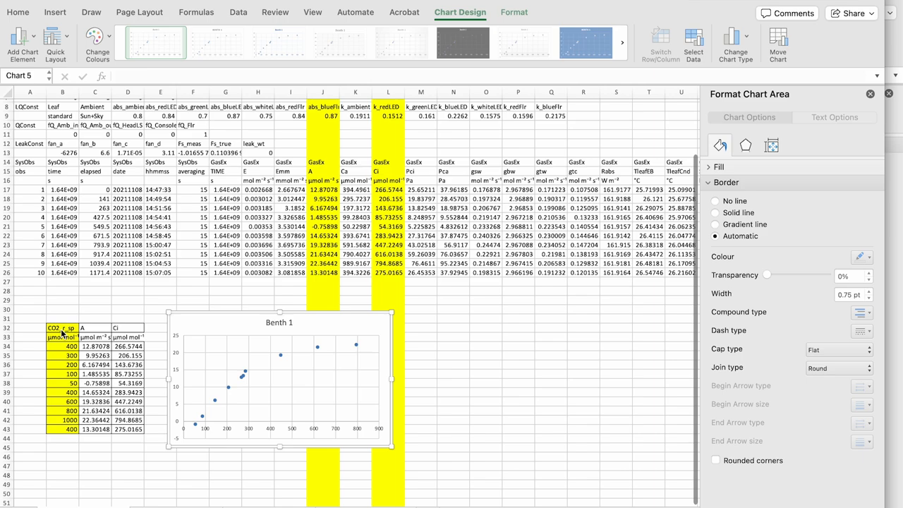
left_click(62, 328)
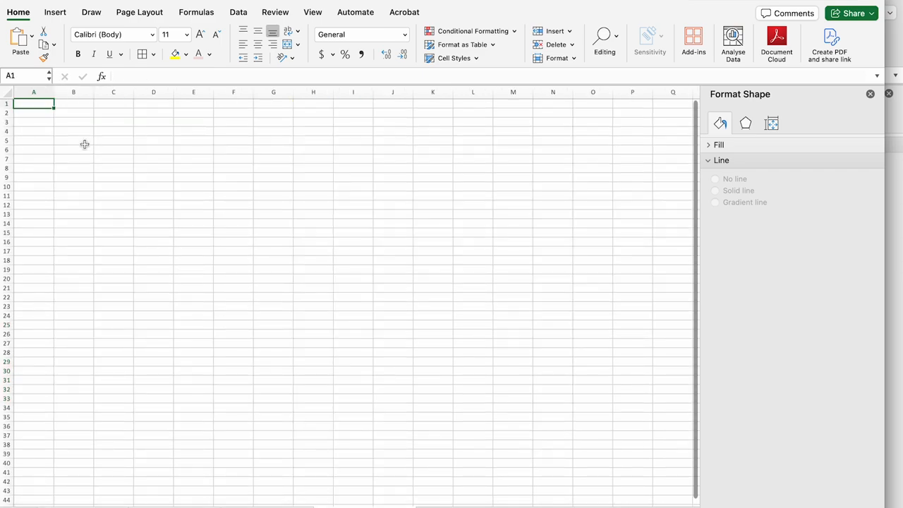
Paste the CO2, A and Ci table at A2 of a new sheet and label it Benth 1
left_click(34, 113)
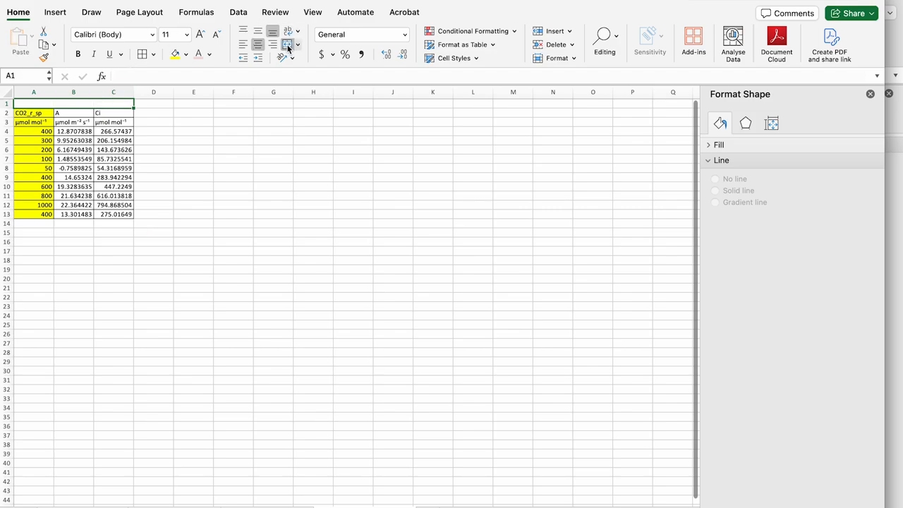
type("Benth 1")
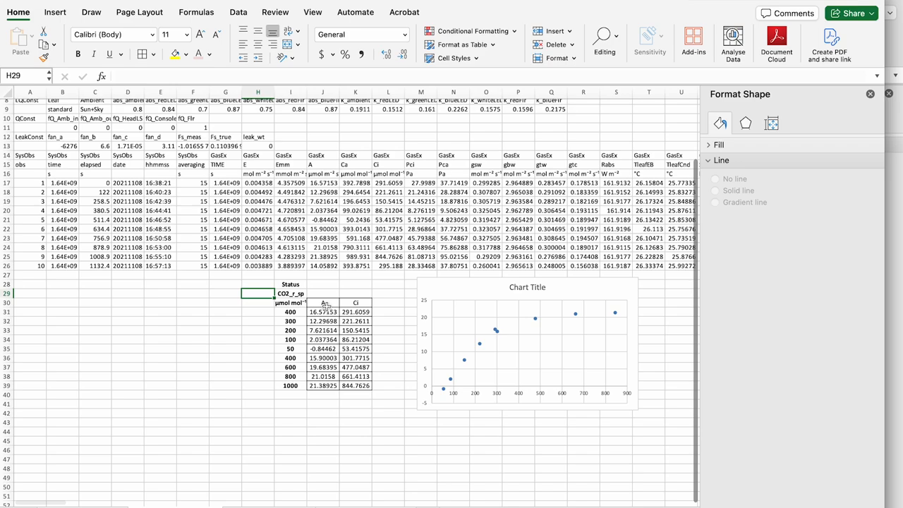
Paste the second and third reps' A/Ci columns alongside, labelled Benth 2 and Benth 3
left_click_drag(323, 302, 355, 348)
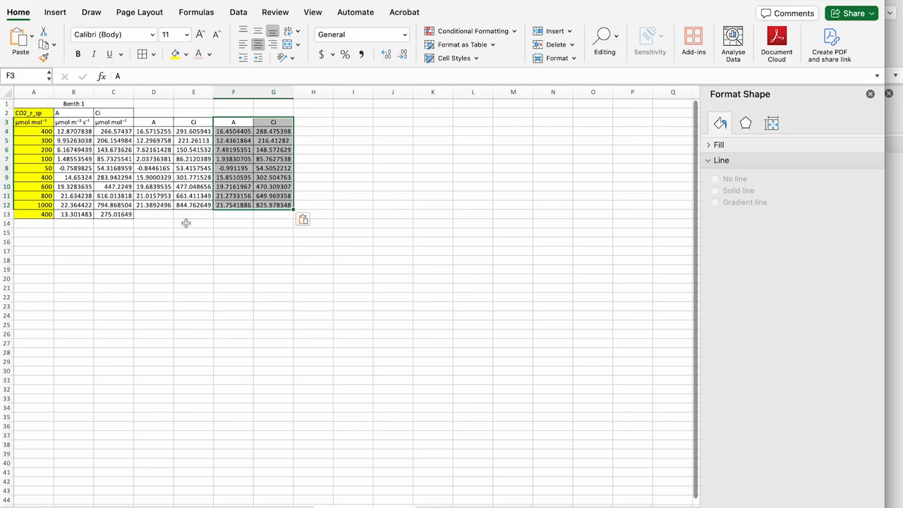
mouse_move(99, 220)
type("B")
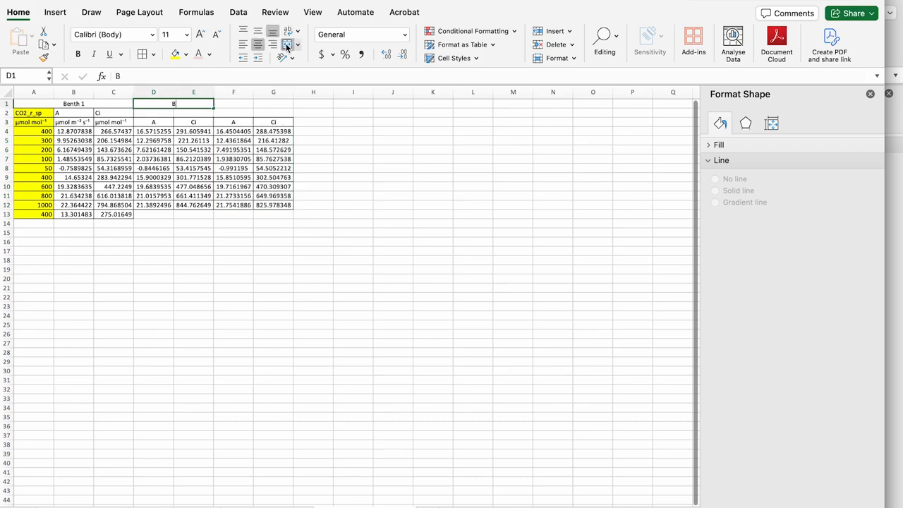
type("enth 2")
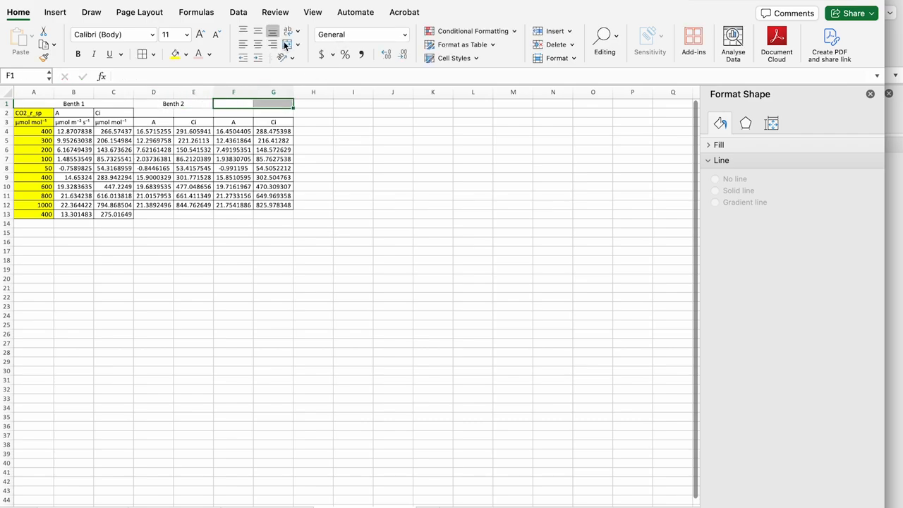
left_click(286, 44)
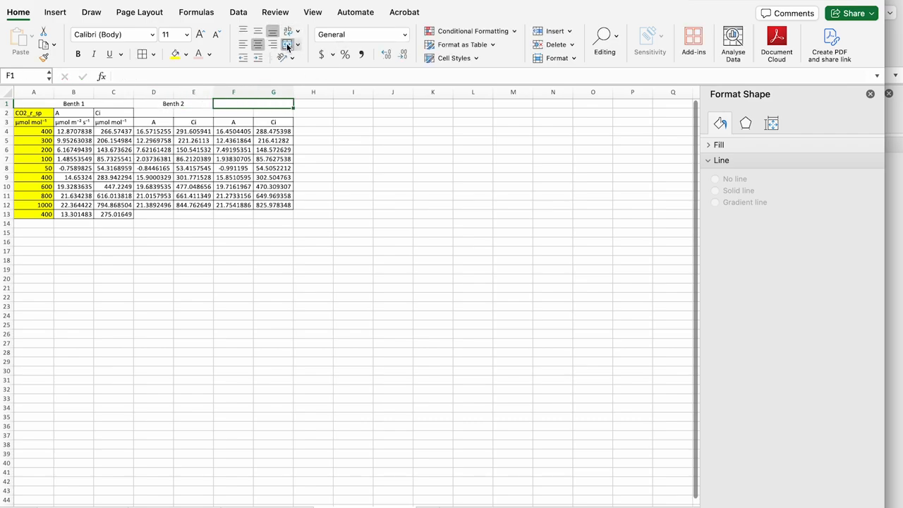
type("Benth 3")
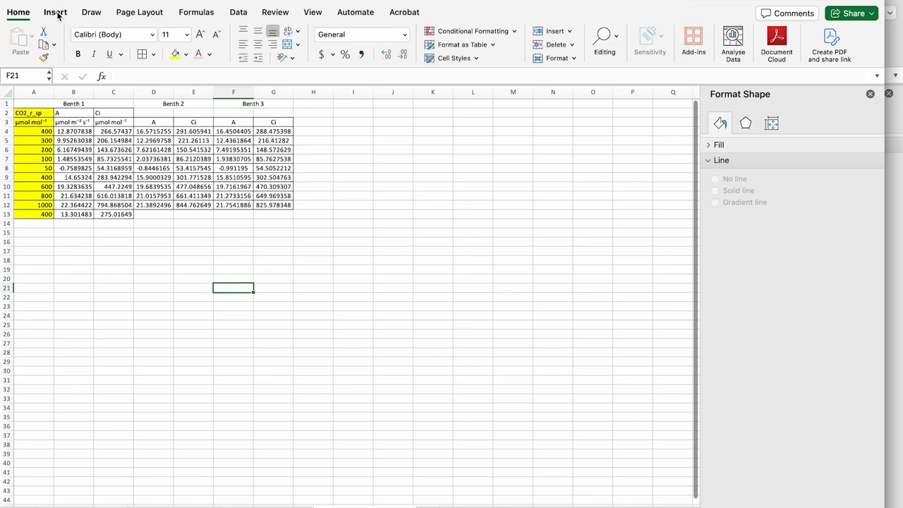
Insert a new scatter chart and add the Benth 1 series from the combined sheet
left_click(55, 11)
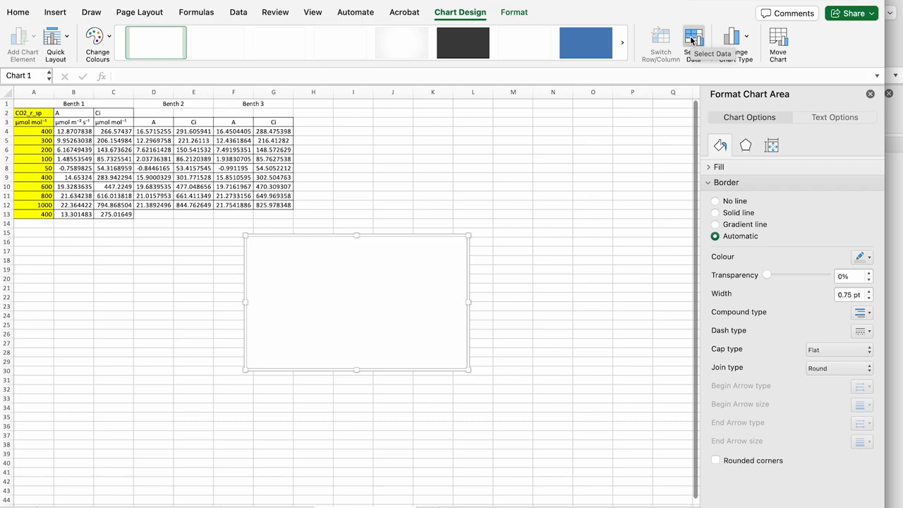
left_click(693, 40)
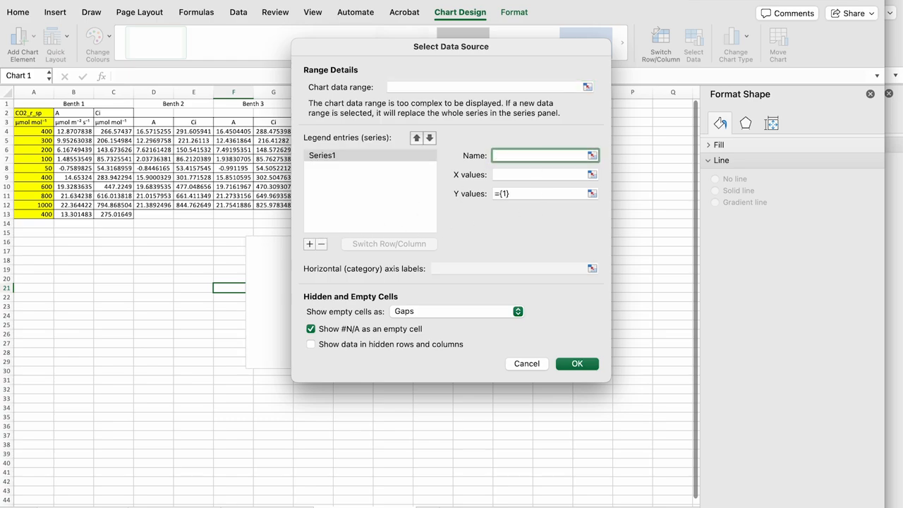
type("Benth 1")
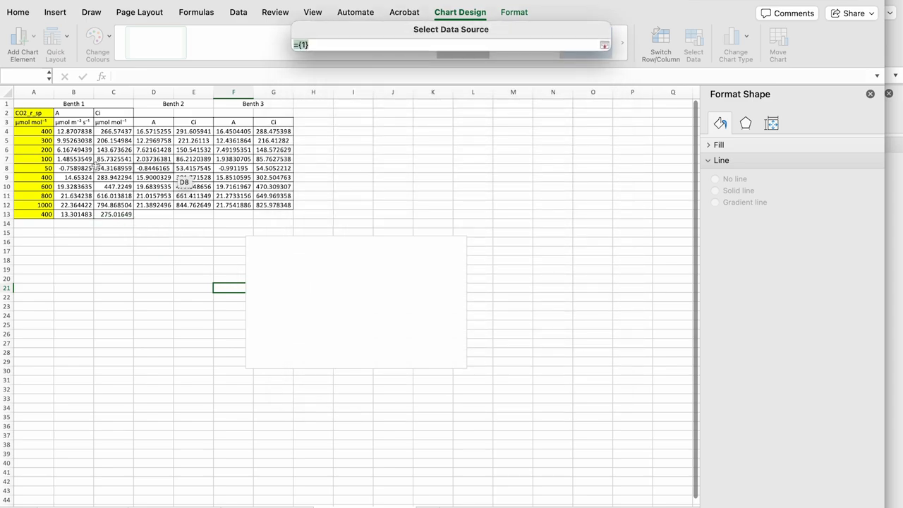
left_click_drag(74, 131, 73, 195)
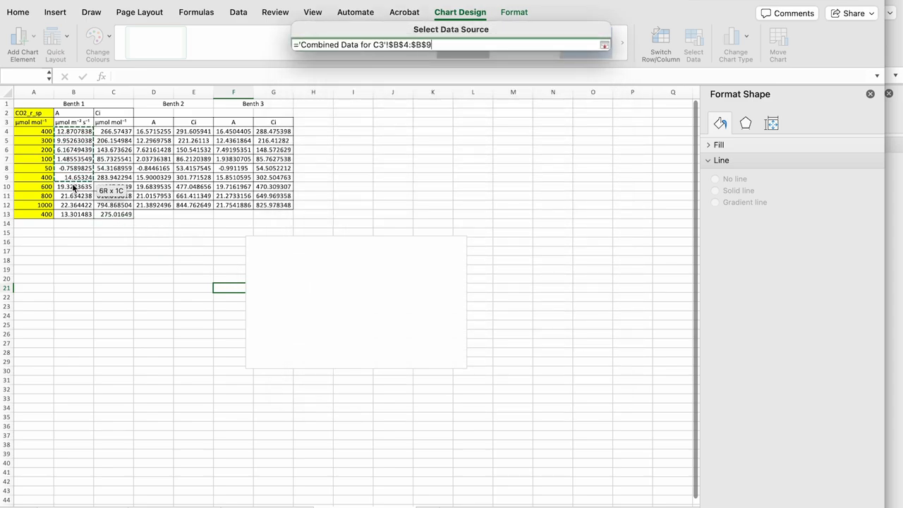
left_click_drag(74, 131, 73, 214)
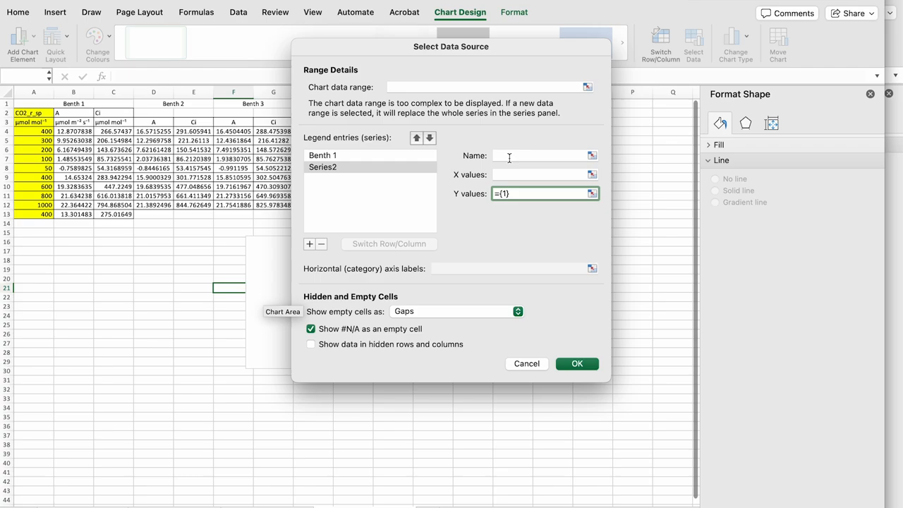
Add the Benth 2 series with its X and Y ranges from the combined sheet
type("Benth")
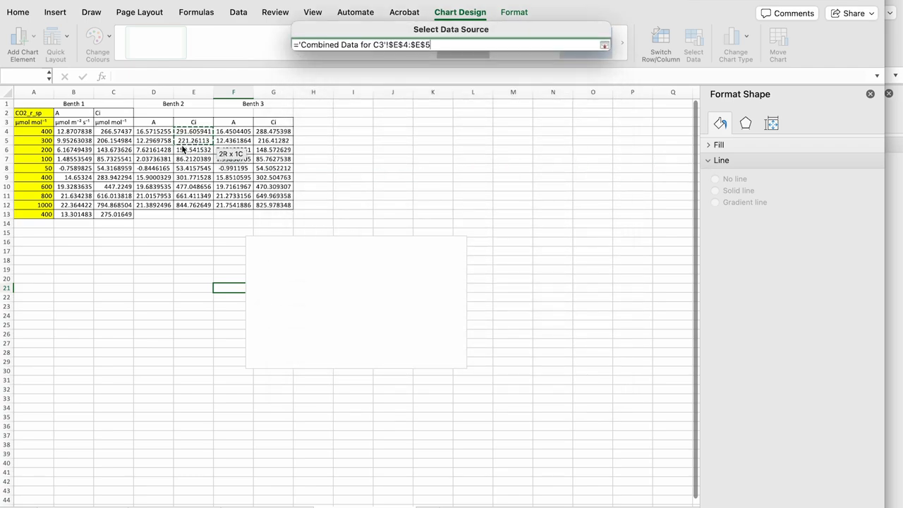
left_click(603, 44)
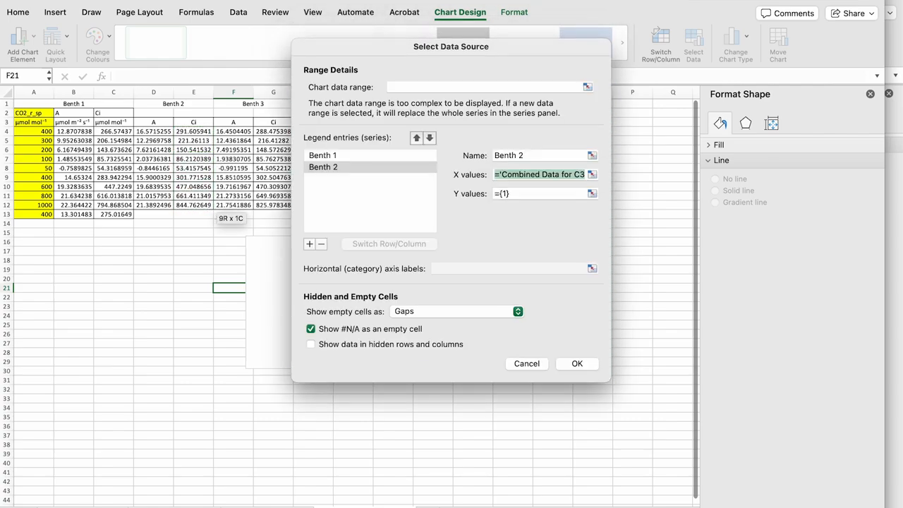
left_click(593, 193)
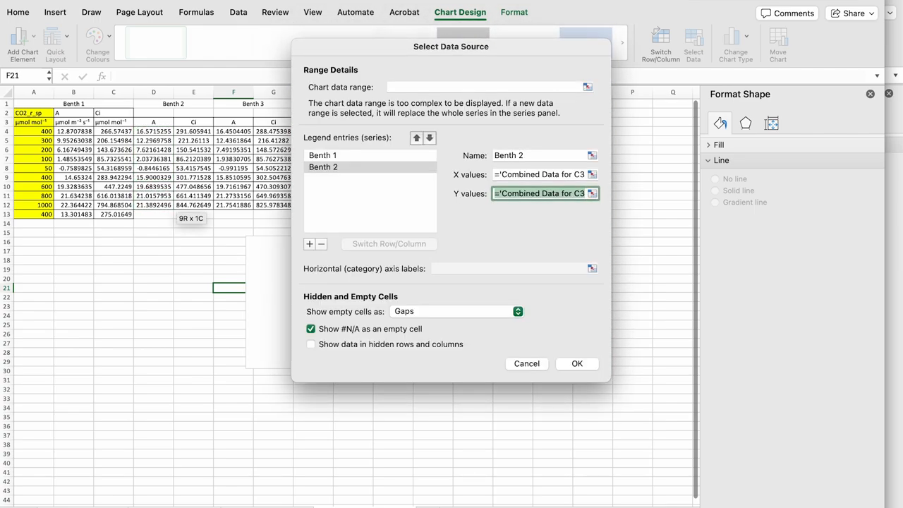
left_click(309, 243)
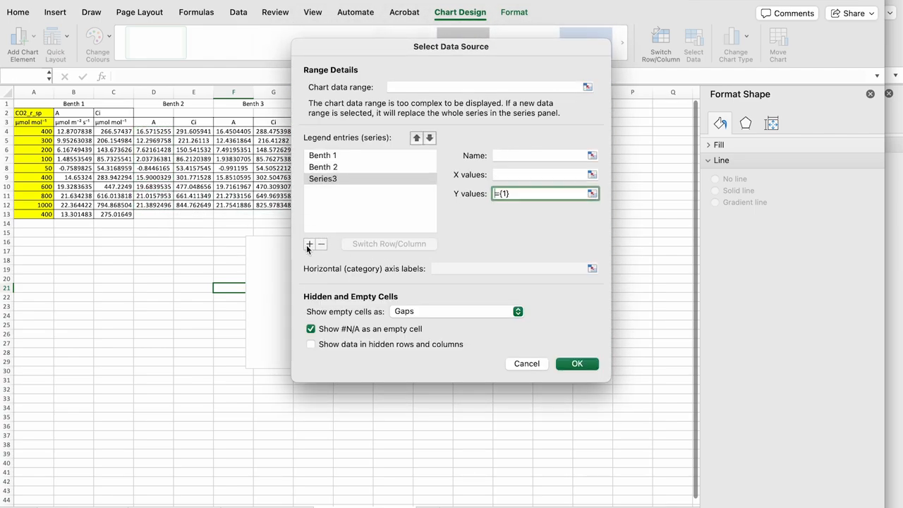
mouse_move(486, 121)
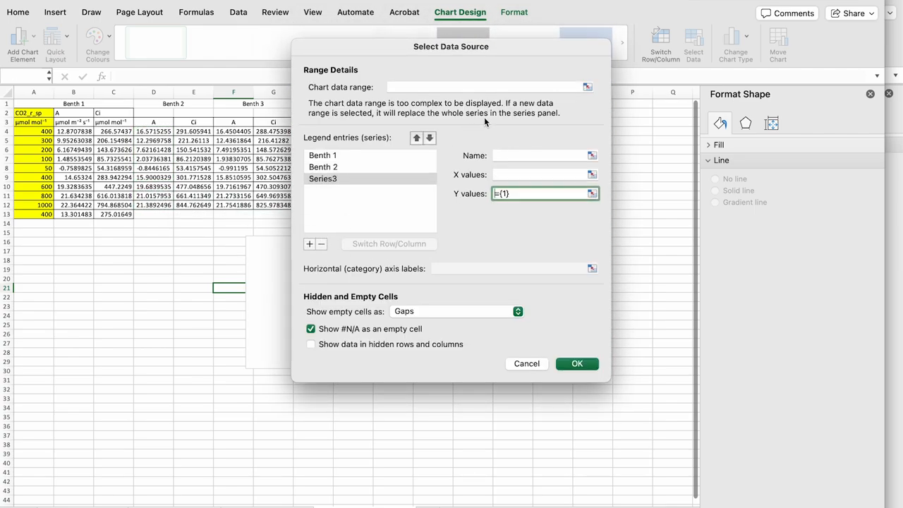
Add the Benth 3 series with its value ranges and confirm the three-series chart
type("Benth")
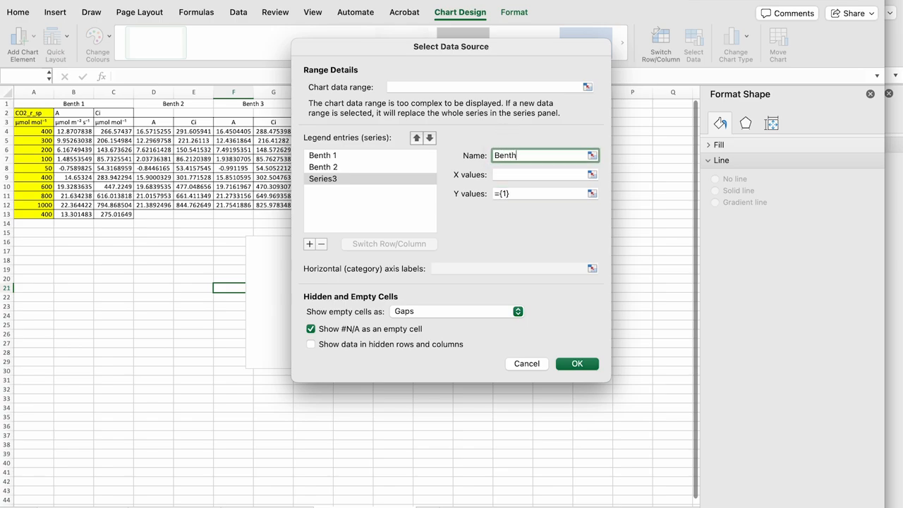
type("3")
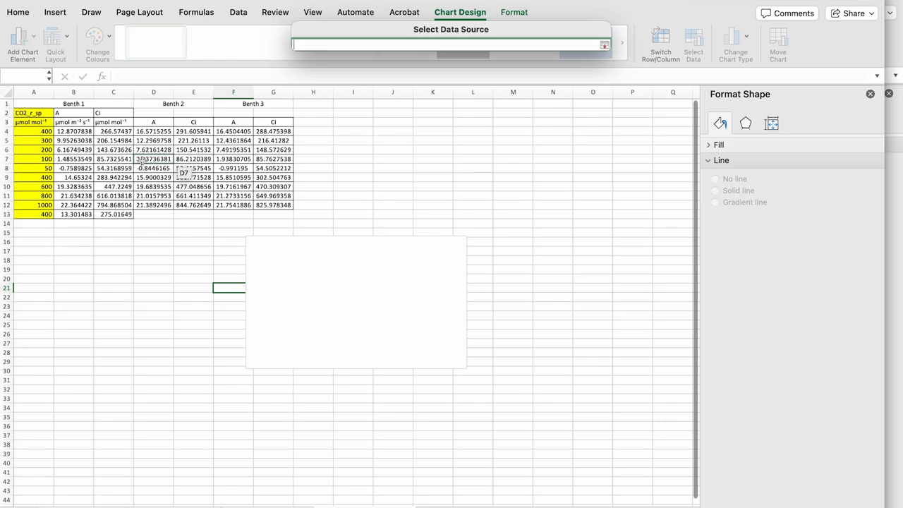
left_click_drag(274, 129, 274, 205)
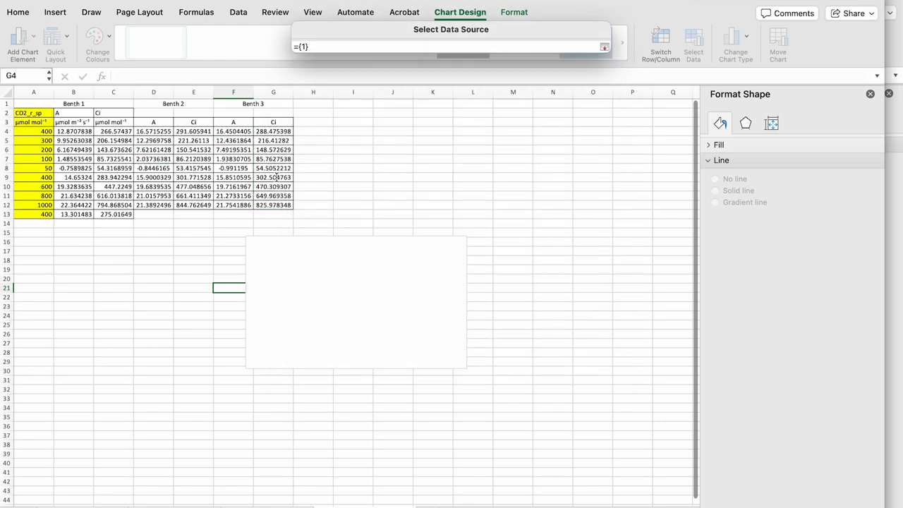
left_click_drag(232, 131, 233, 204)
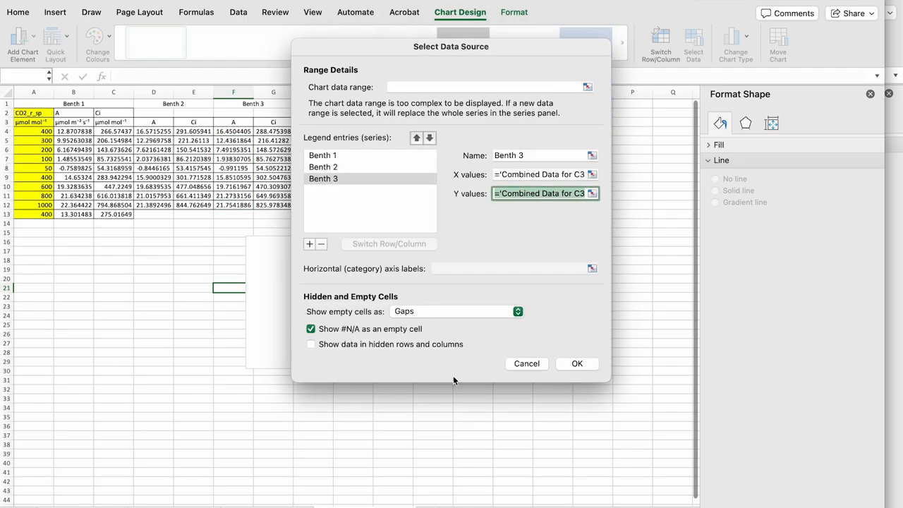
left_click(577, 364)
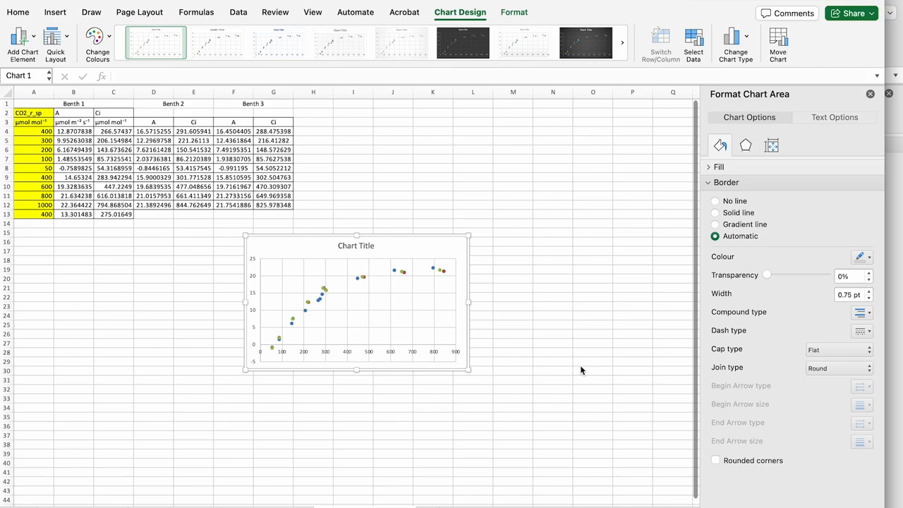
mouse_move(434, 332)
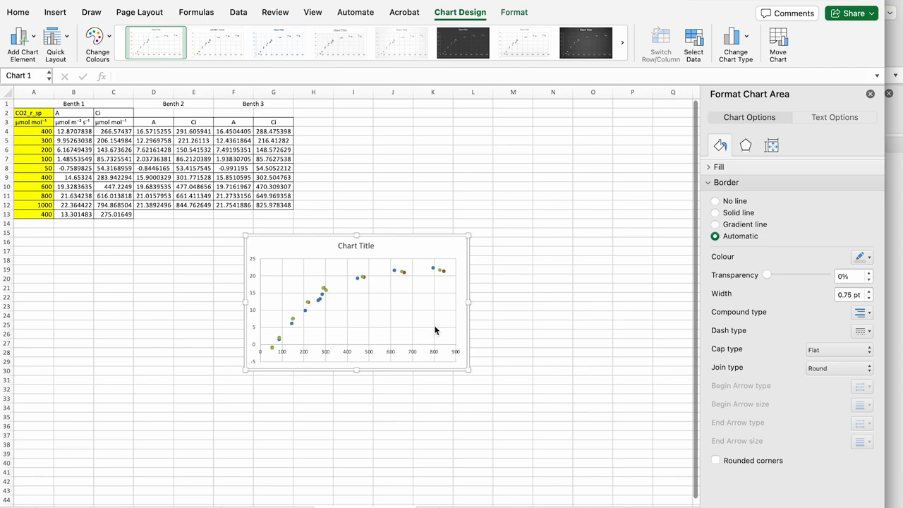
mouse_move(452, 260)
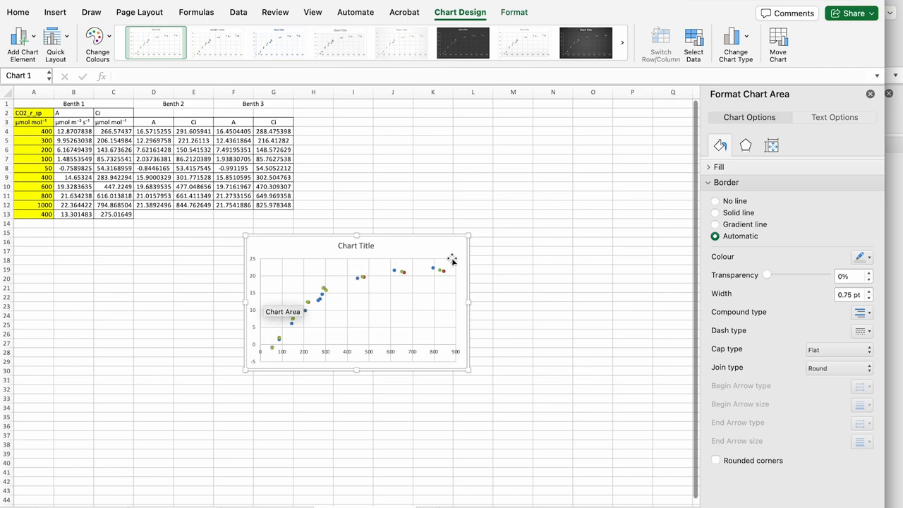
mouse_move(471, 263)
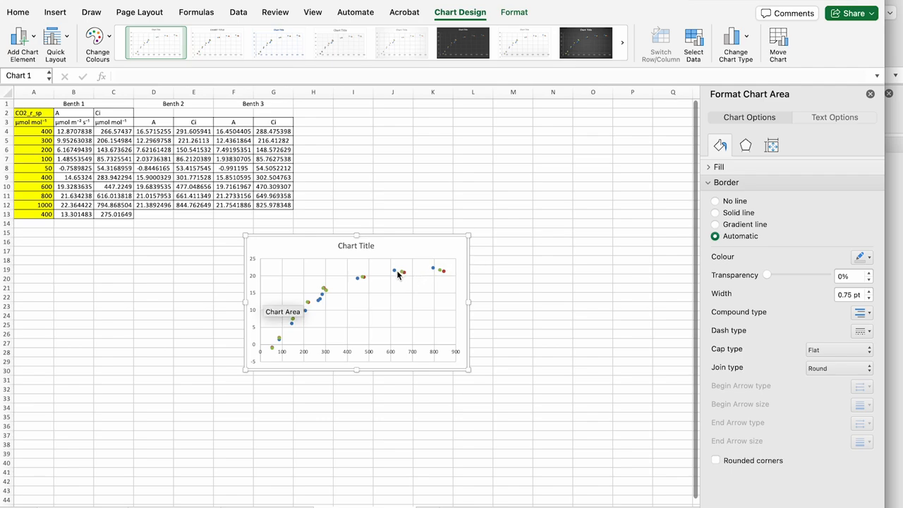
Add a linear trendline to the Benth 1 series via Add Chart Element
left_click(394, 271)
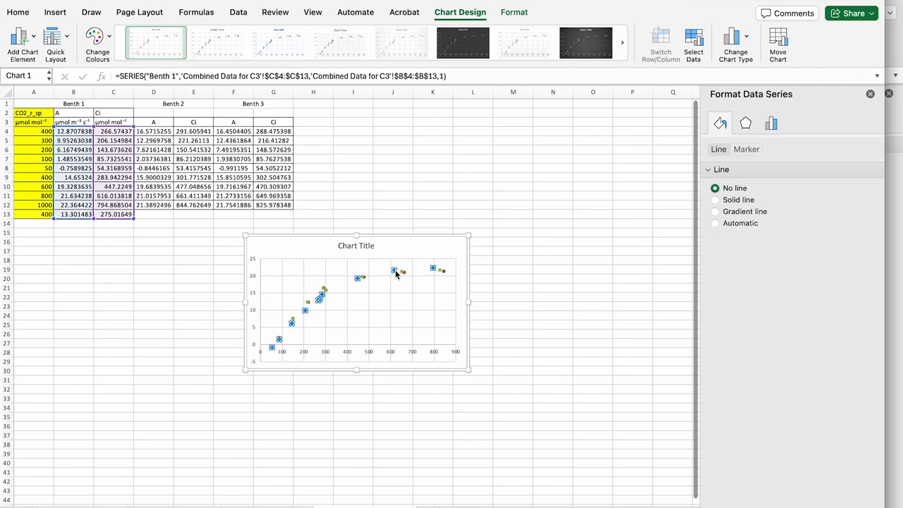
left_click(770, 123)
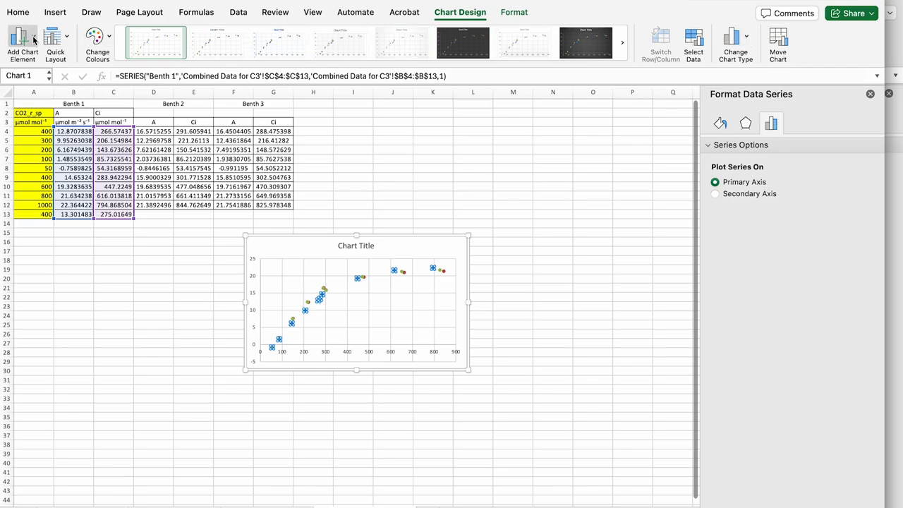
left_click(22, 43)
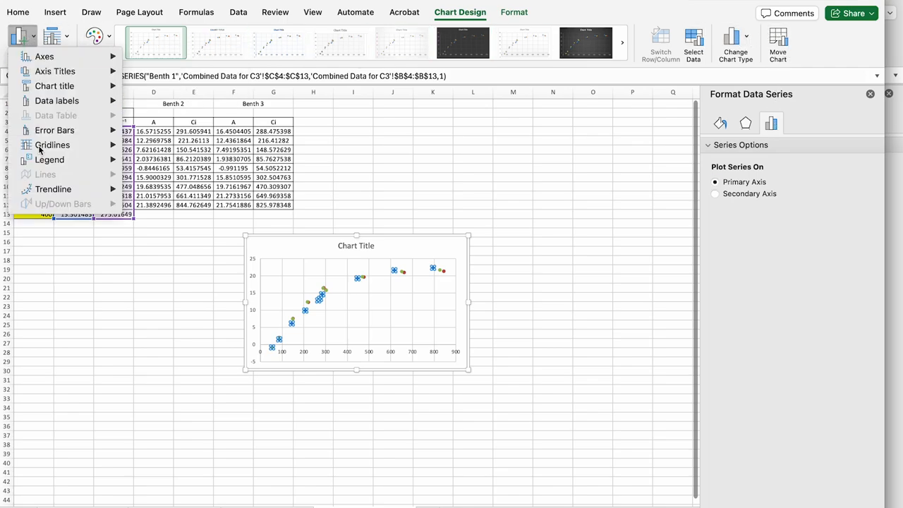
left_click(54, 189)
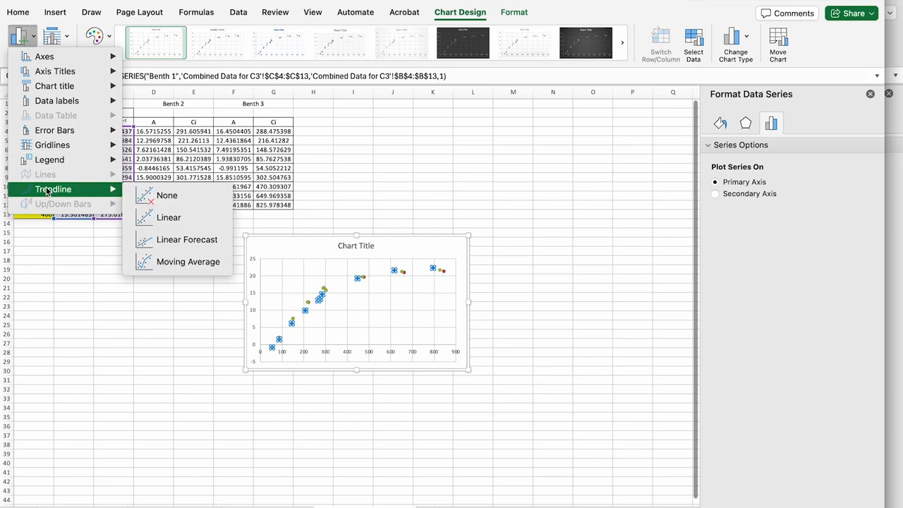
mouse_move(76, 191)
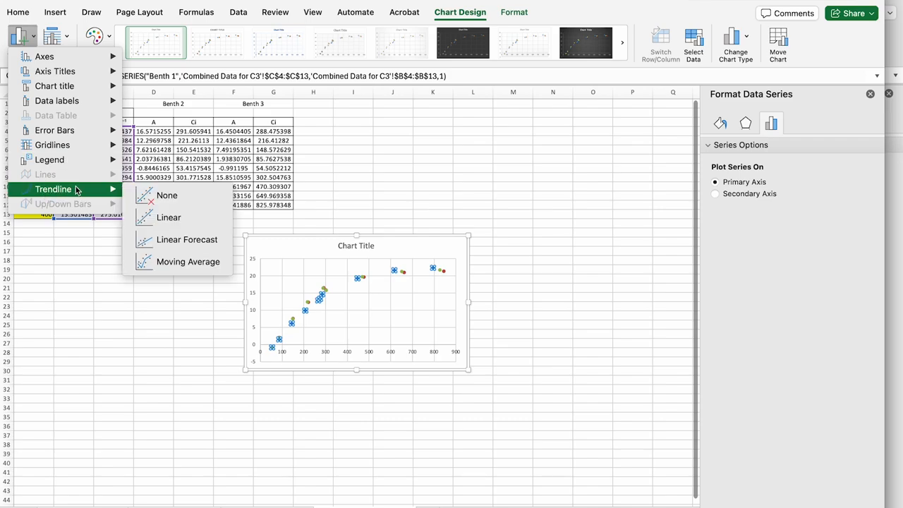
mouse_move(115, 191)
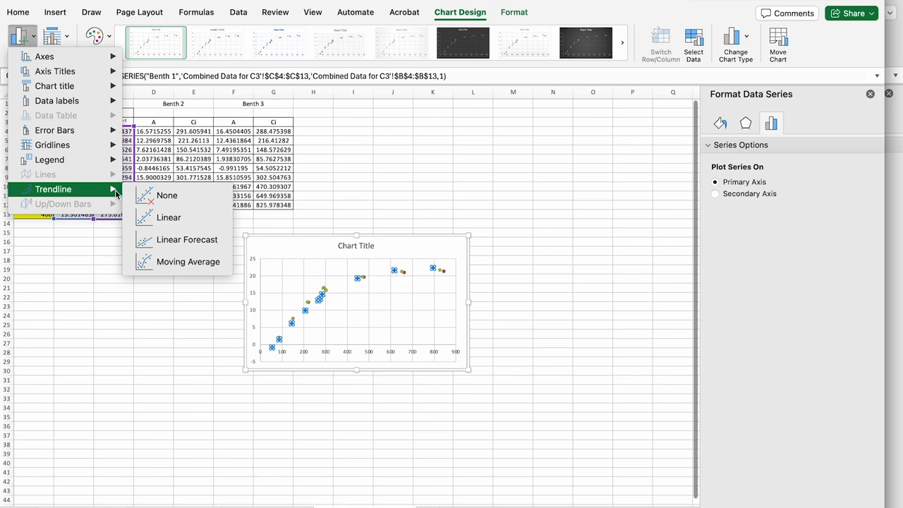
left_click(169, 217)
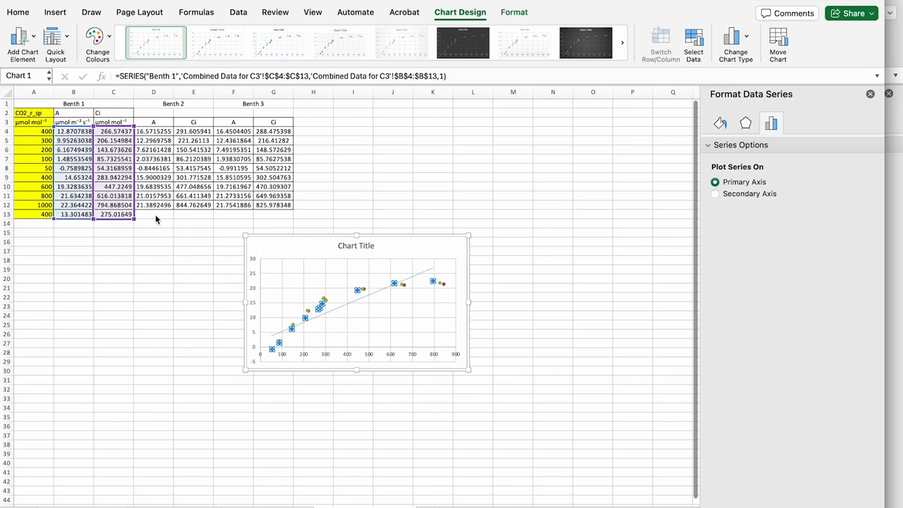
mouse_move(338, 312)
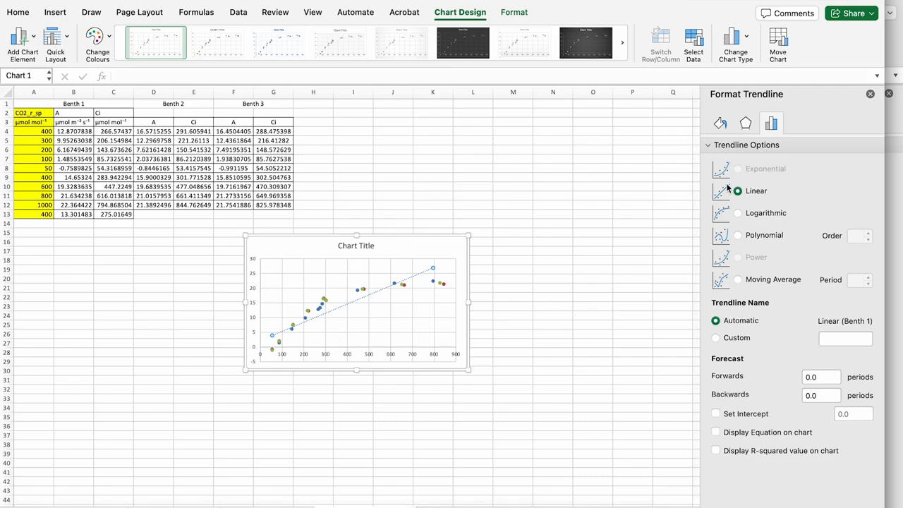
Add trendlines to Benth 3 and Benth 2 and set both to logarithmic
left_click(737, 213)
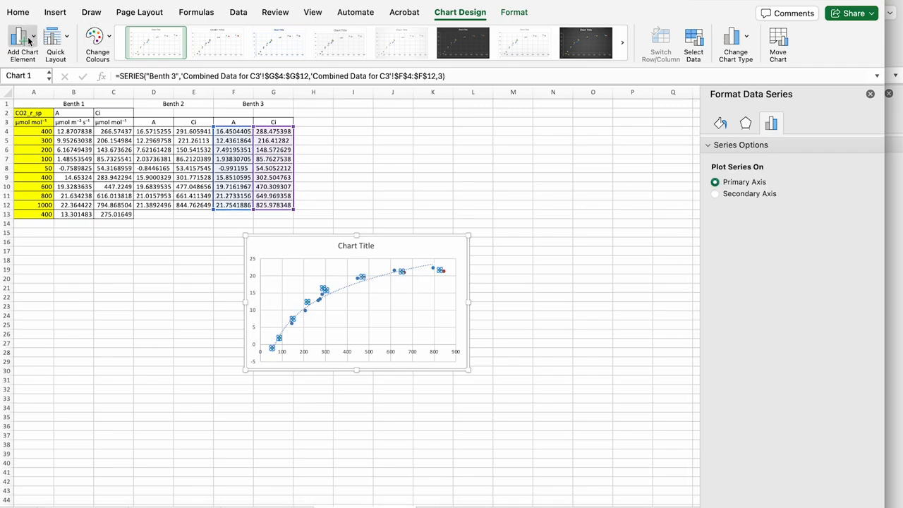
left_click(23, 42)
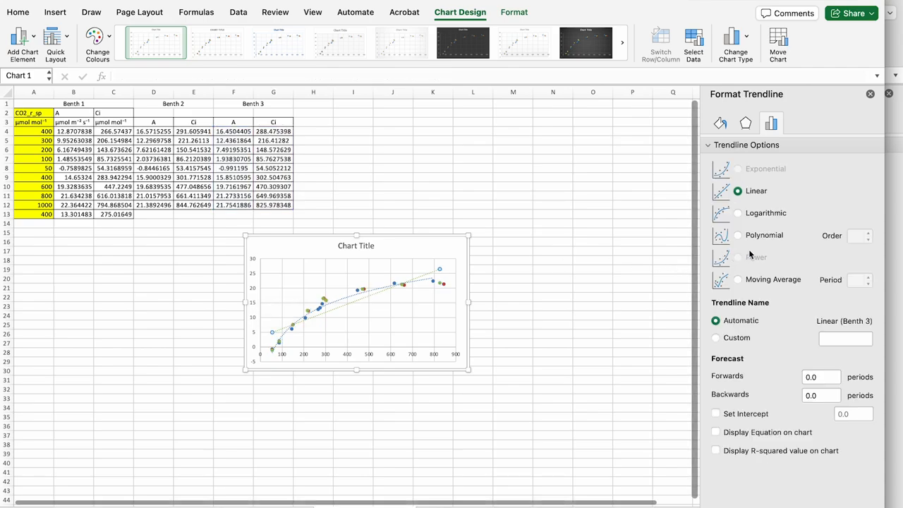
left_click(737, 213)
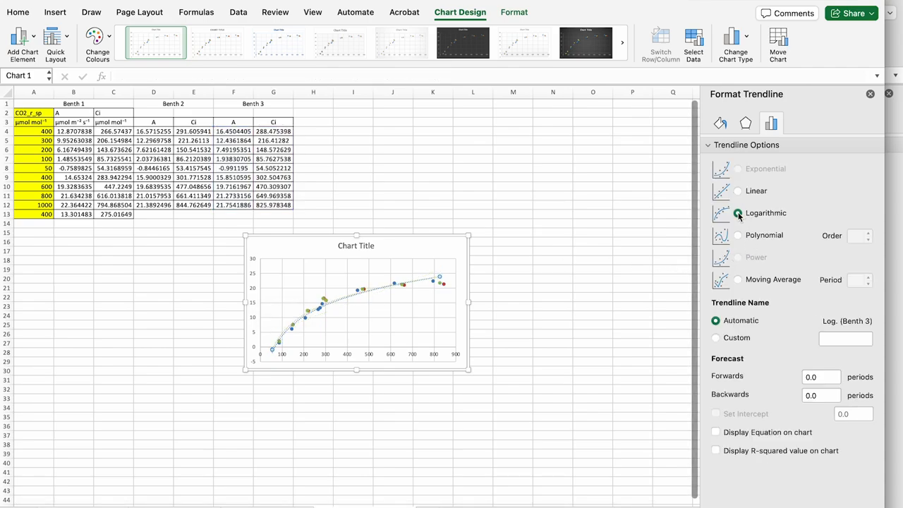
left_click(737, 212)
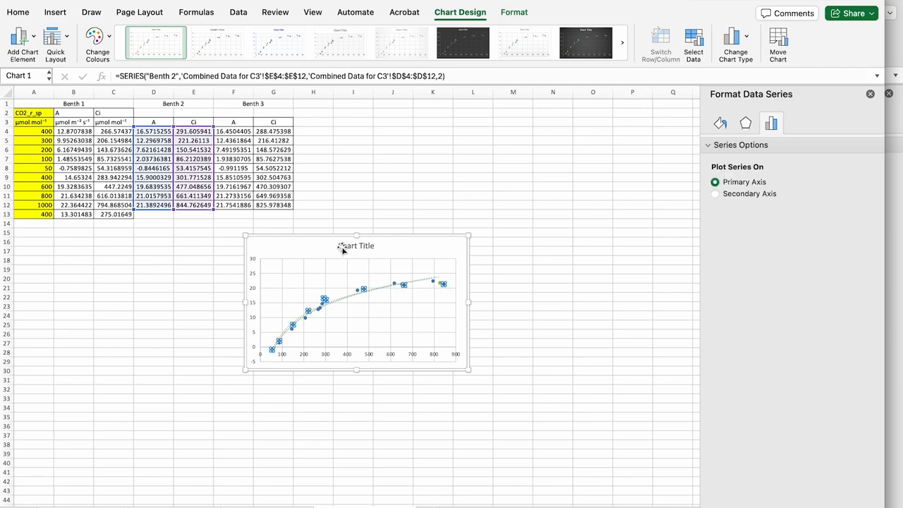
left_click(23, 40)
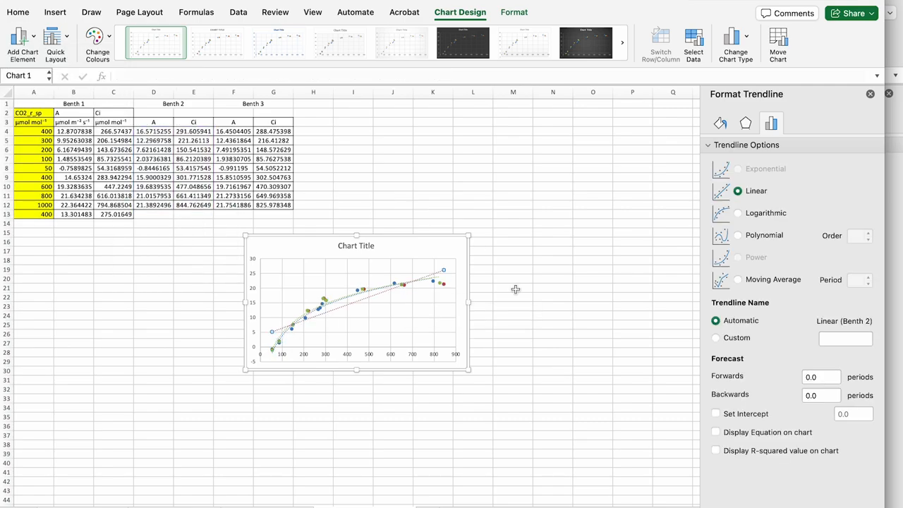
left_click(737, 213)
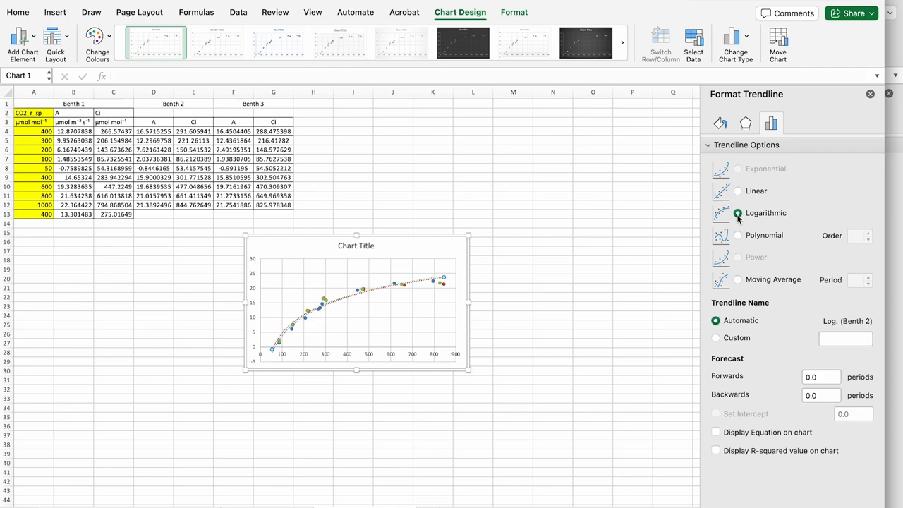
left_click(736, 213)
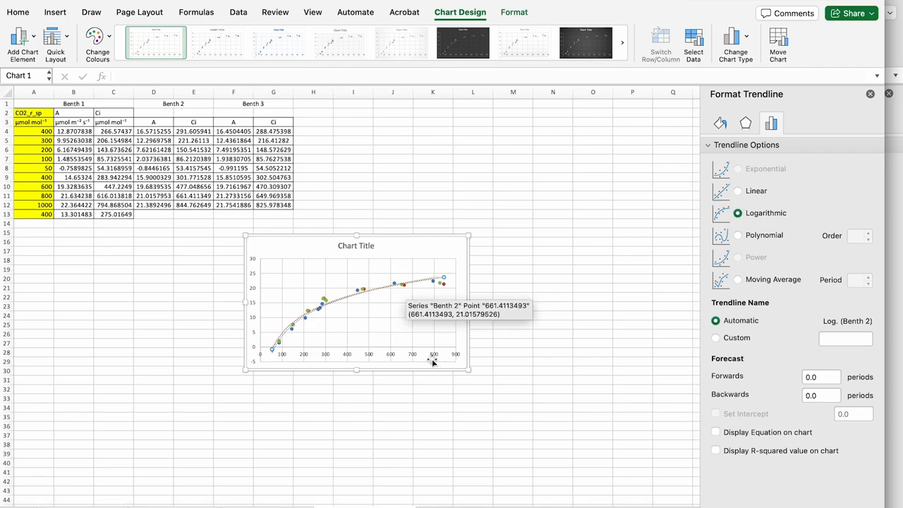
mouse_move(402, 302)
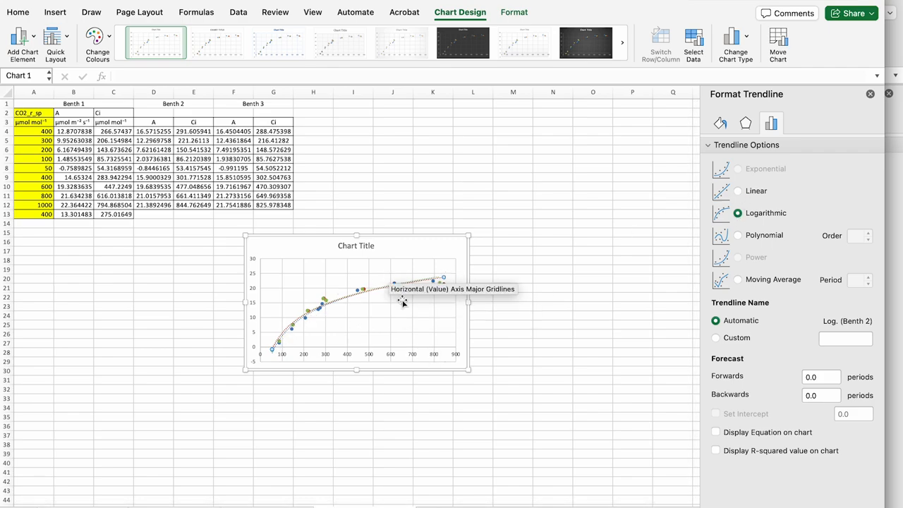
left_click(356, 246)
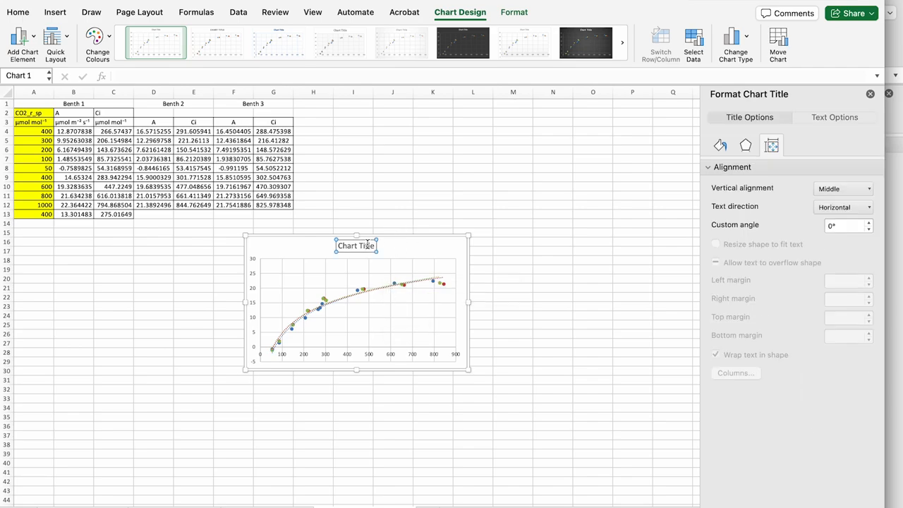
Start editing the combined chart's title text before leaving the sheet
double_click(355, 245)
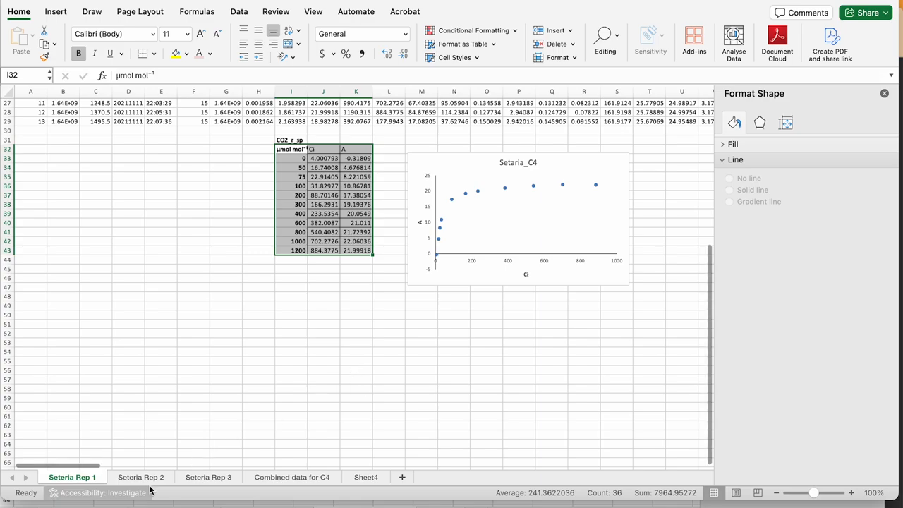
Step through the Setaria Rep 2 and Rep 3 sheets to the Combined data for C4 sheet
left_click(141, 477)
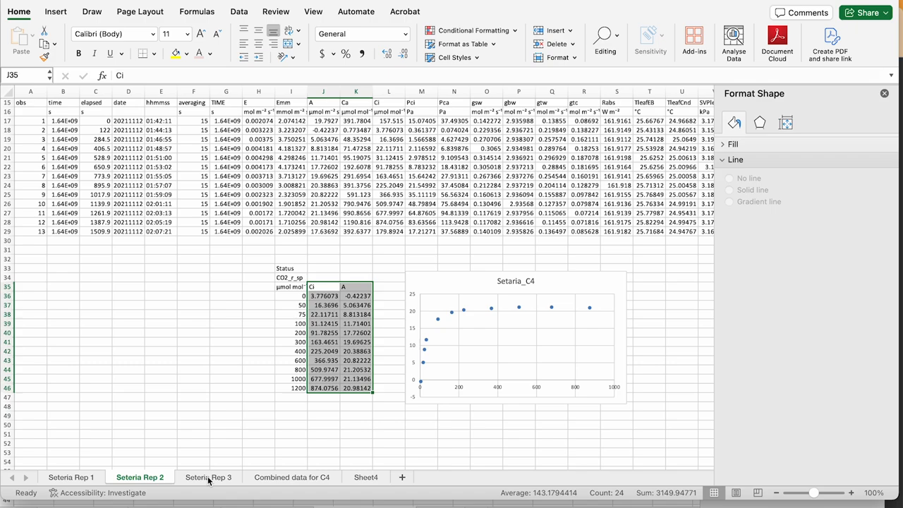
left_click(208, 477)
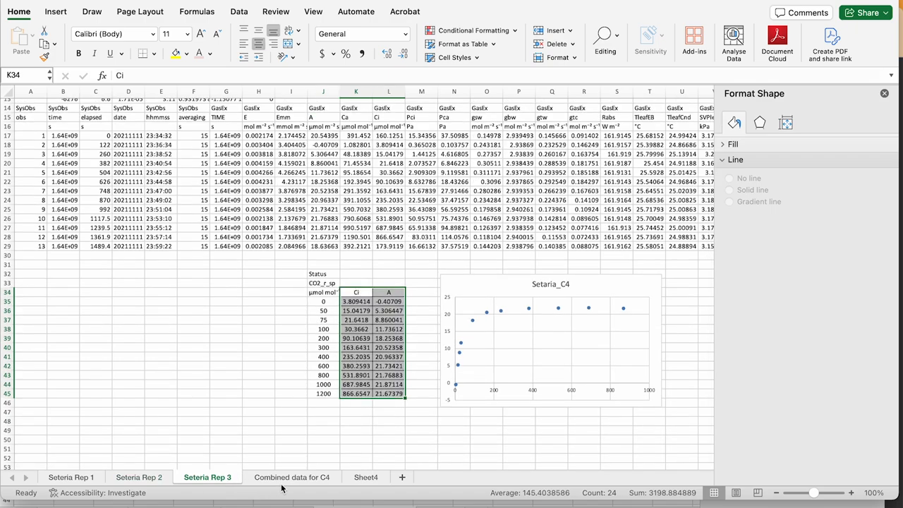
mouse_move(282, 483)
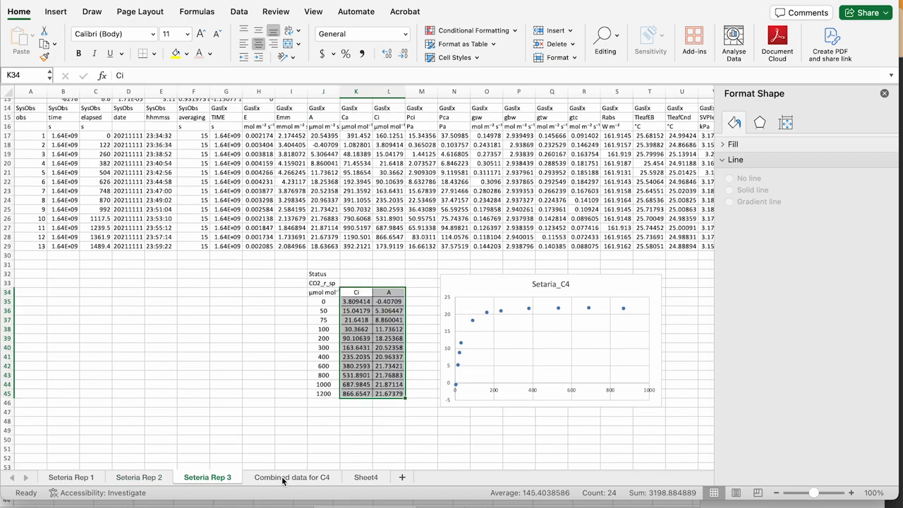
left_click(292, 477)
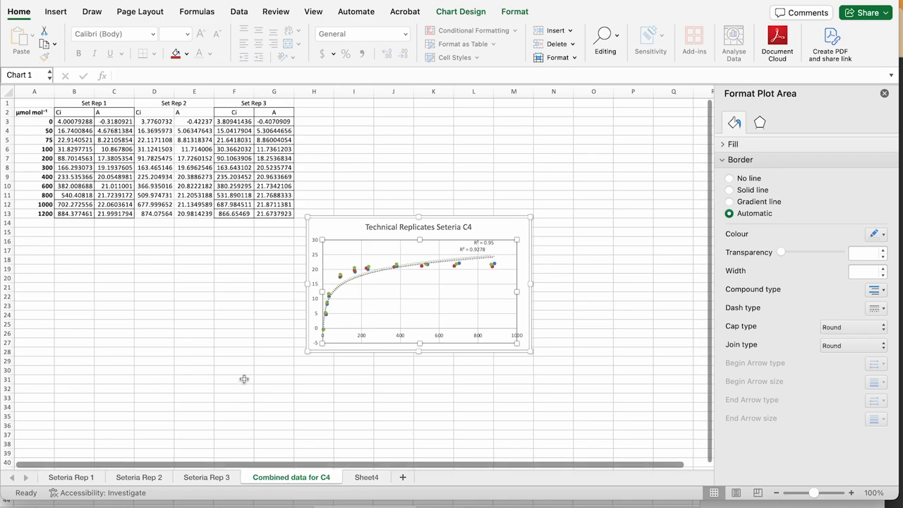
mouse_move(342, 288)
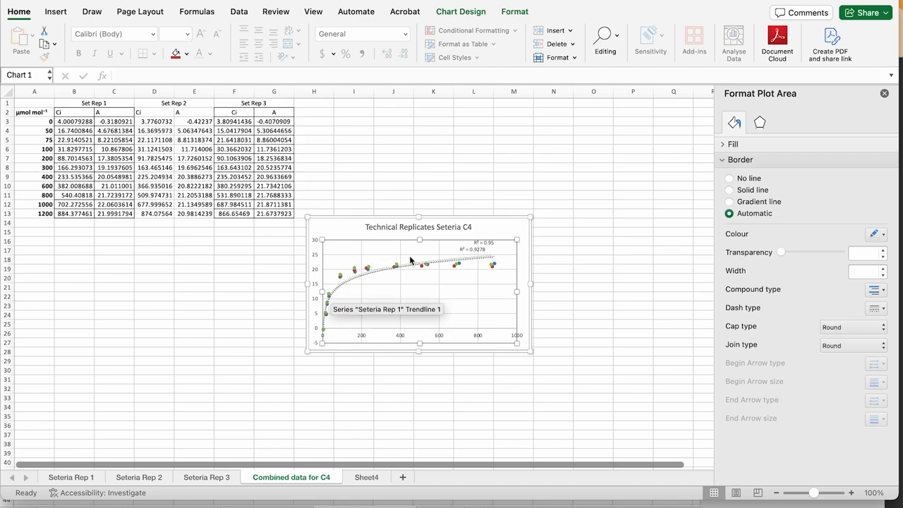
mouse_move(483, 276)
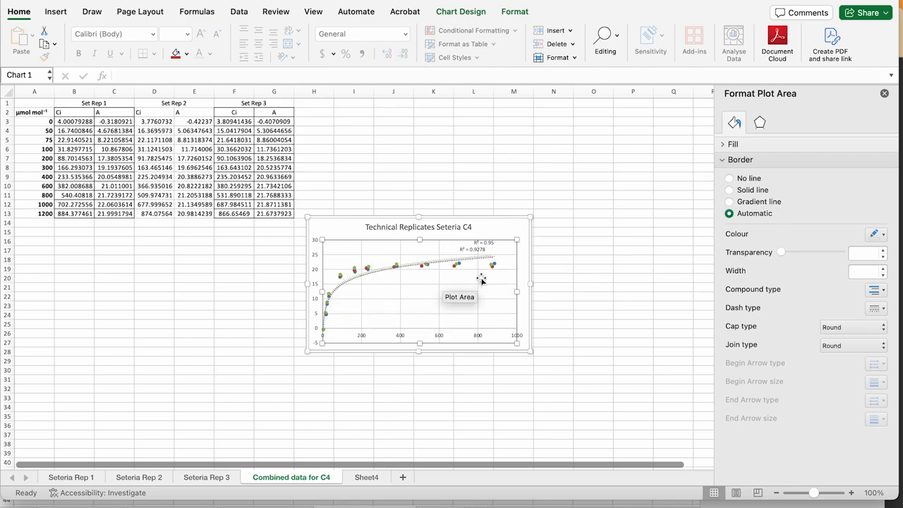
mouse_move(401, 267)
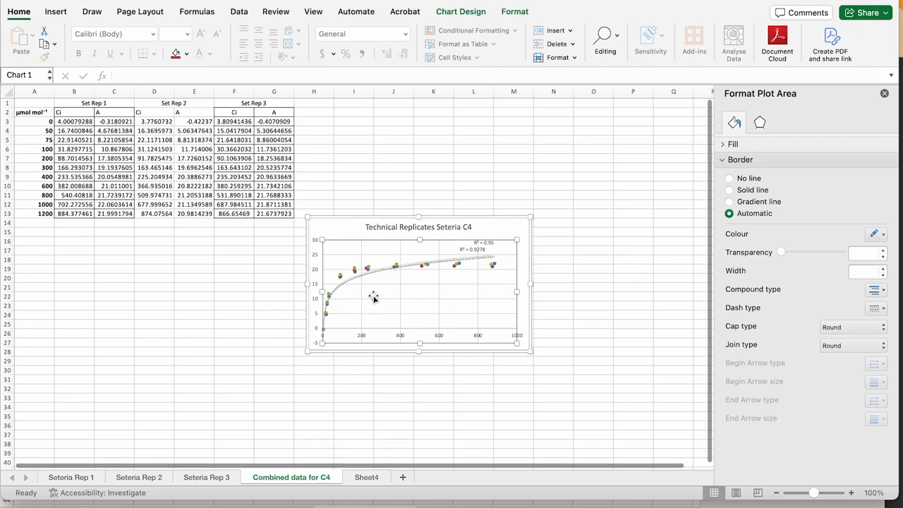
mouse_move(347, 285)
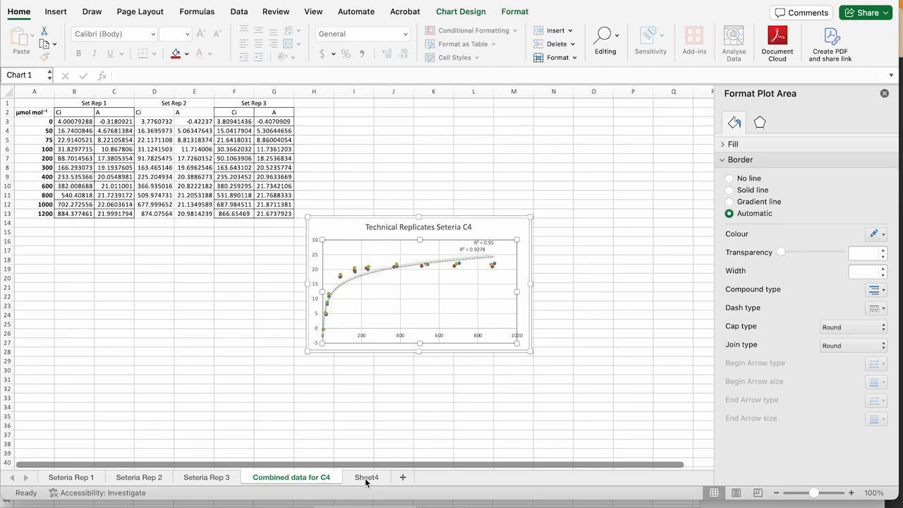
Review Sheet4's Seteria C4 chart and the Set Rep 2 Ci value, ending on Sheet4
left_click(365, 477)
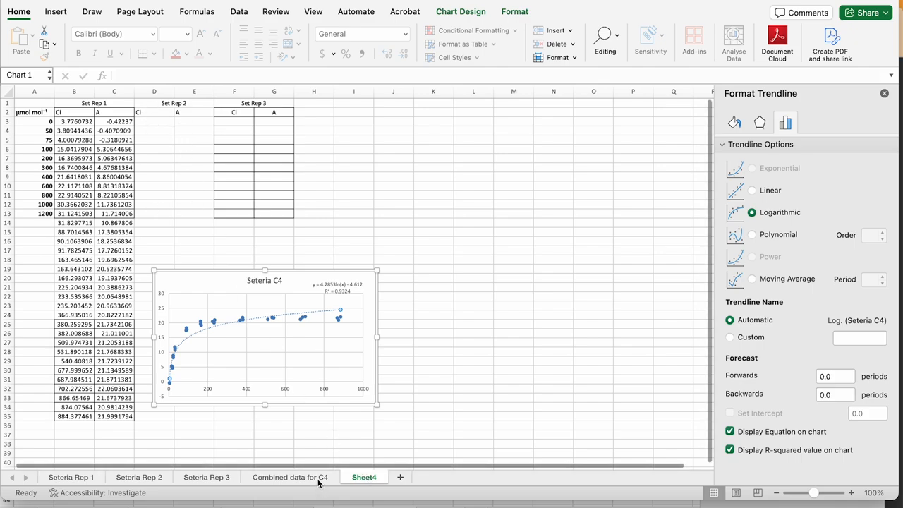
left_click(289, 477)
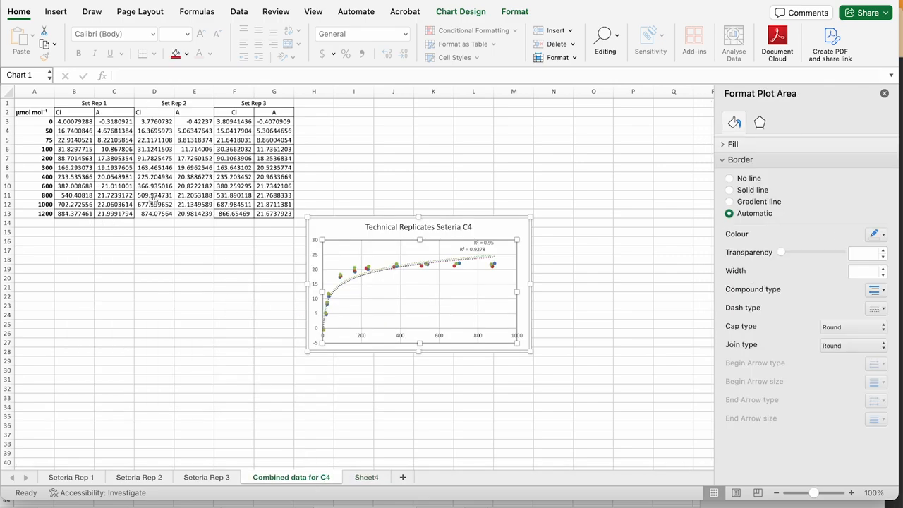
left_click(153, 121)
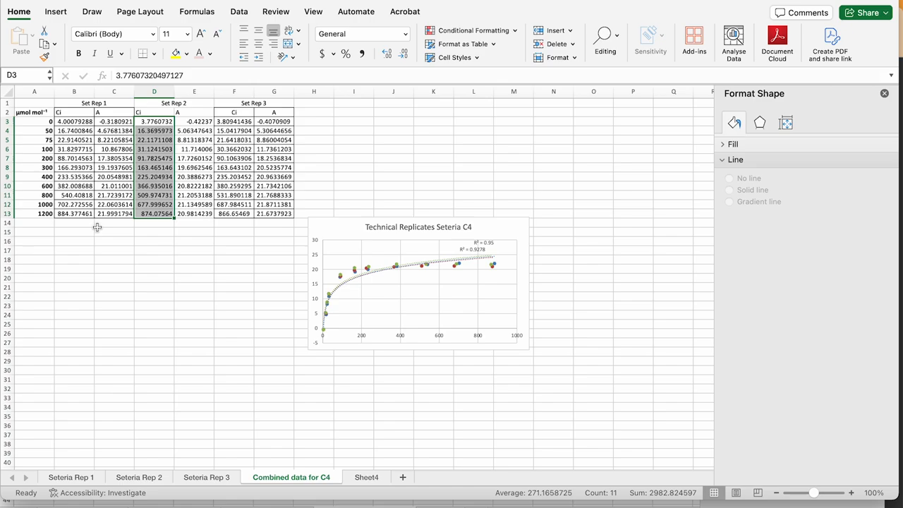
mouse_move(71, 310)
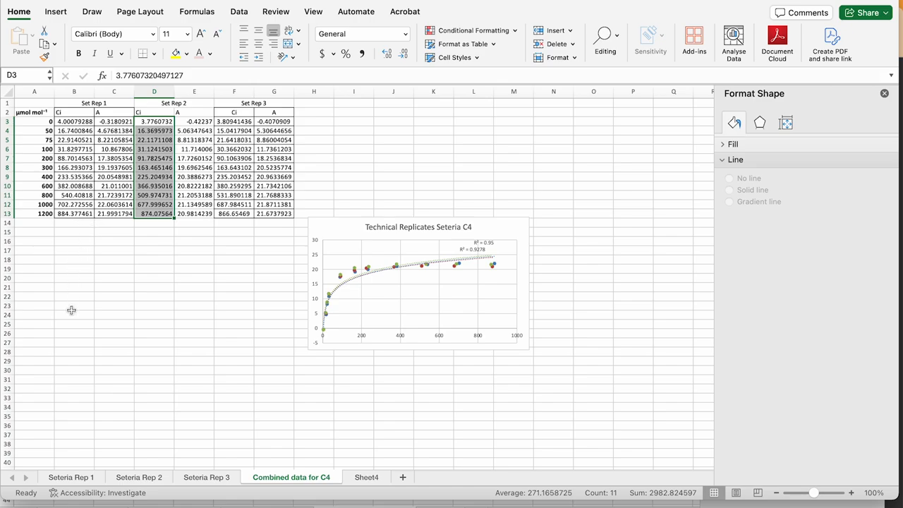
mouse_move(211, 343)
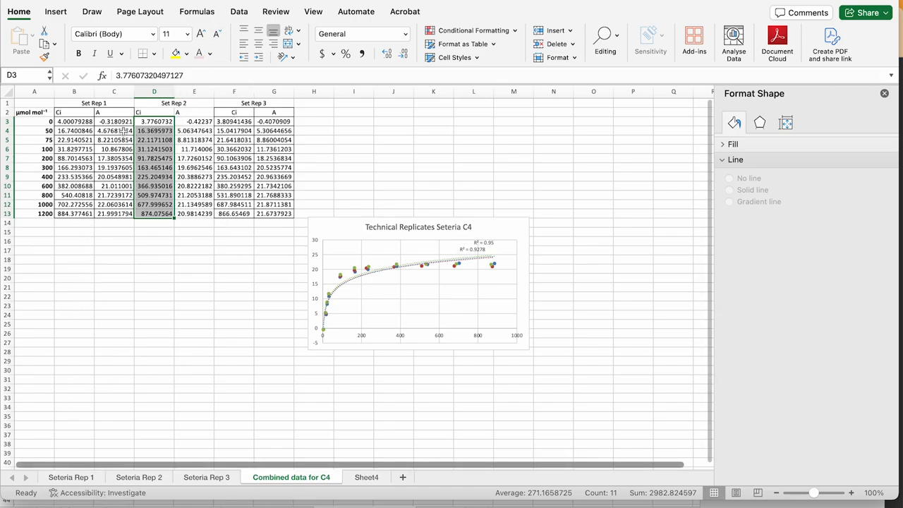
left_click(365, 477)
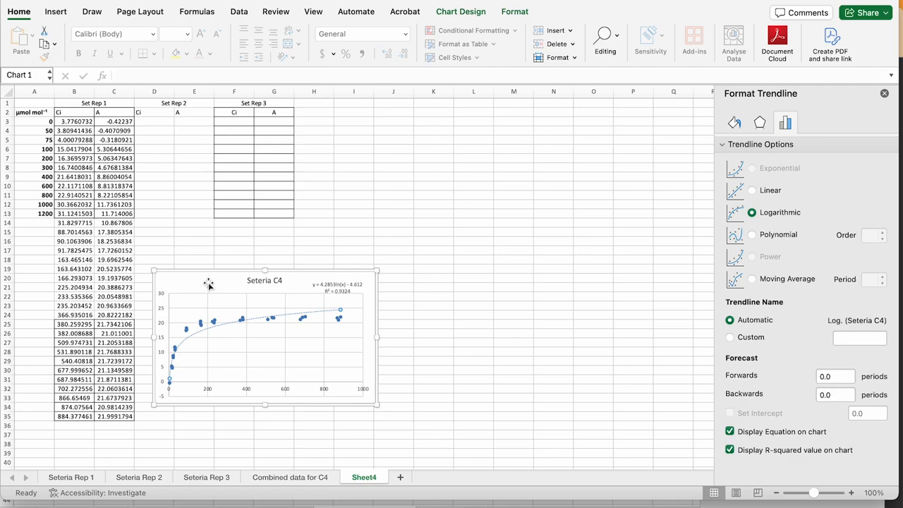
mouse_move(214, 282)
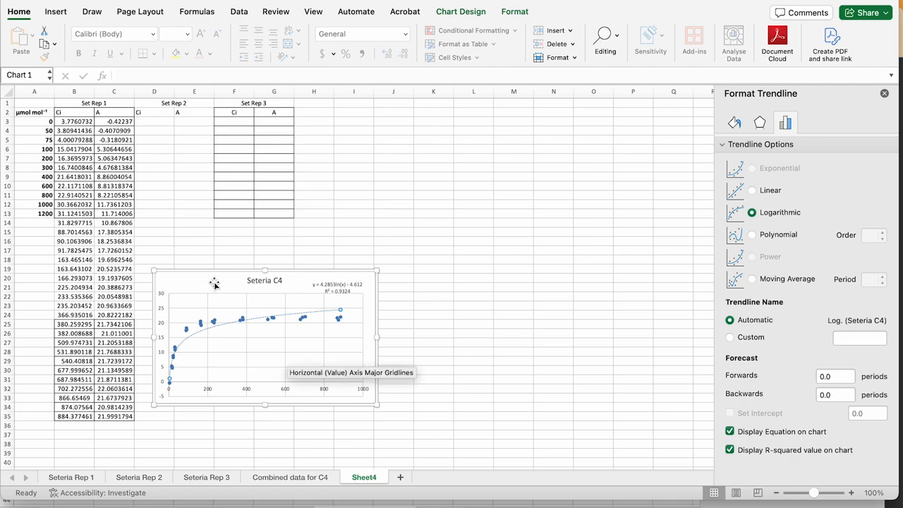
mouse_move(172, 356)
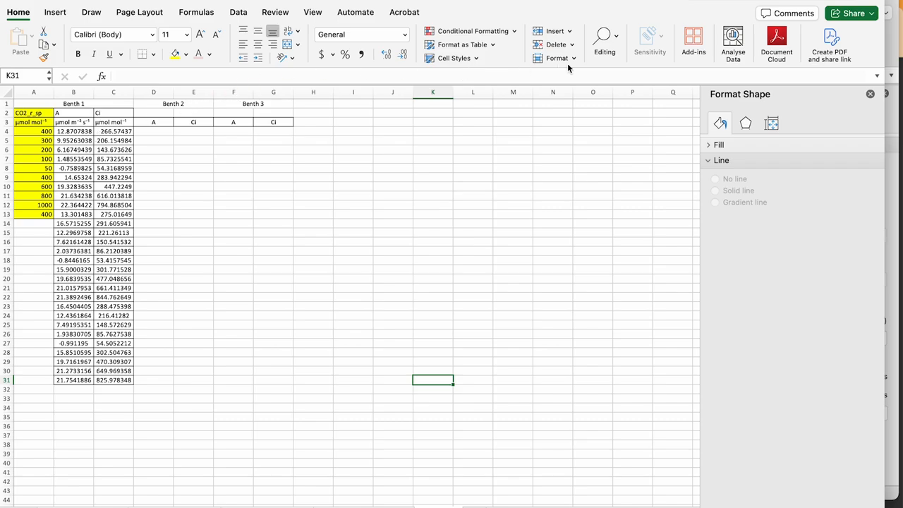
Insert a markers-only scatter with series Benth C3, X = Ci C4:C31, Y = A B4:B31
left_click(55, 11)
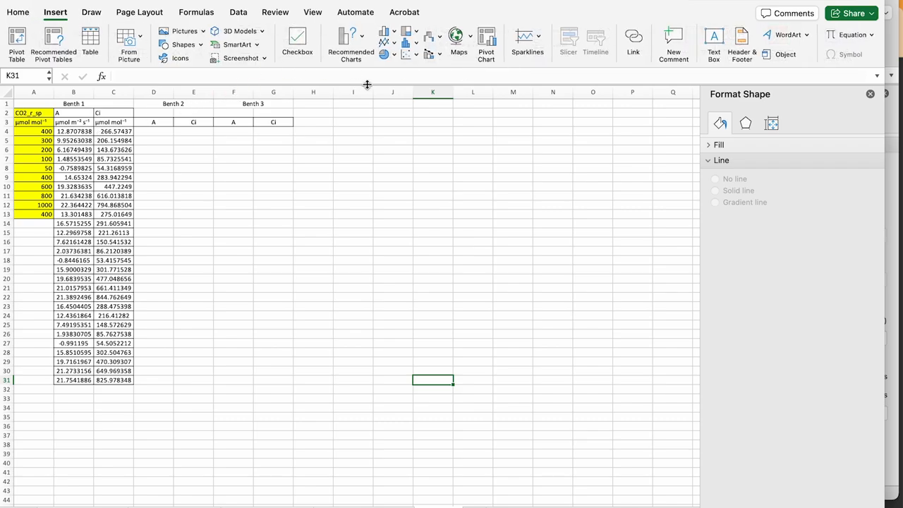
left_click(407, 53)
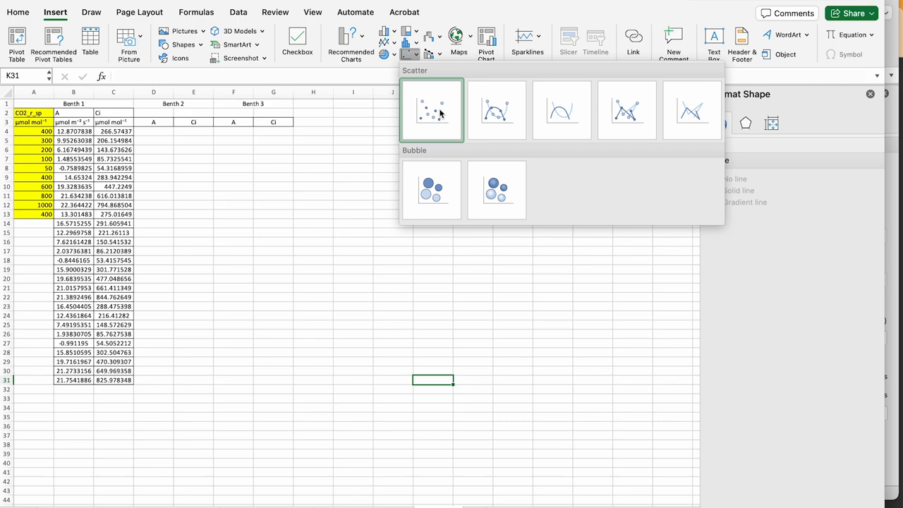
left_click(432, 110)
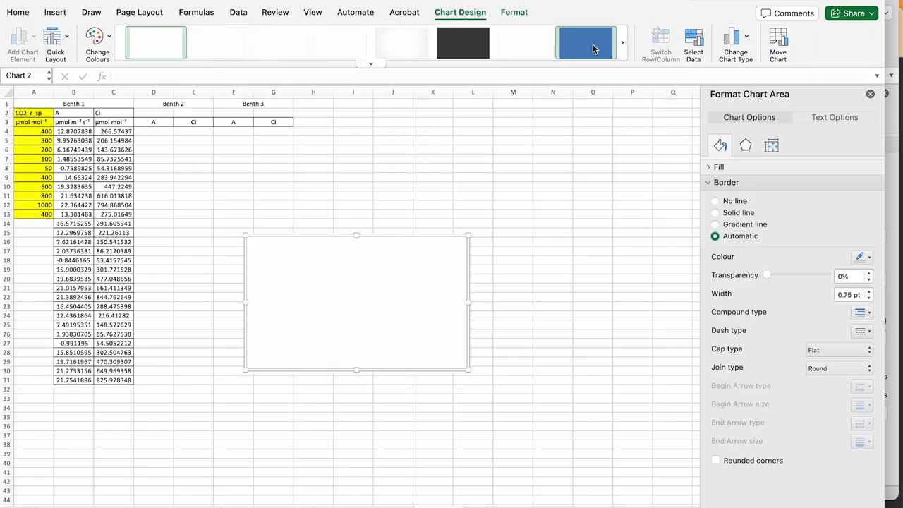
left_click(693, 42)
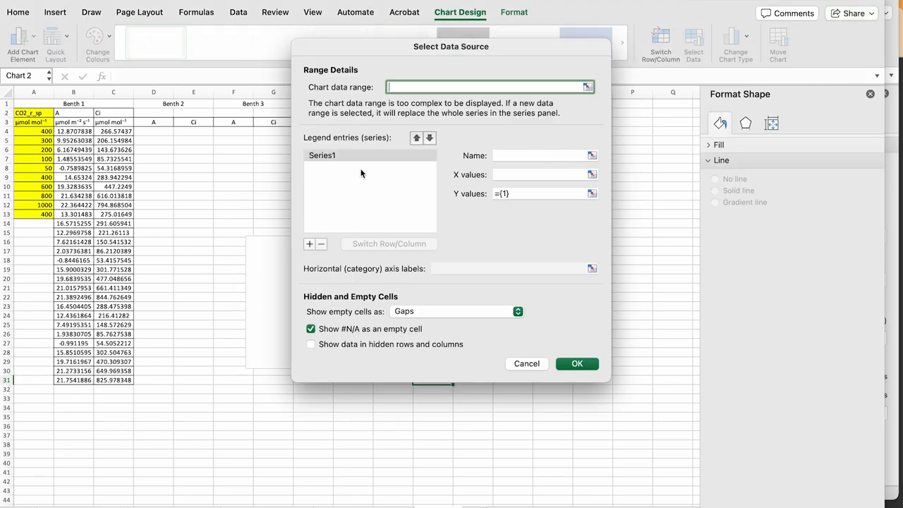
left_click(539, 155)
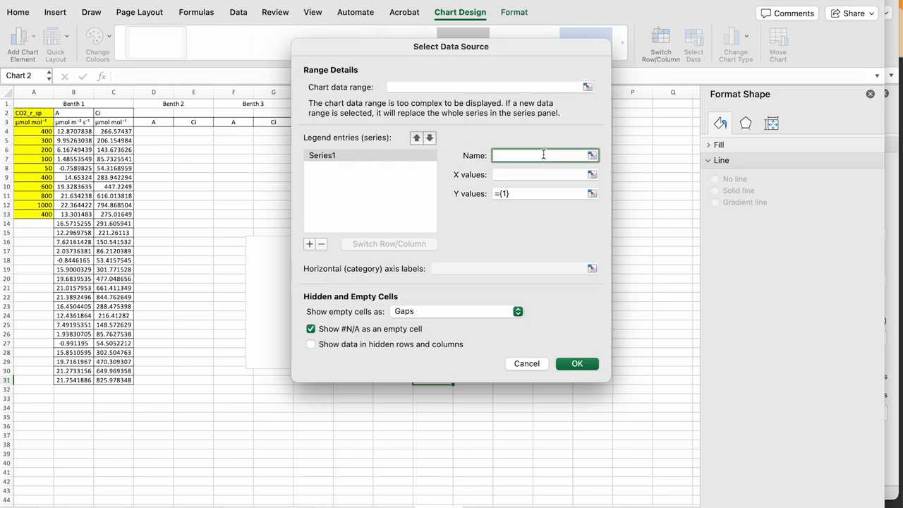
type("Benth")
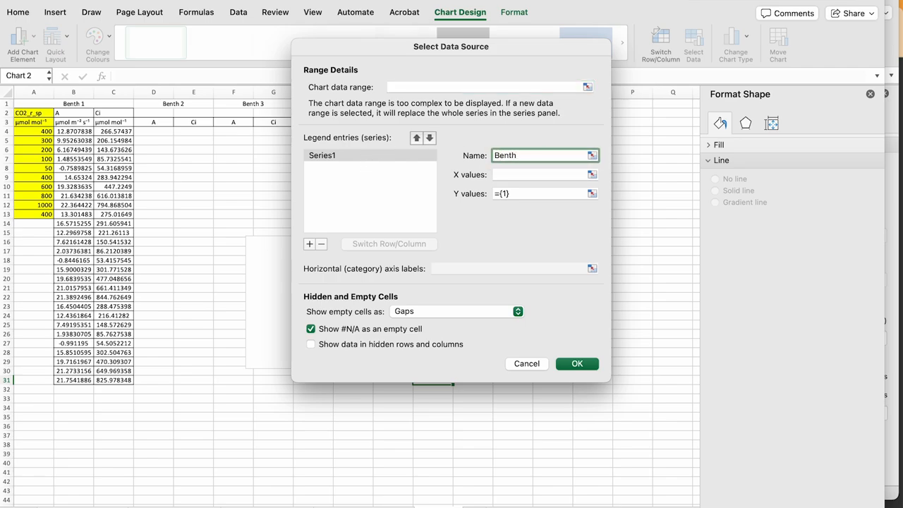
type("C3")
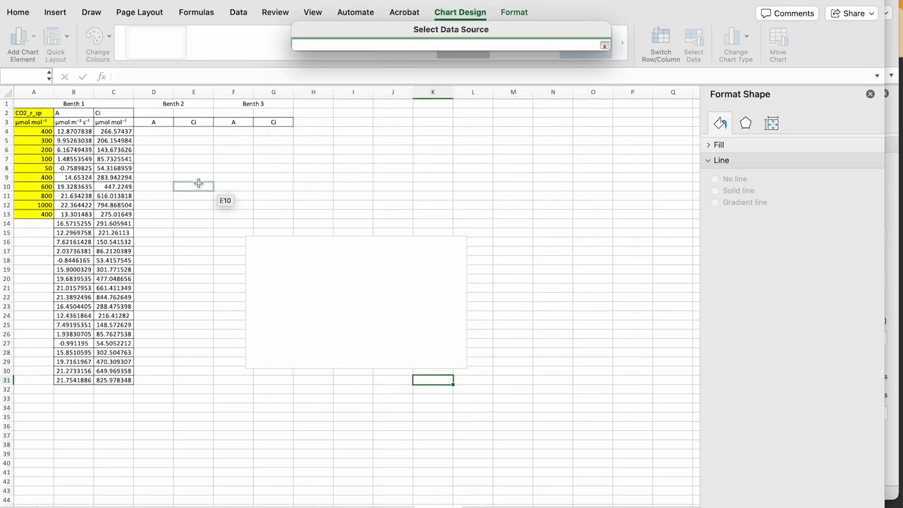
left_click_drag(113, 132, 113, 379)
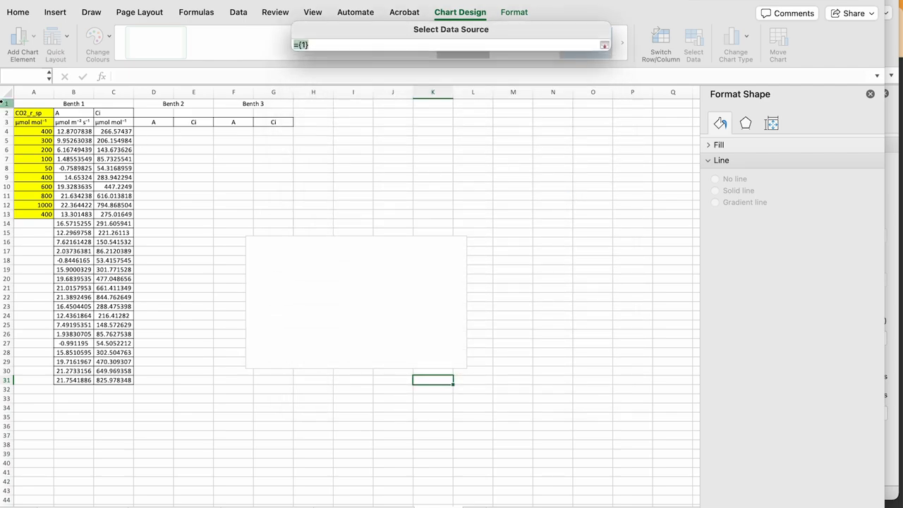
left_click_drag(74, 131, 74, 332)
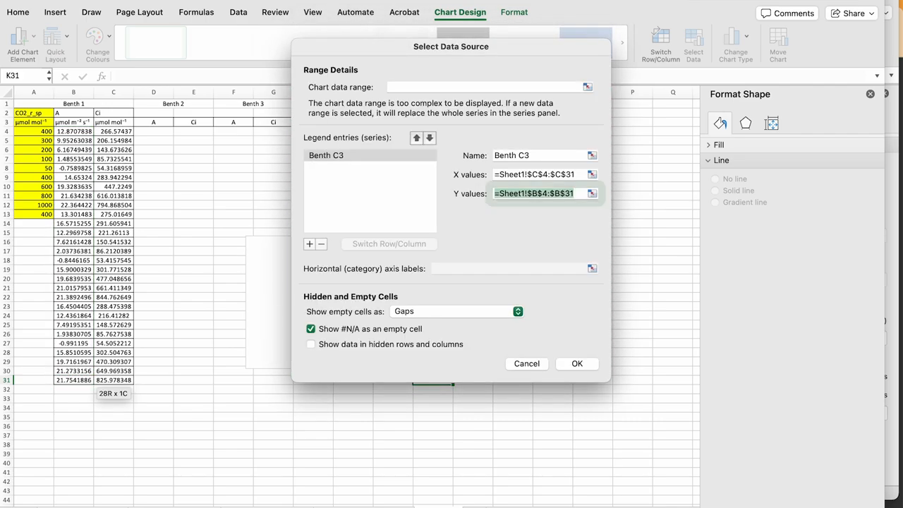
left_click(576, 363)
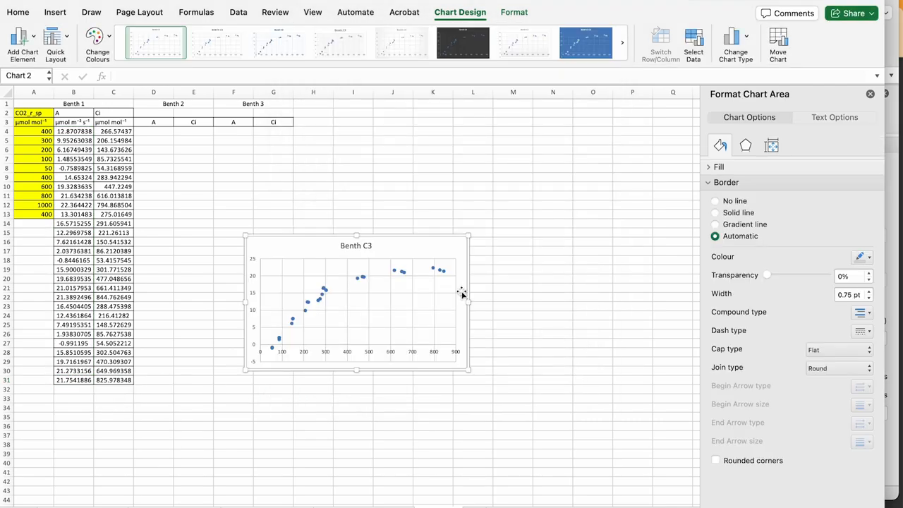
Add a trendline to the Benth C3 points and change it to logarithmic
left_click(22, 44)
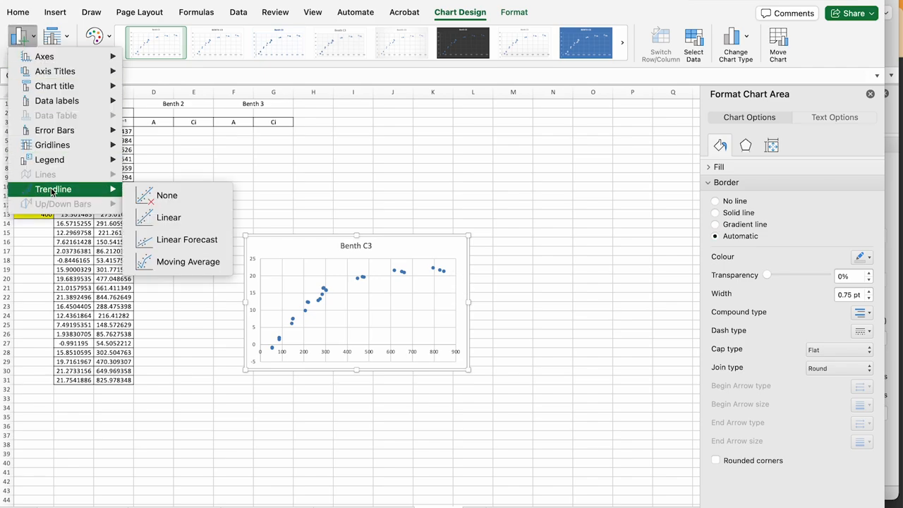
left_click(167, 217)
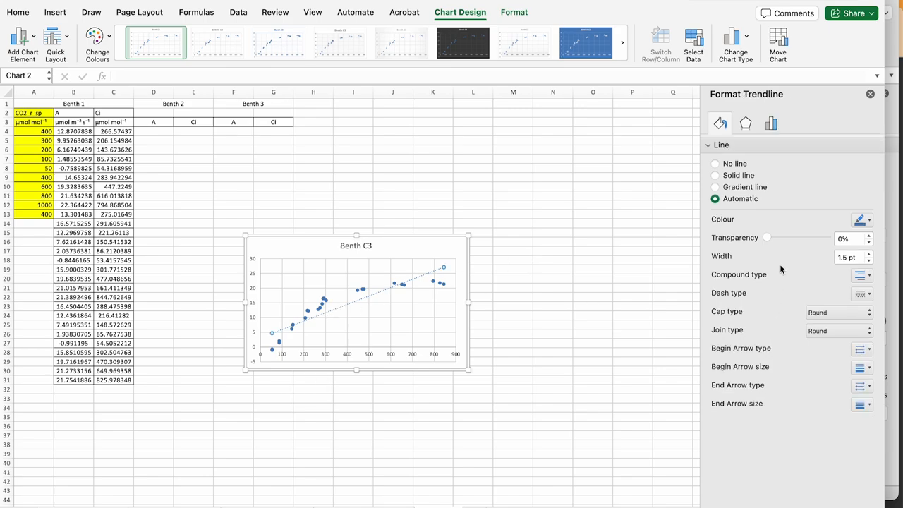
left_click(770, 123)
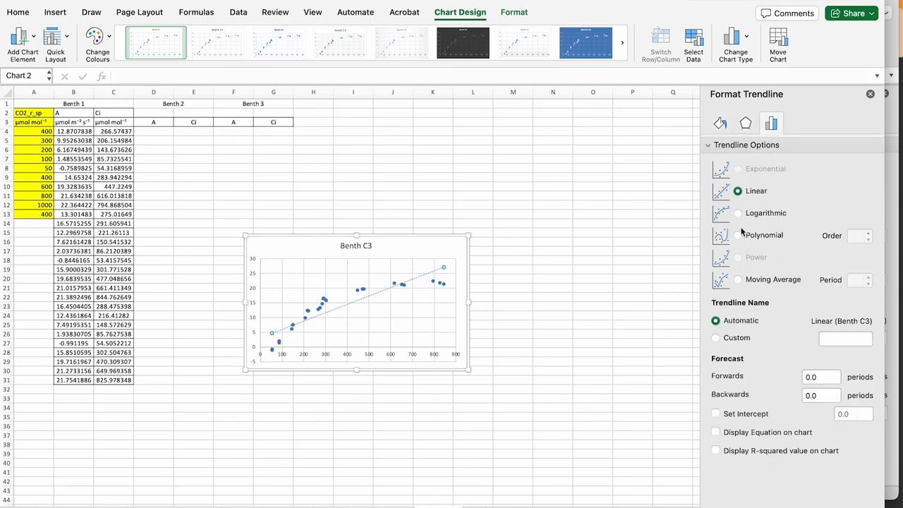
left_click(736, 213)
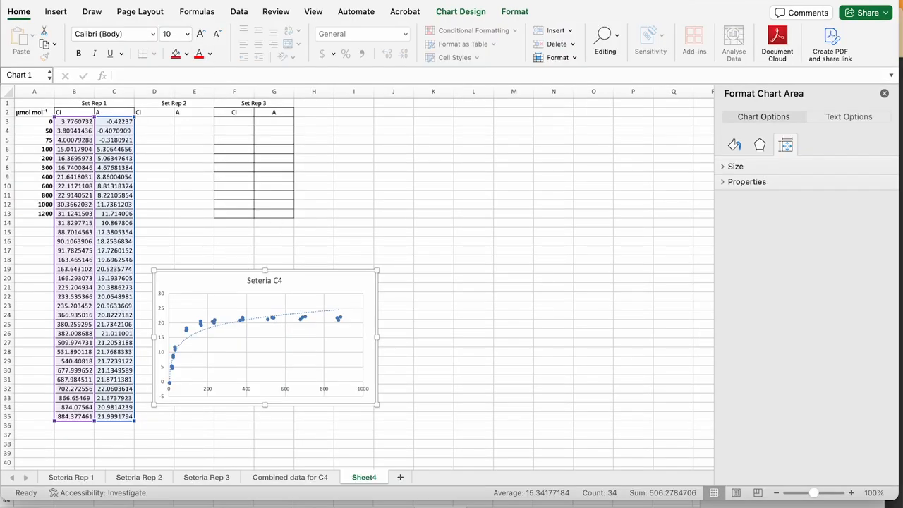
left_click(5, 11)
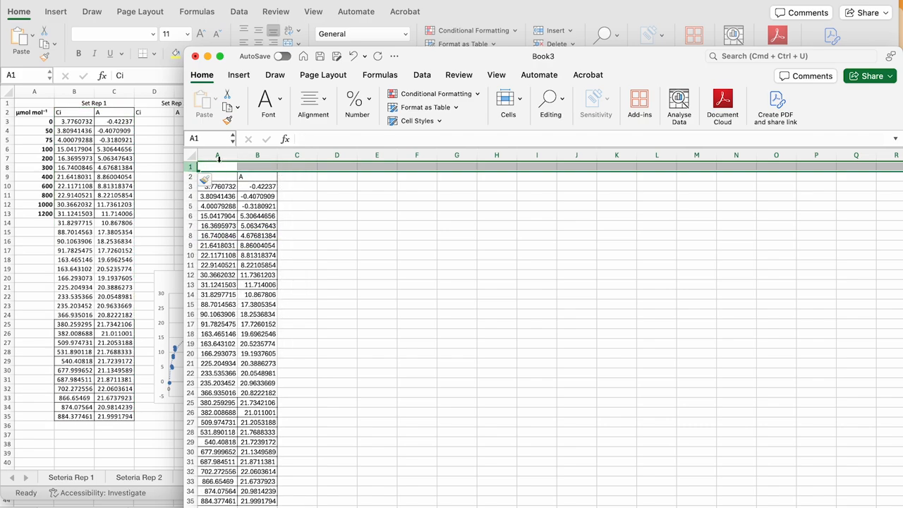
Enter a C4 heading in the cell above the pasted Setaria data
left_click(255, 168)
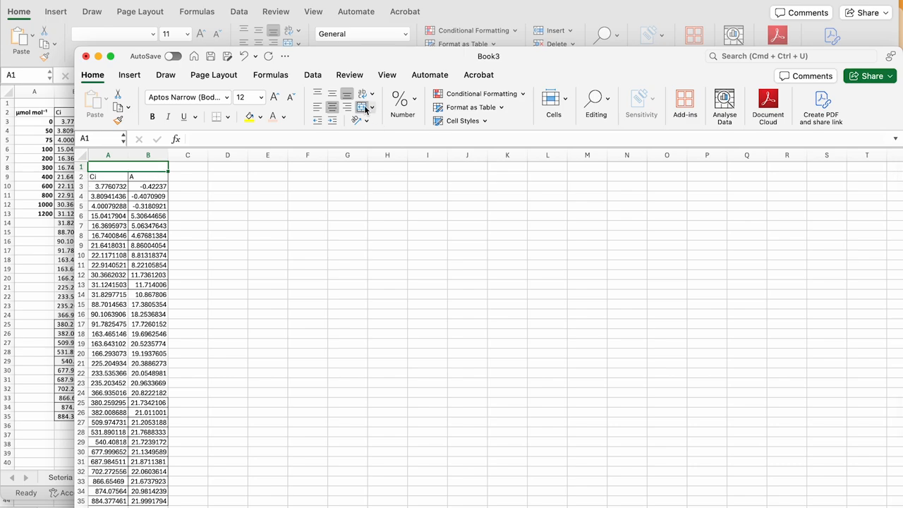
type("C4")
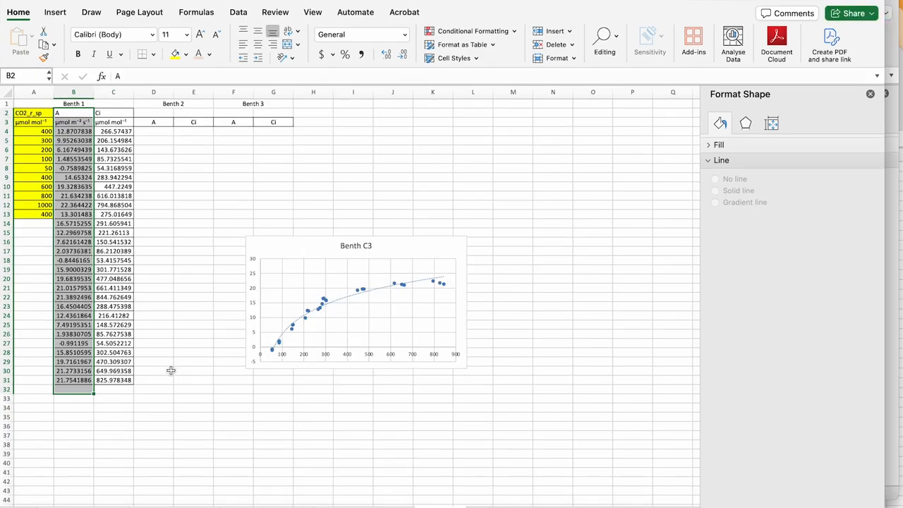
Select and copy the Benth A and Ci columns B2:C31
left_click(113, 231)
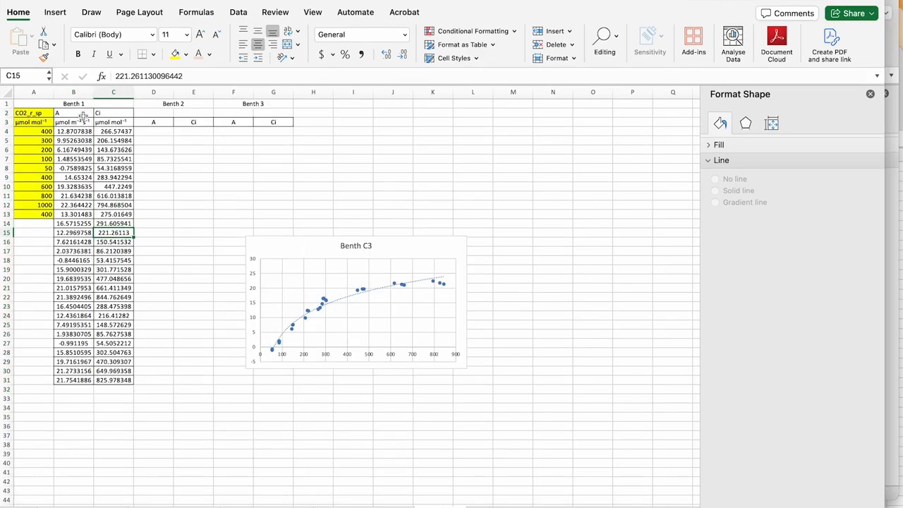
left_click_drag(74, 121, 113, 374)
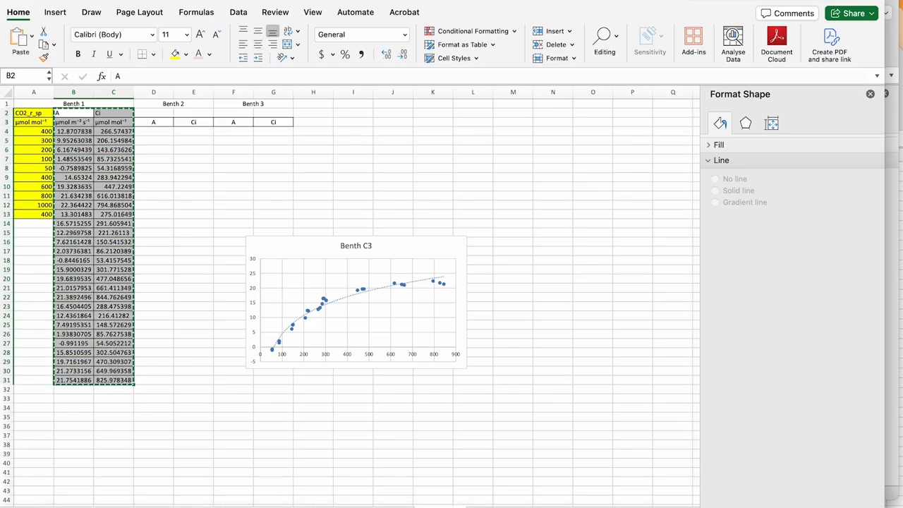
left_click(364, 476)
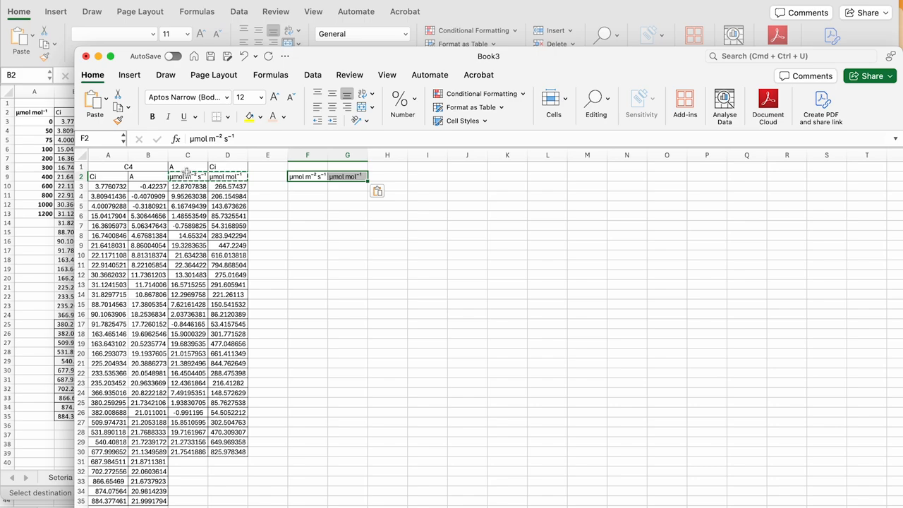
Delete the units row from the pasted C3 column headings
right_click(186, 175)
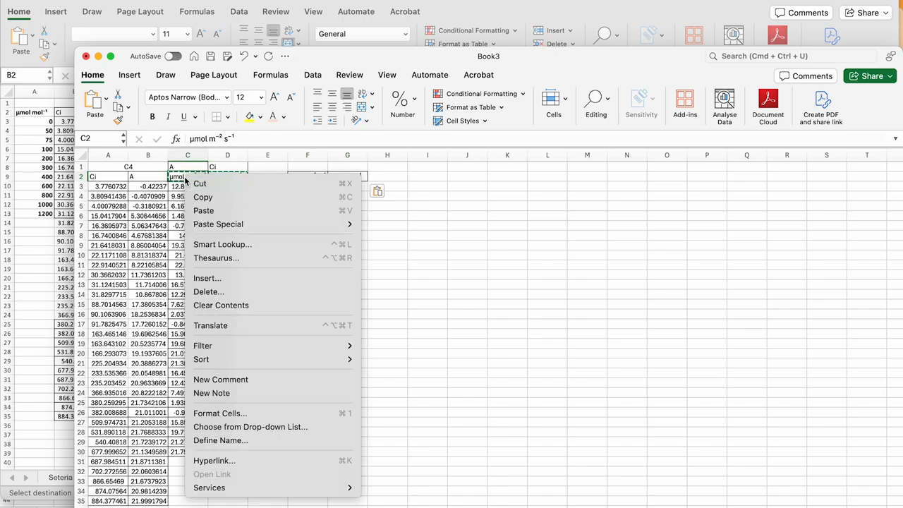
left_click(204, 210)
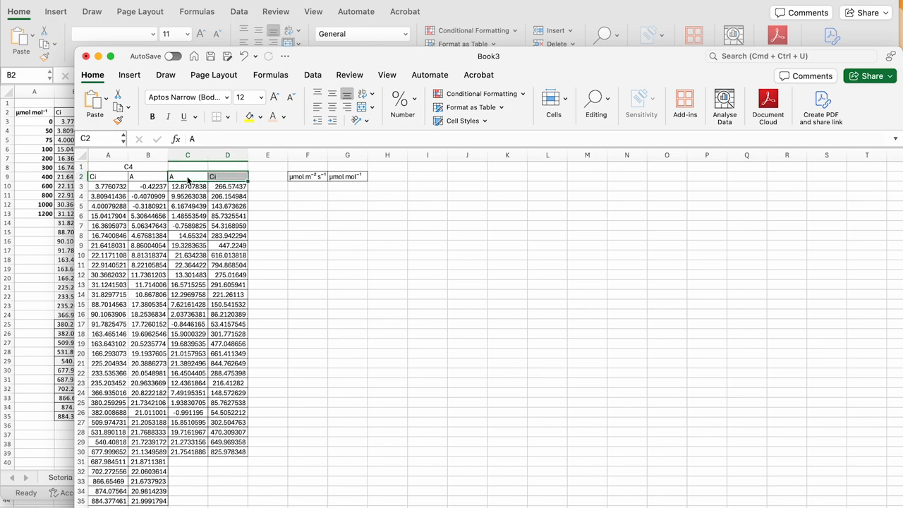
left_click(187, 167)
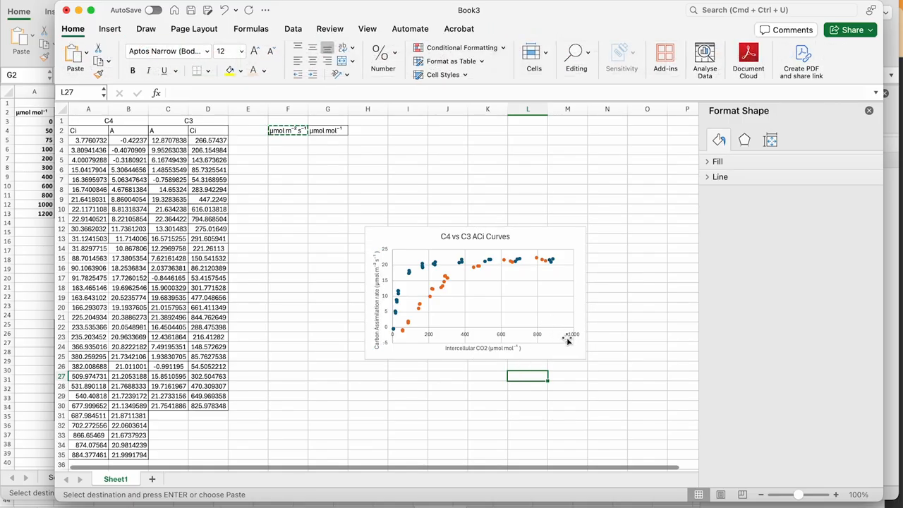
Select the C4 vs C3 ACi Curves chart for titling and resizing
left_click(607, 355)
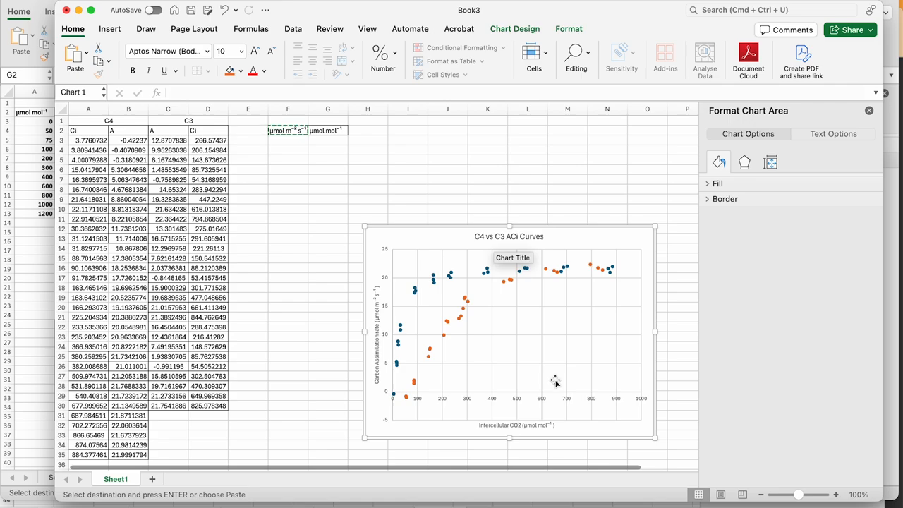
mouse_move(446, 414)
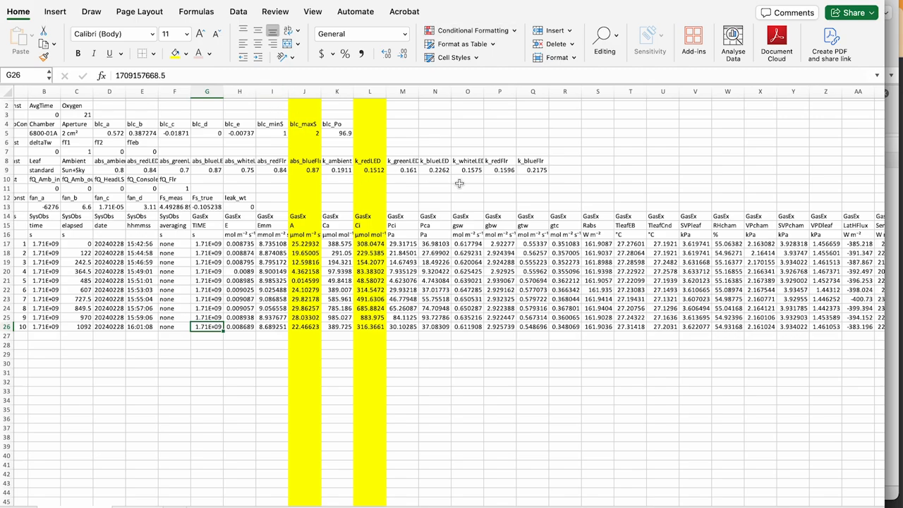
scroll("right", 3)
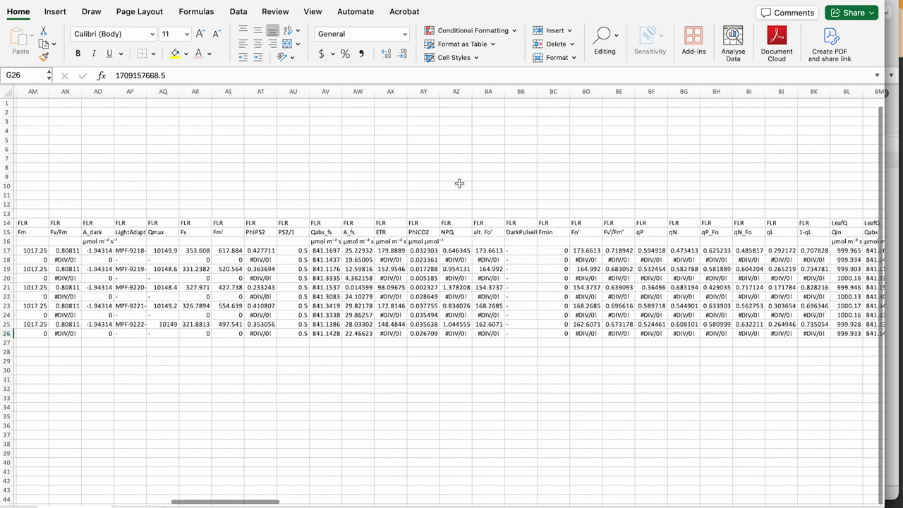
scroll("right", 3)
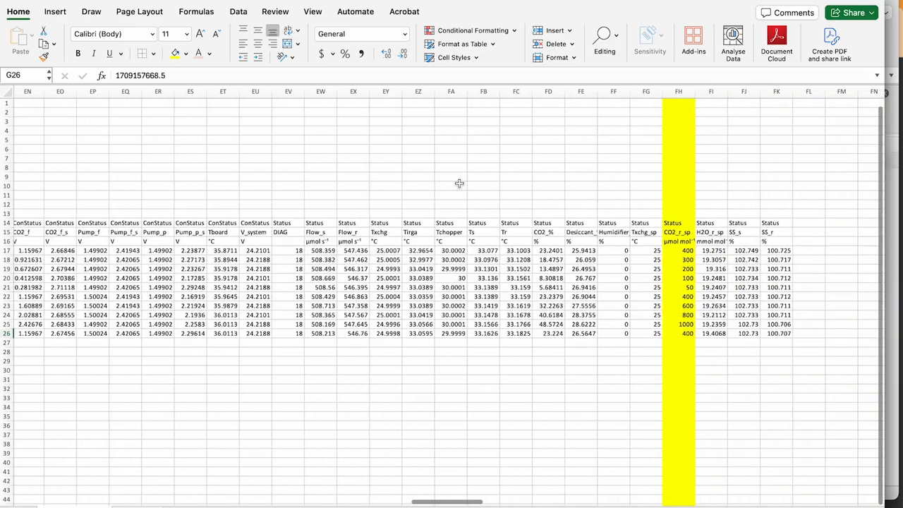
scroll("right", 3)
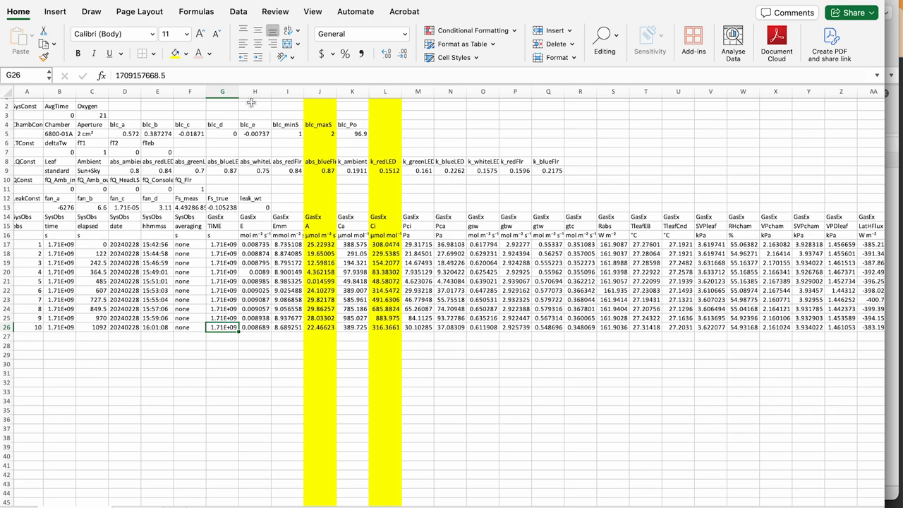
mouse_move(289, 2)
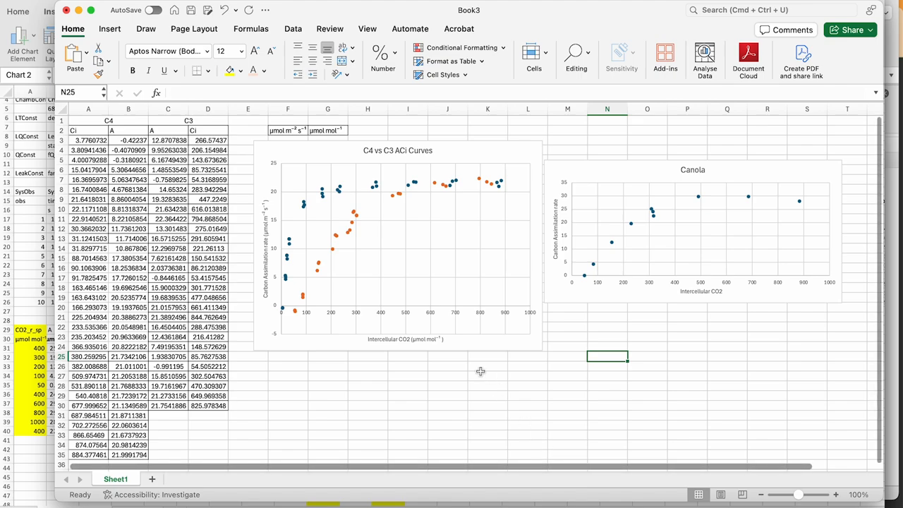
mouse_move(335, 186)
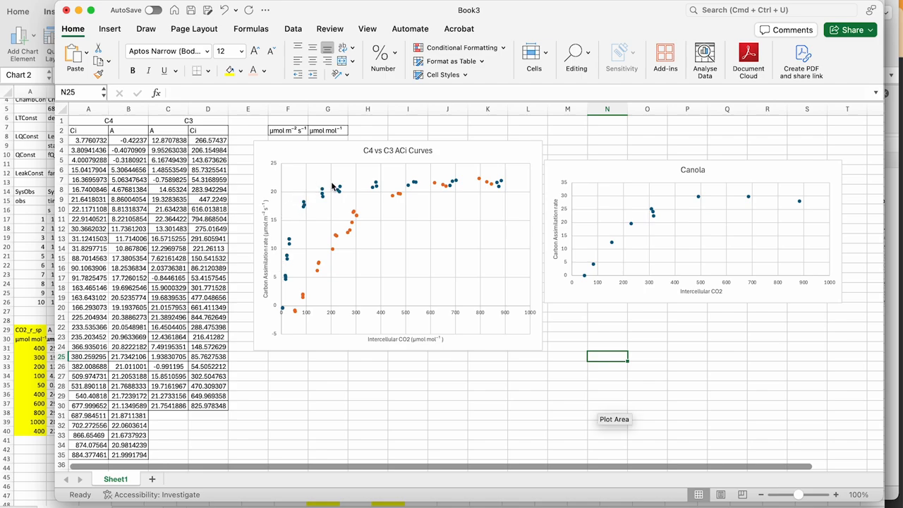
mouse_move(287, 257)
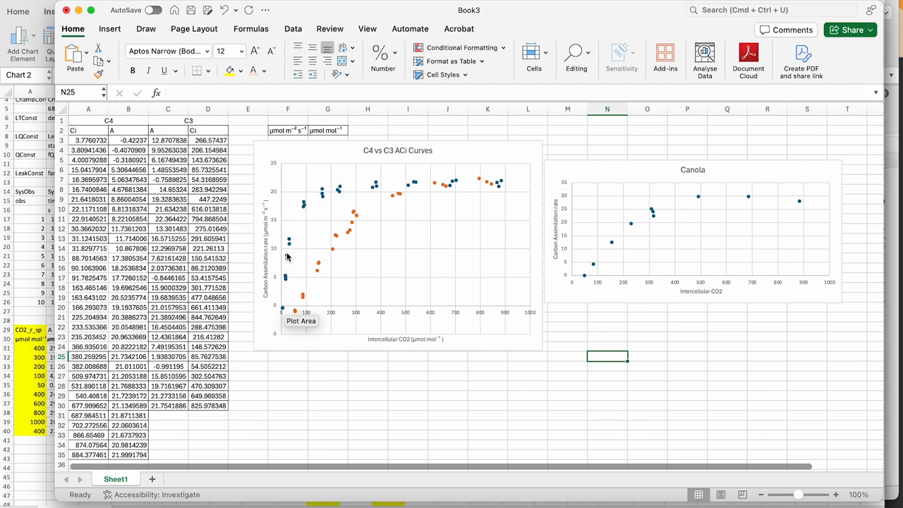
mouse_move(294, 208)
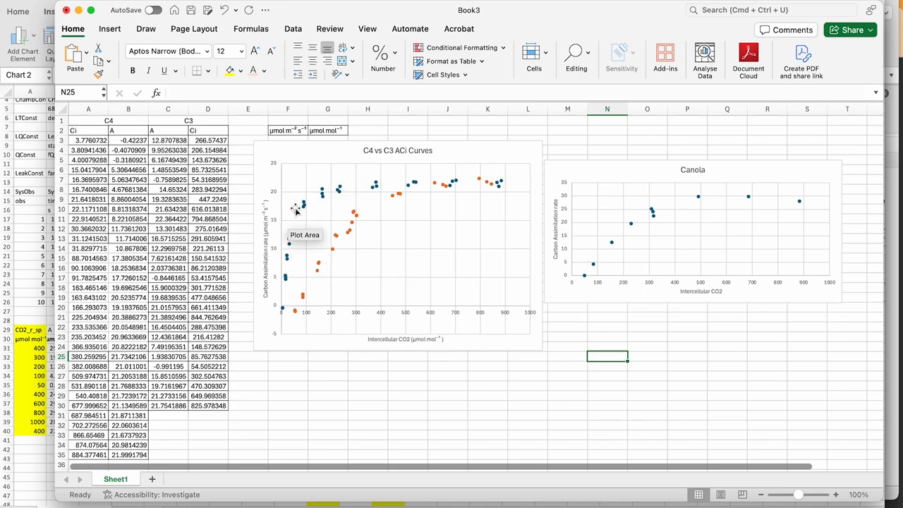
mouse_move(365, 186)
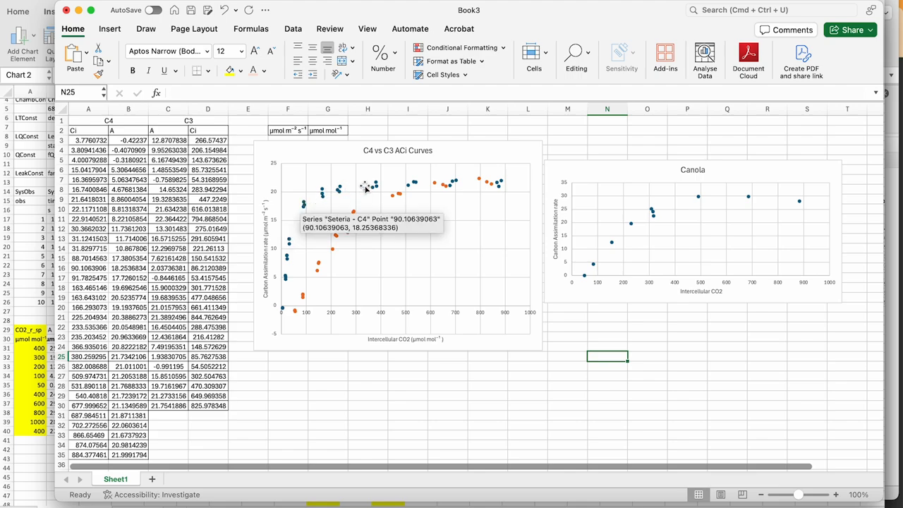
mouse_move(505, 184)
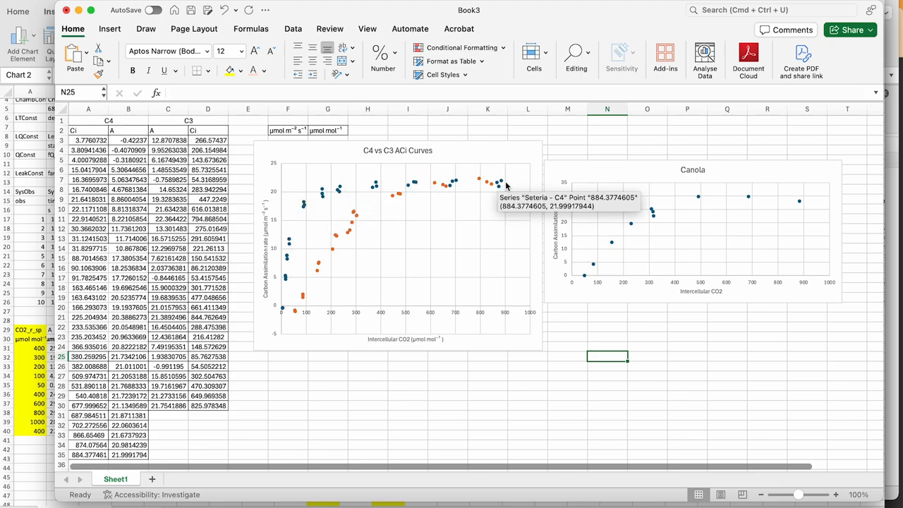
mouse_move(297, 314)
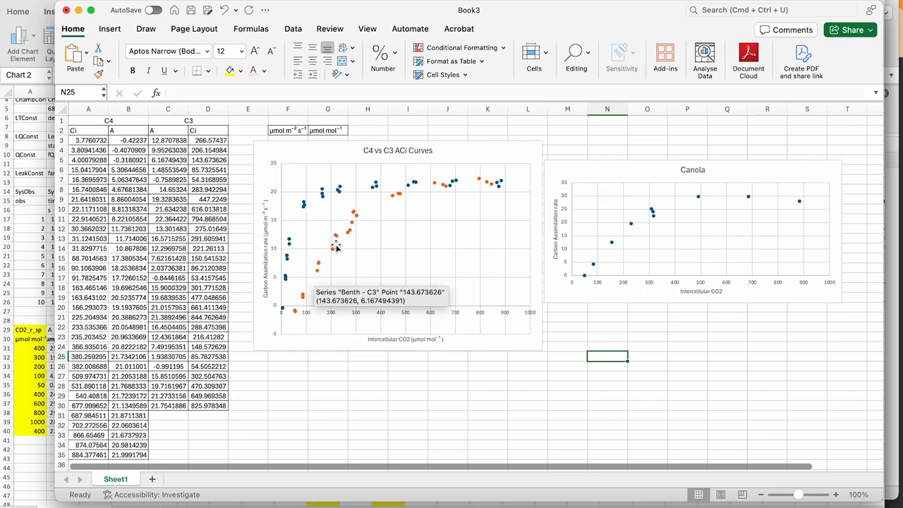
mouse_move(394, 202)
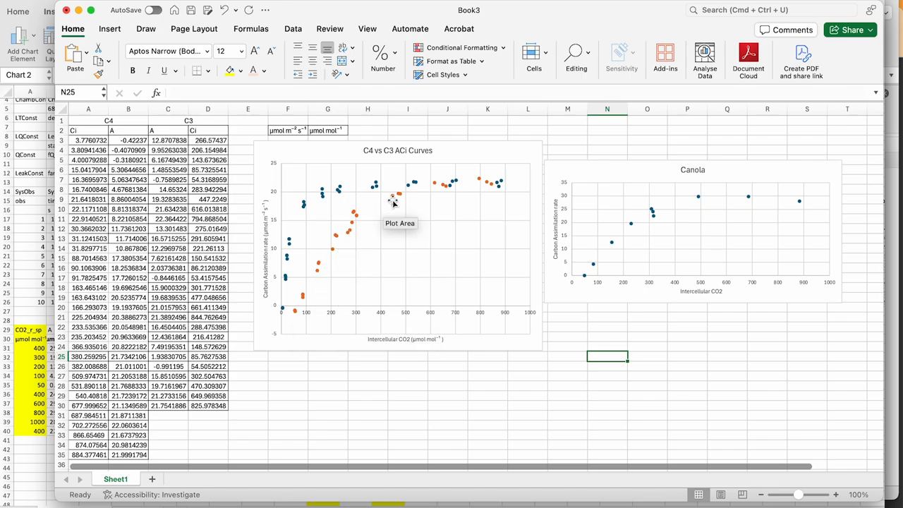
mouse_move(480, 182)
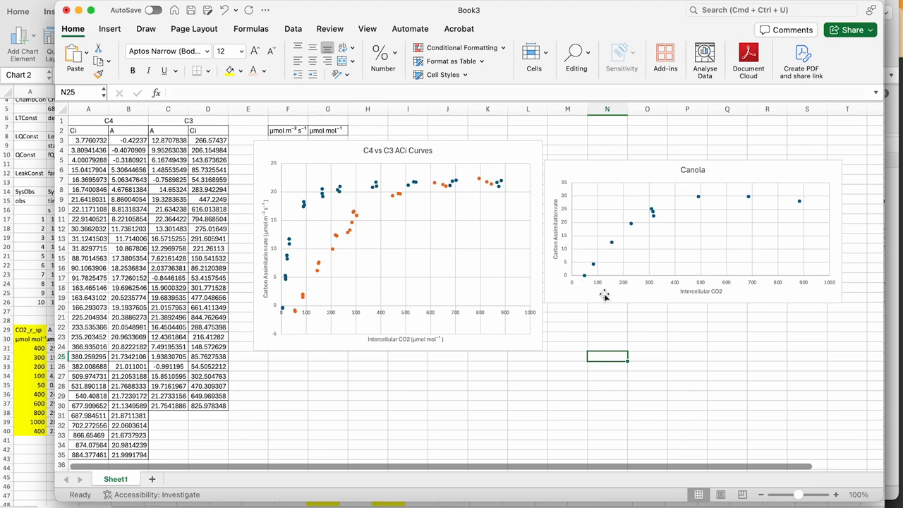
mouse_move(595, 282)
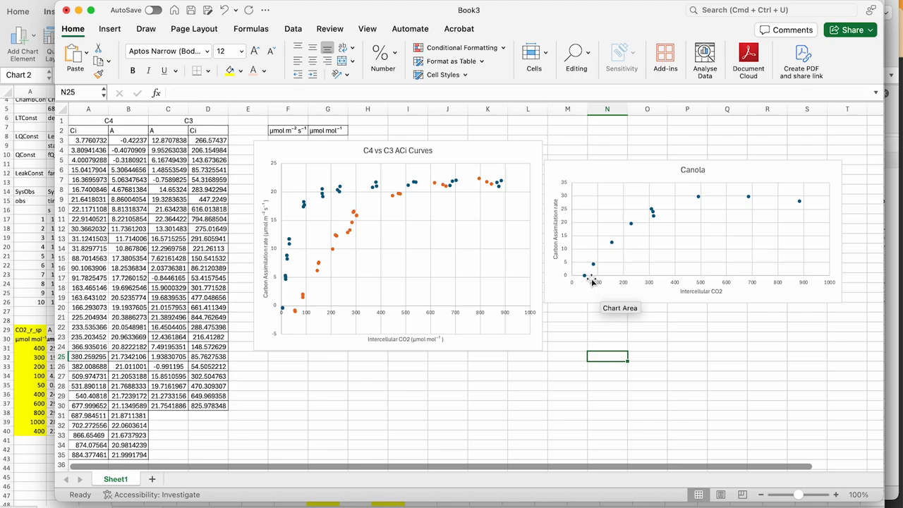
mouse_move(589, 273)
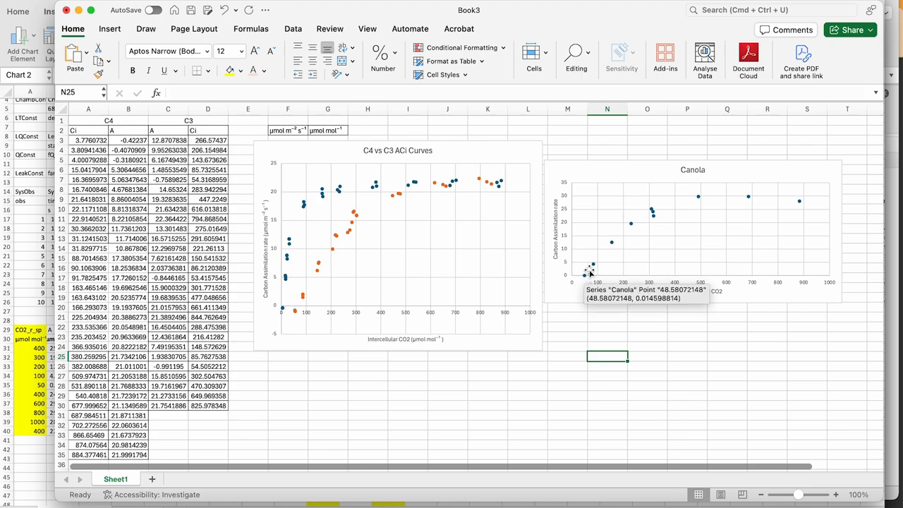
mouse_move(576, 285)
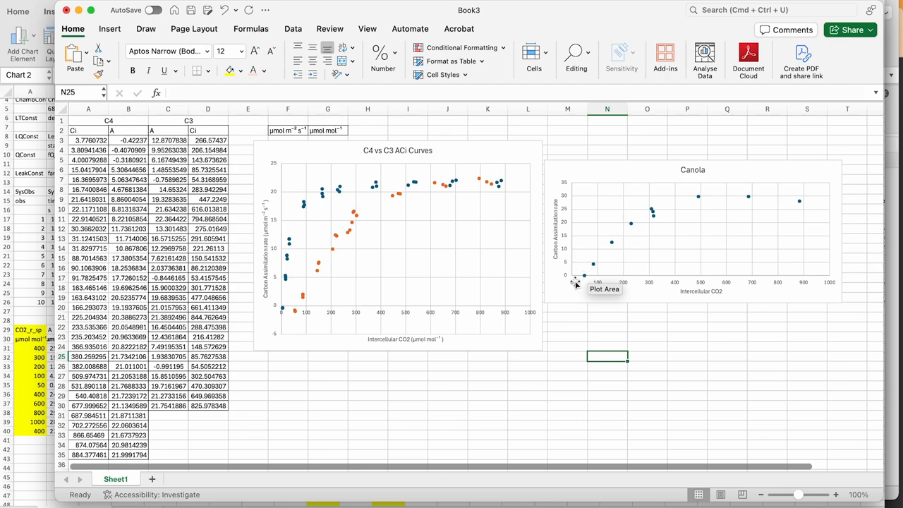
mouse_move(584, 280)
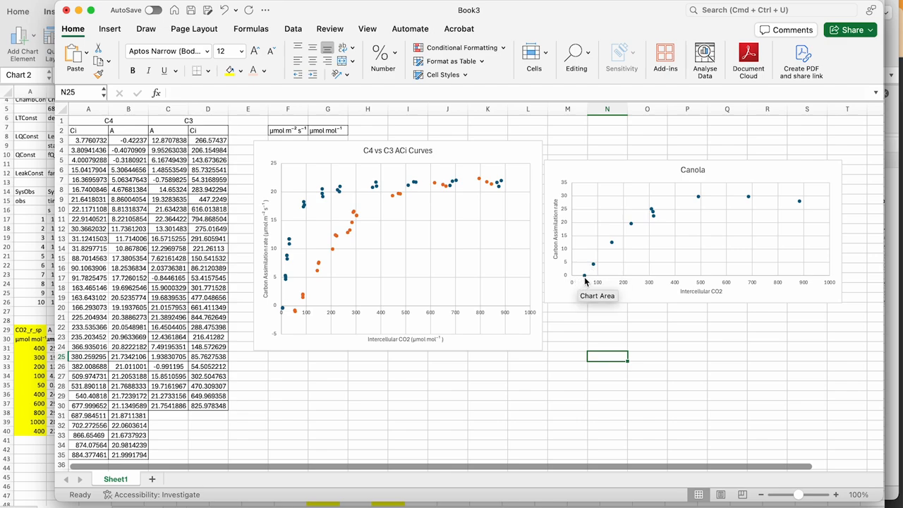
mouse_move(583, 280)
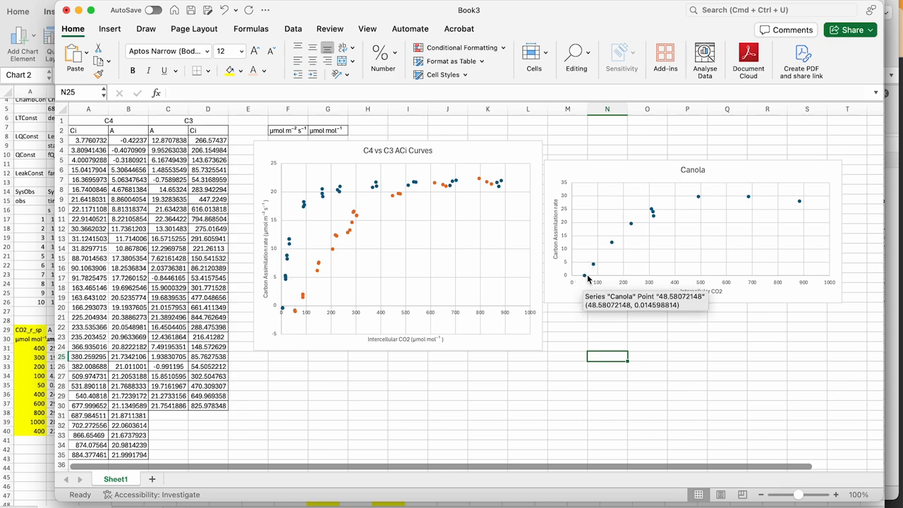
mouse_move(614, 246)
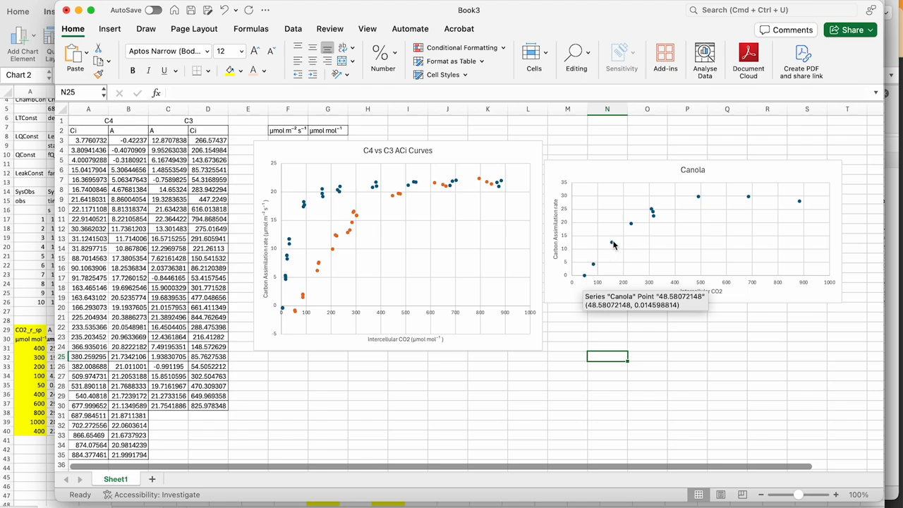
mouse_move(651, 214)
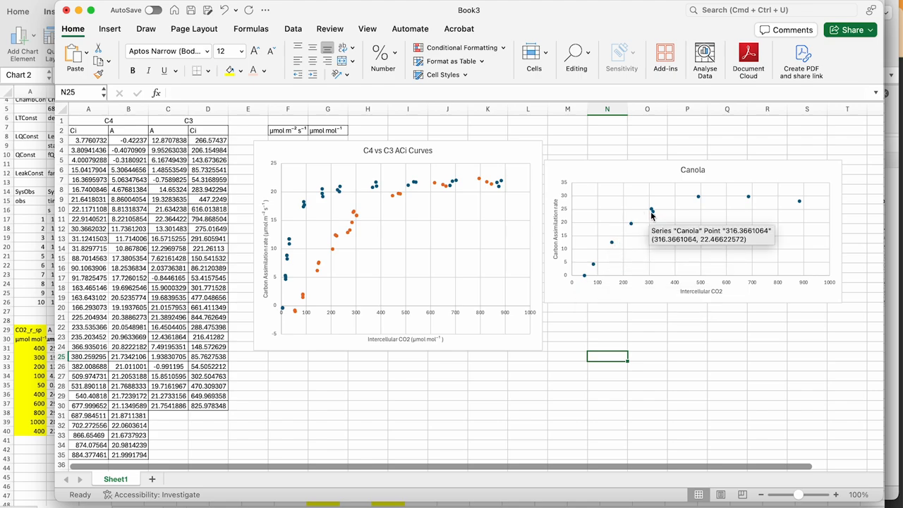
mouse_move(694, 200)
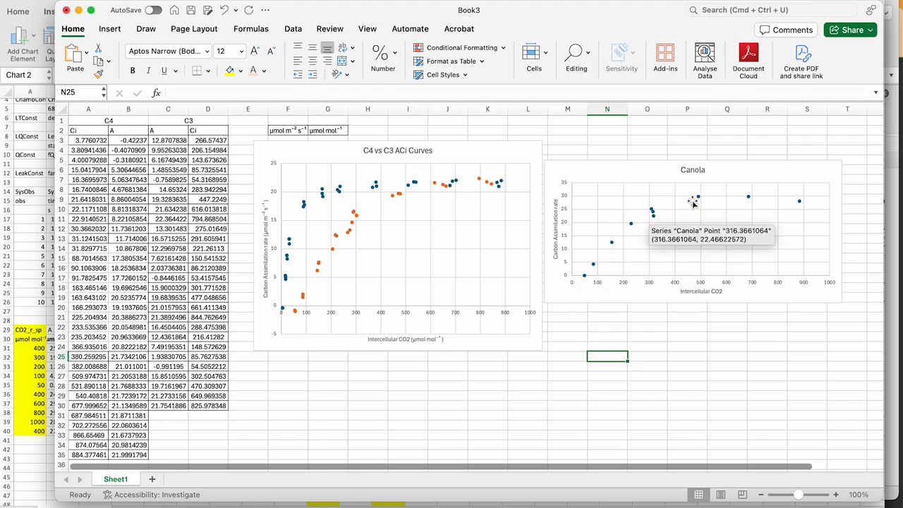
mouse_move(739, 198)
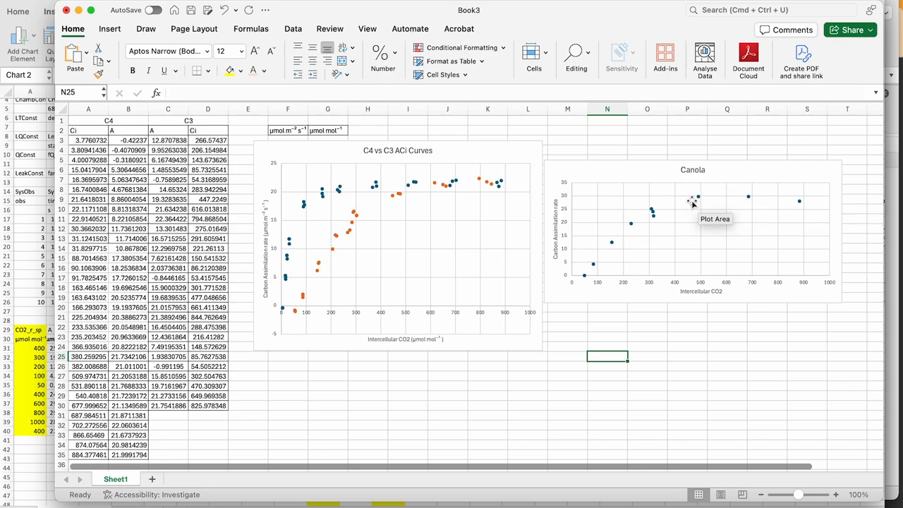
mouse_move(579, 195)
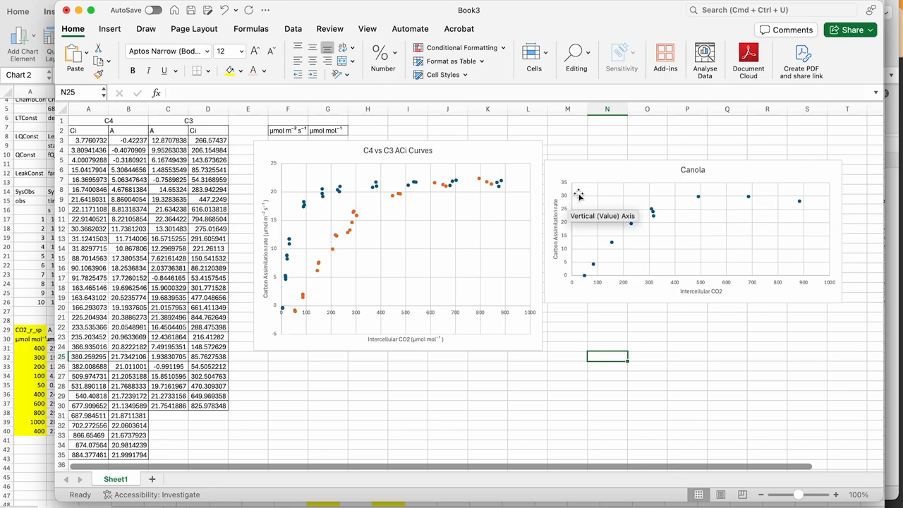
mouse_move(676, 214)
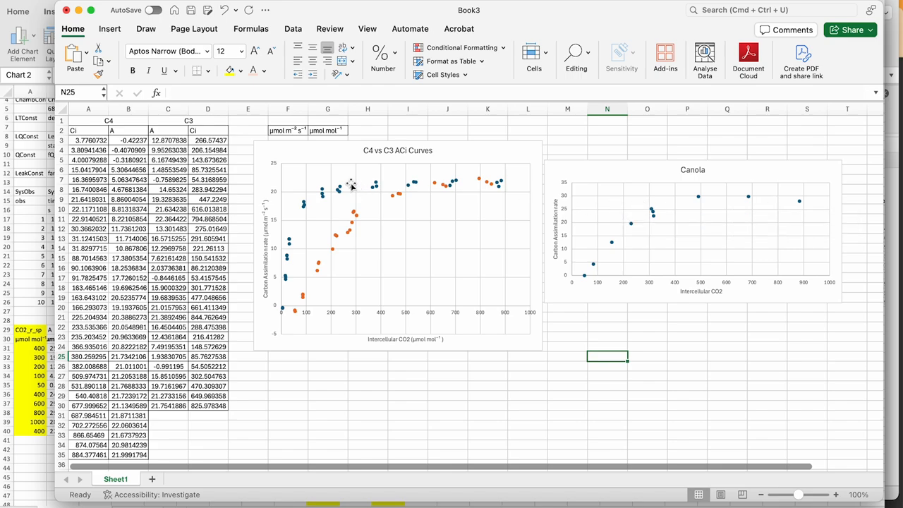
mouse_move(466, 194)
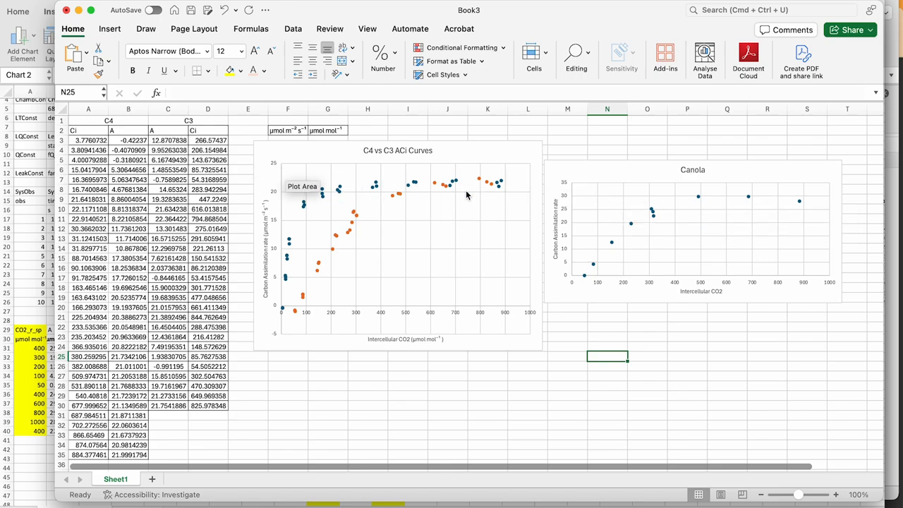
mouse_move(595, 176)
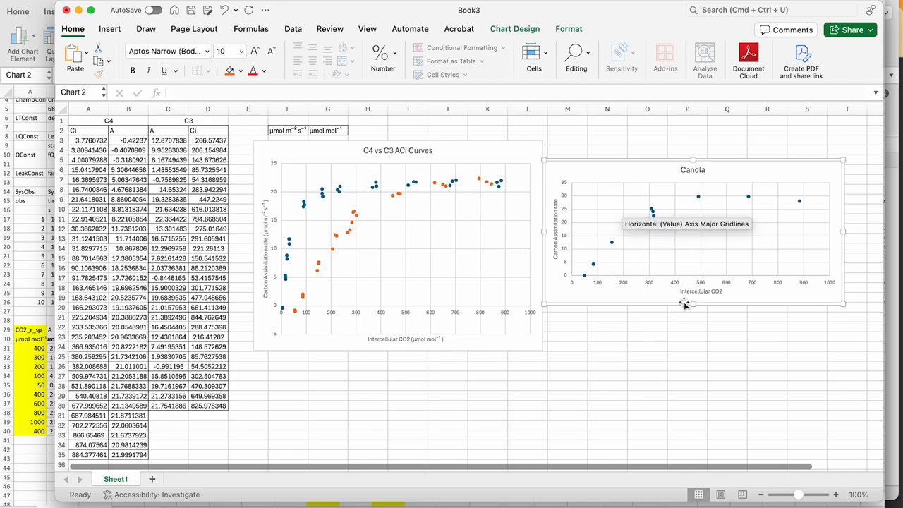
mouse_move(703, 305)
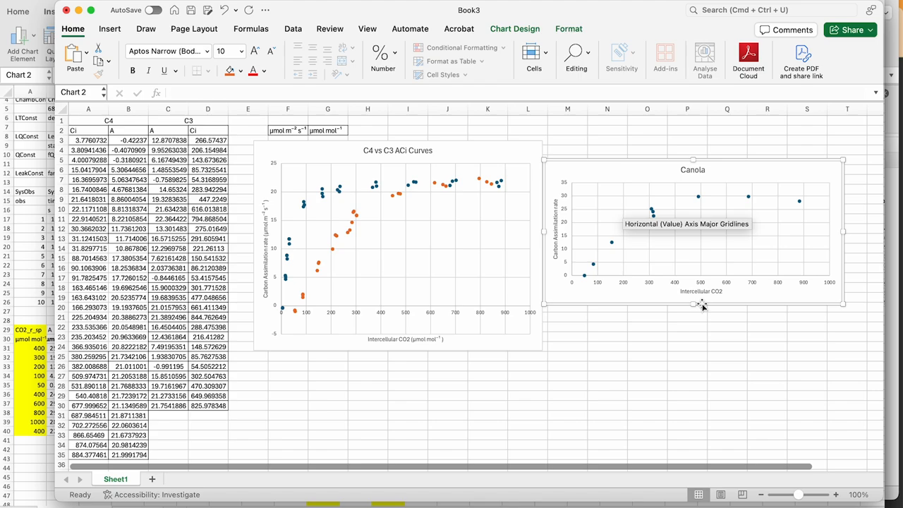
mouse_move(698, 197)
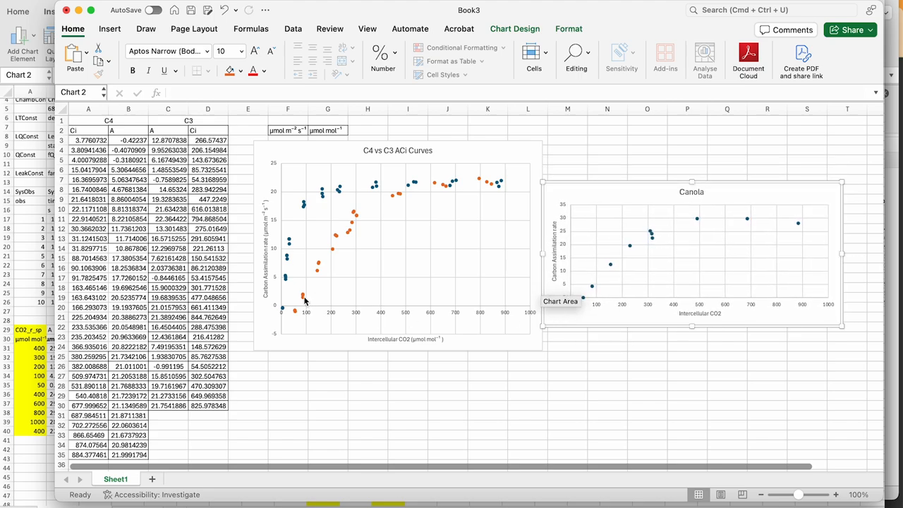
mouse_move(505, 279)
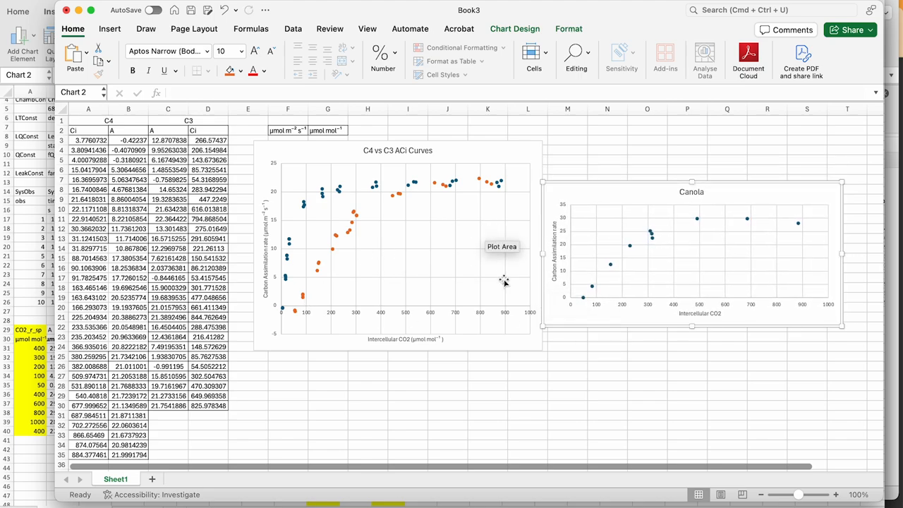